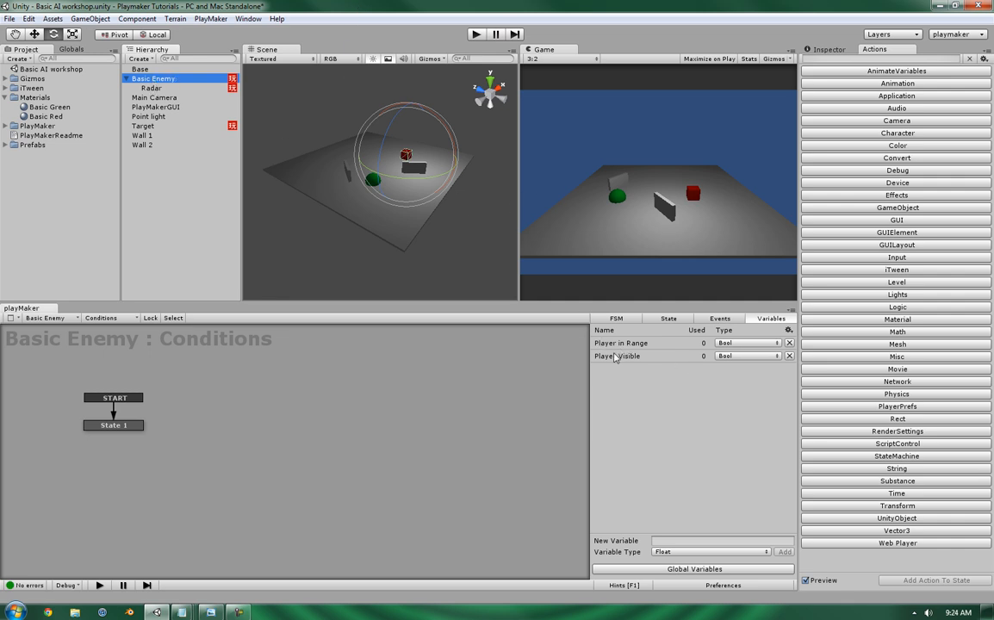
Inspect Basic Enemy's Player in Range and Player Visible bool variables.
left_click(620, 342)
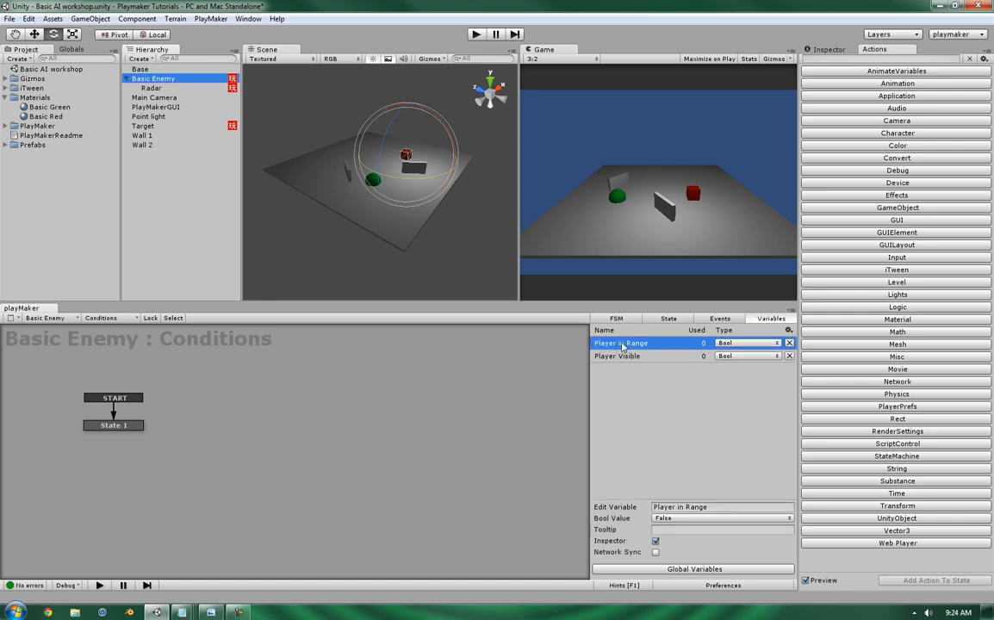
left_click(617, 355)
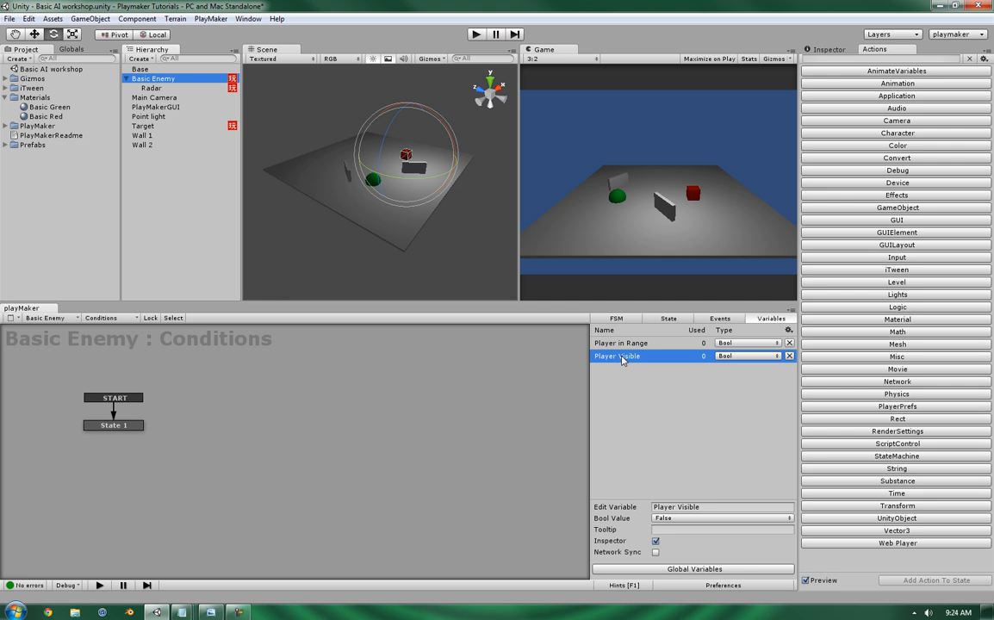
mouse_move(331, 206)
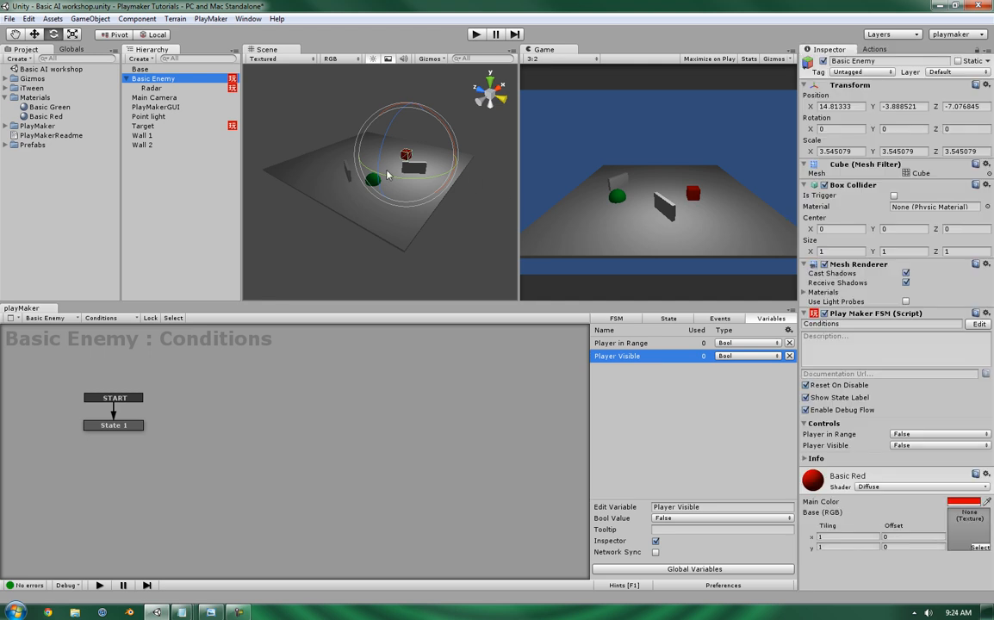
Select the Radar to view its FSMs and reset its Y rotation to 0.
left_click(151, 87)
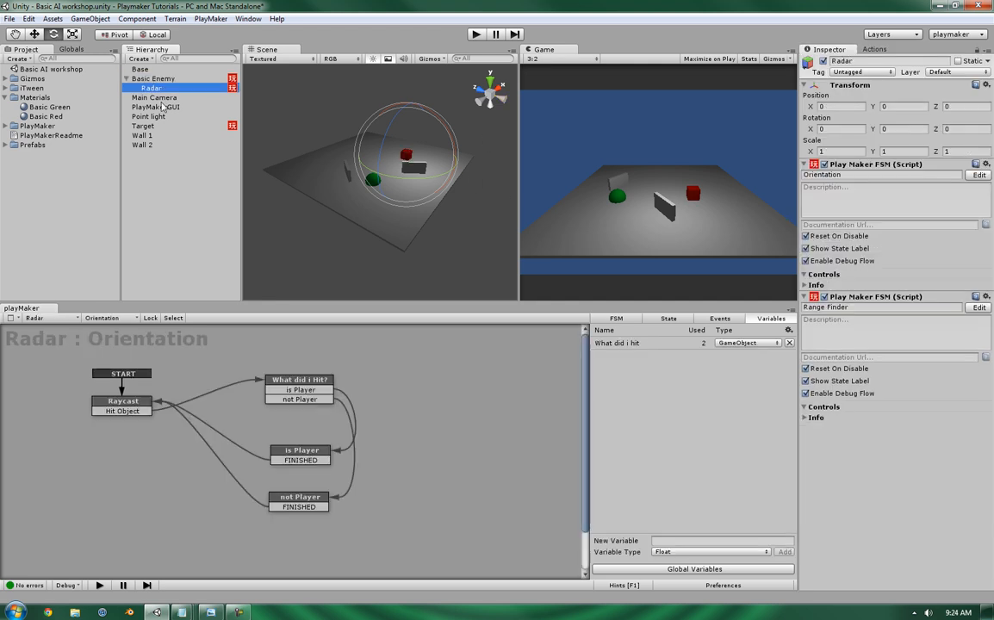
mouse_move(379, 179)
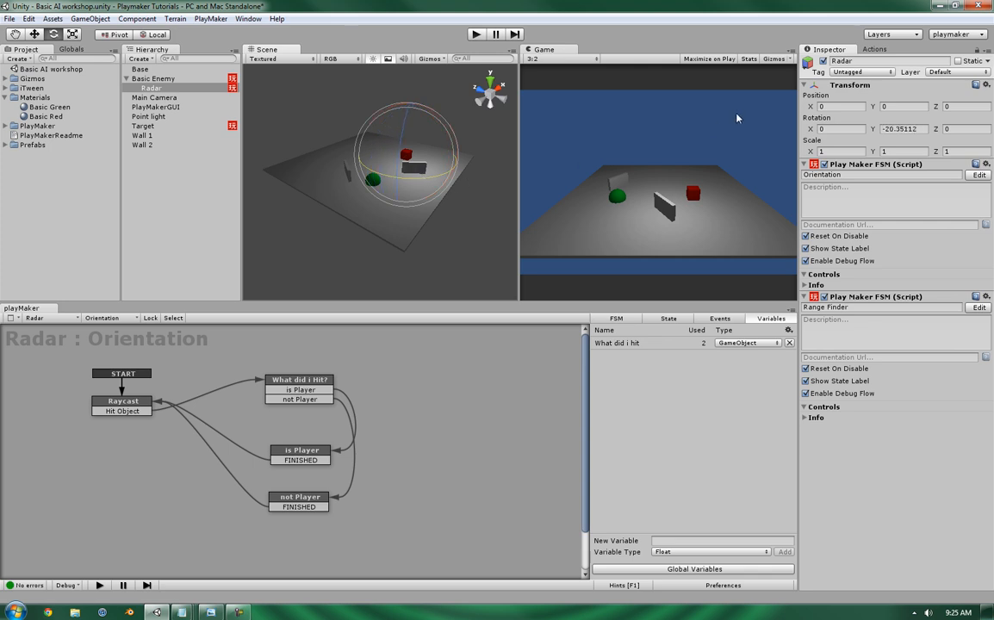
triple_click(902, 129)
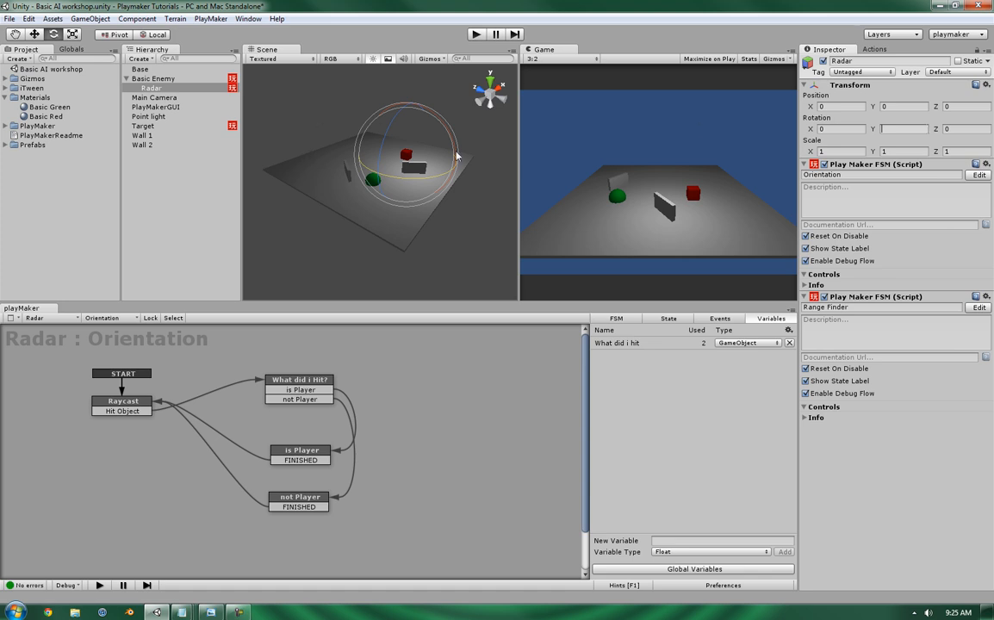
mouse_move(673, 130)
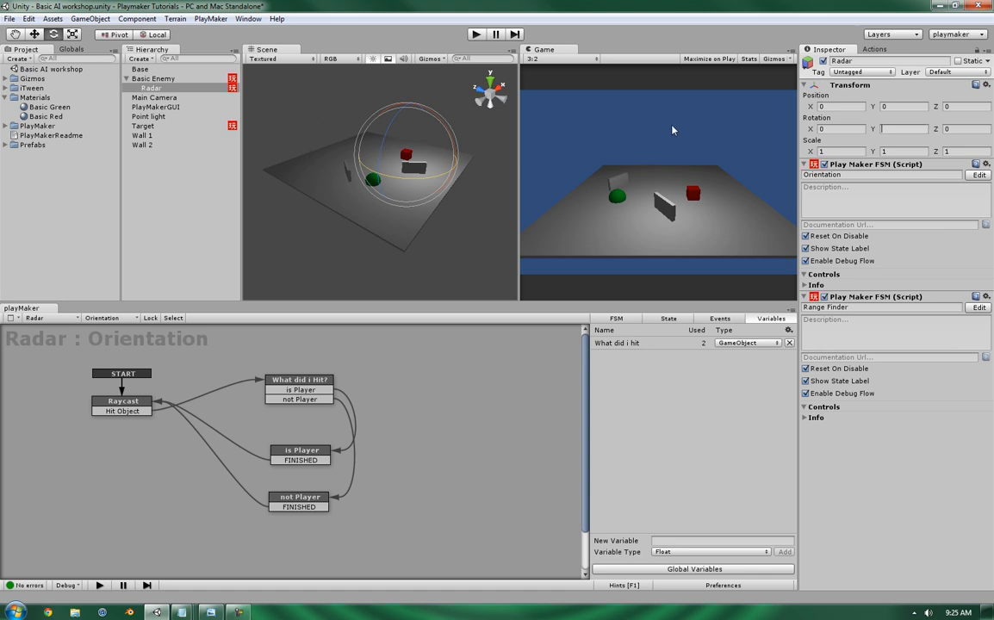
mouse_move(610, 139)
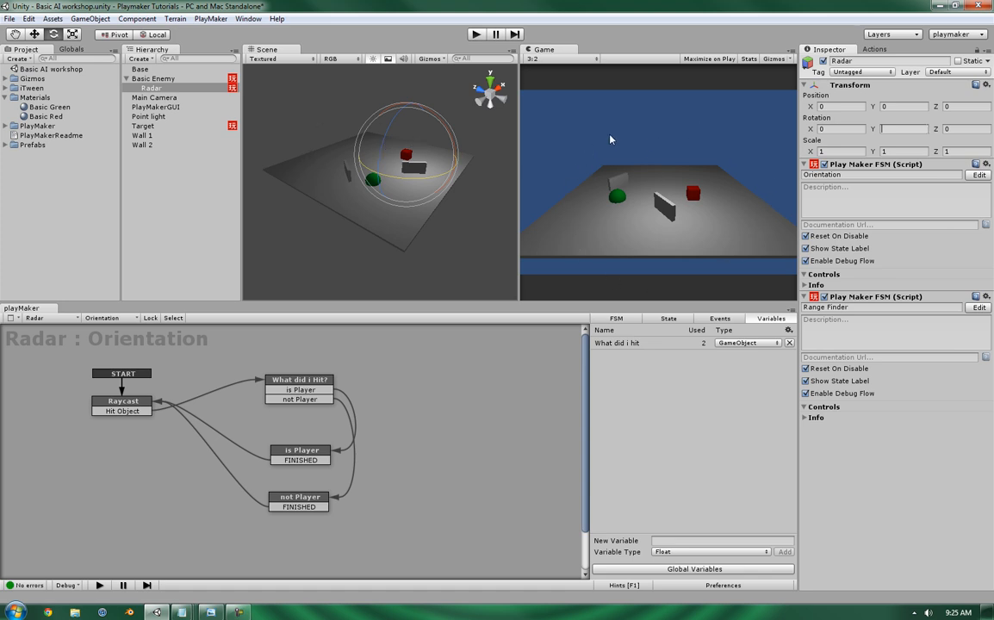
mouse_move(649, 121)
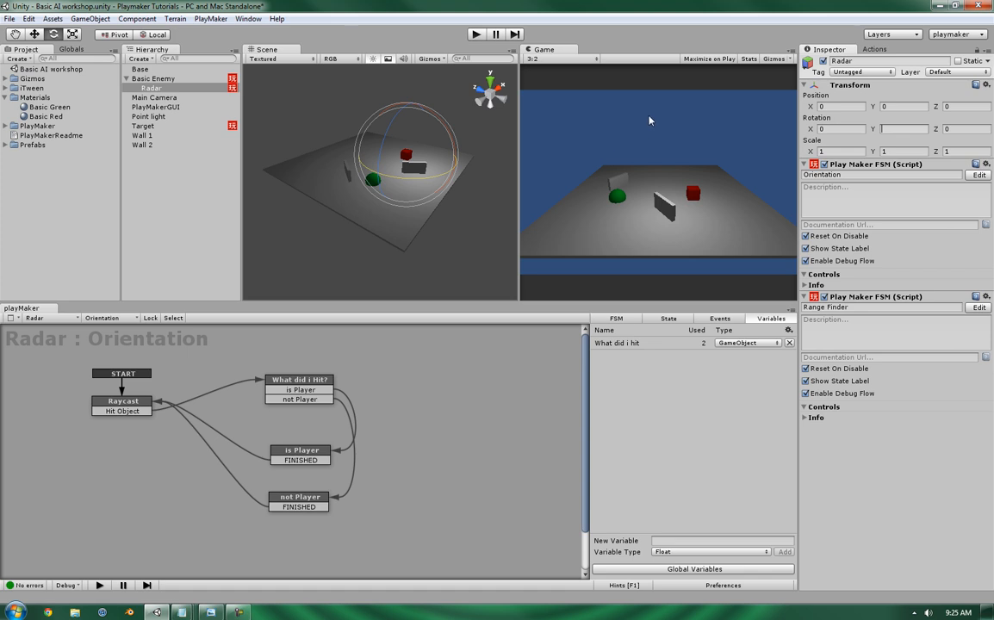
mouse_move(788, 162)
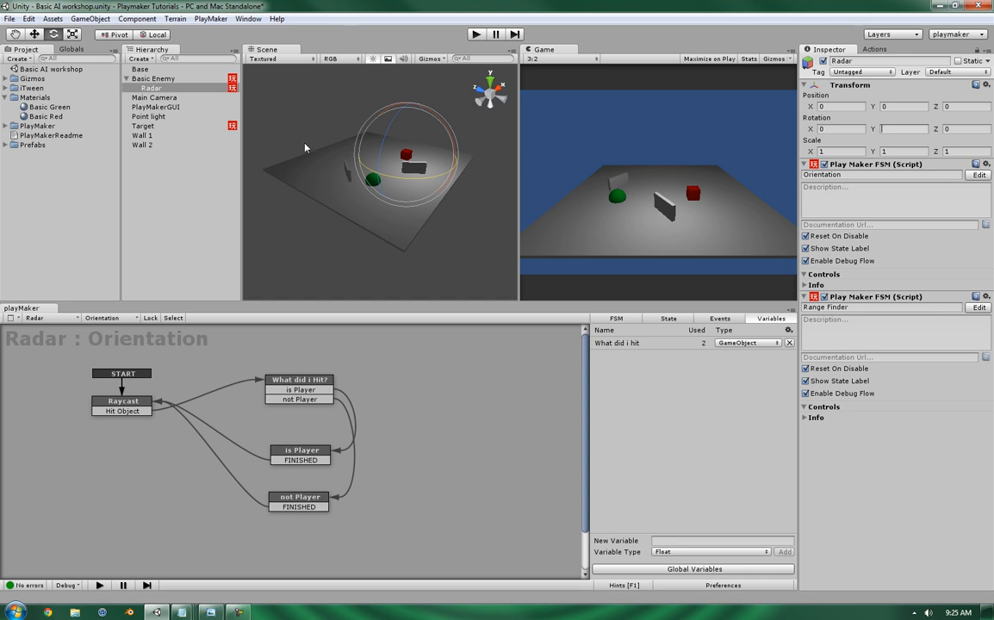
mouse_move(440, 459)
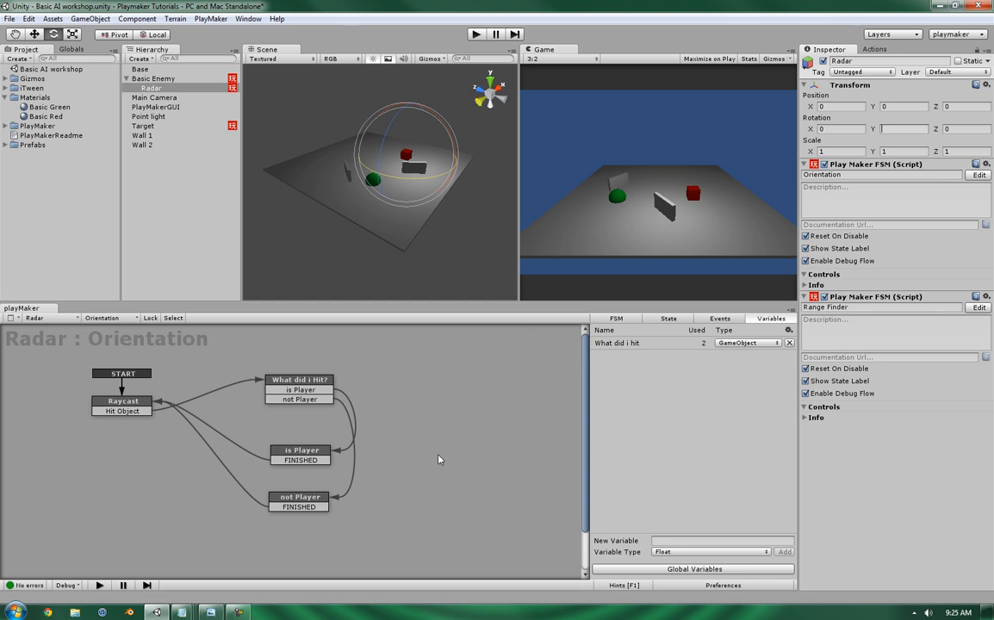
left_click(151, 88)
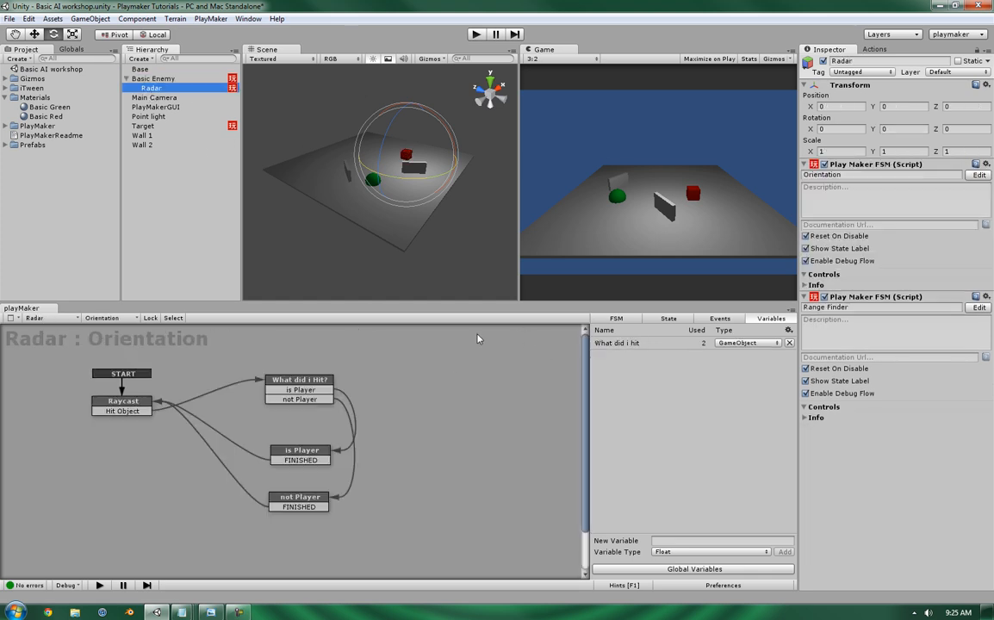
Add a new FSM component to the Radar and name it Angle Detector.
right_click(478, 338)
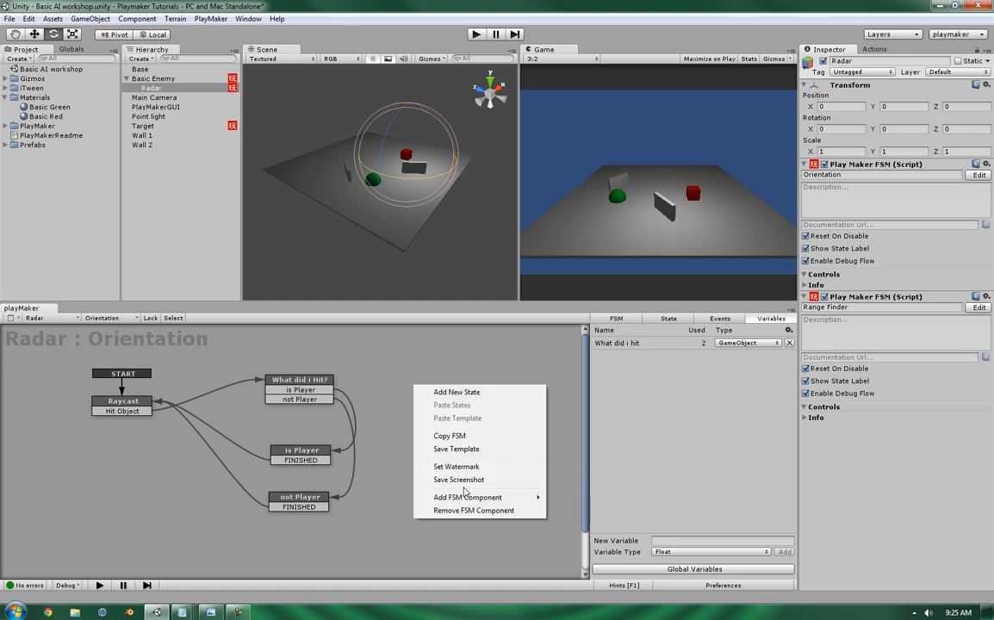
mouse_move(468, 497)
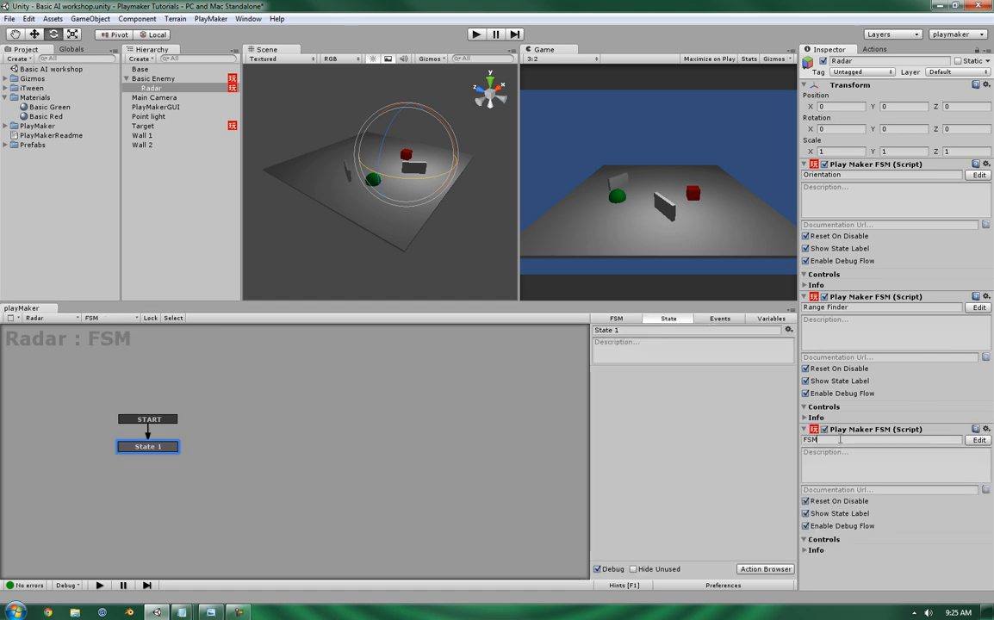
type("Angle Detector")
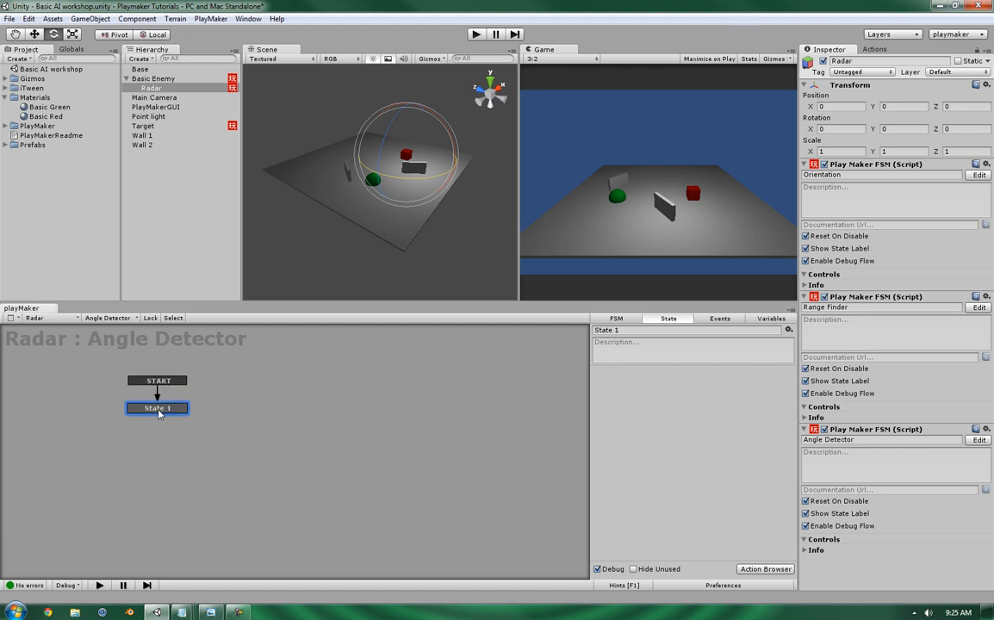
left_click(771, 319)
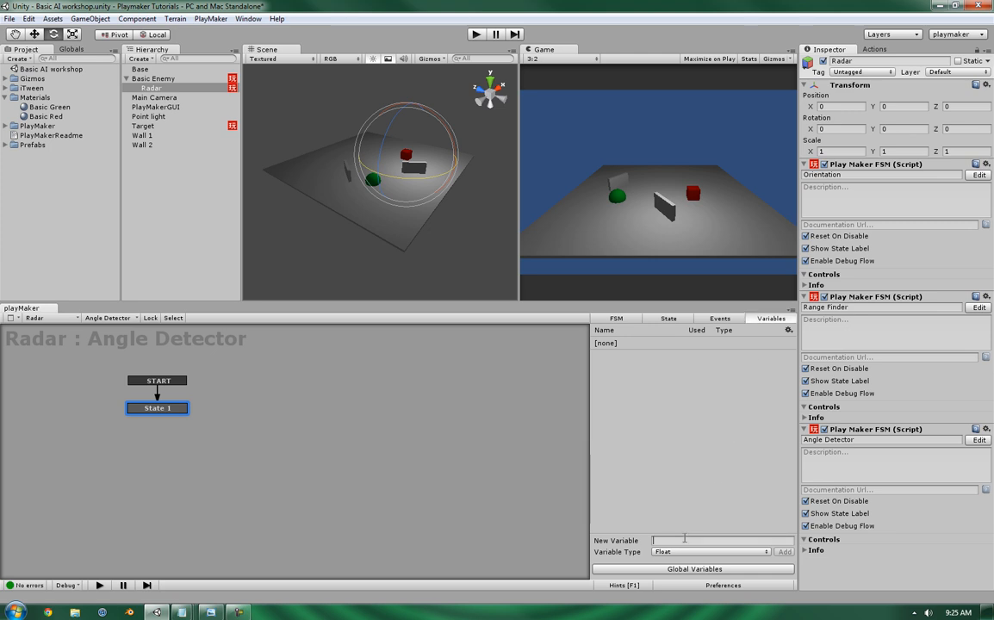
mouse_move(823, 550)
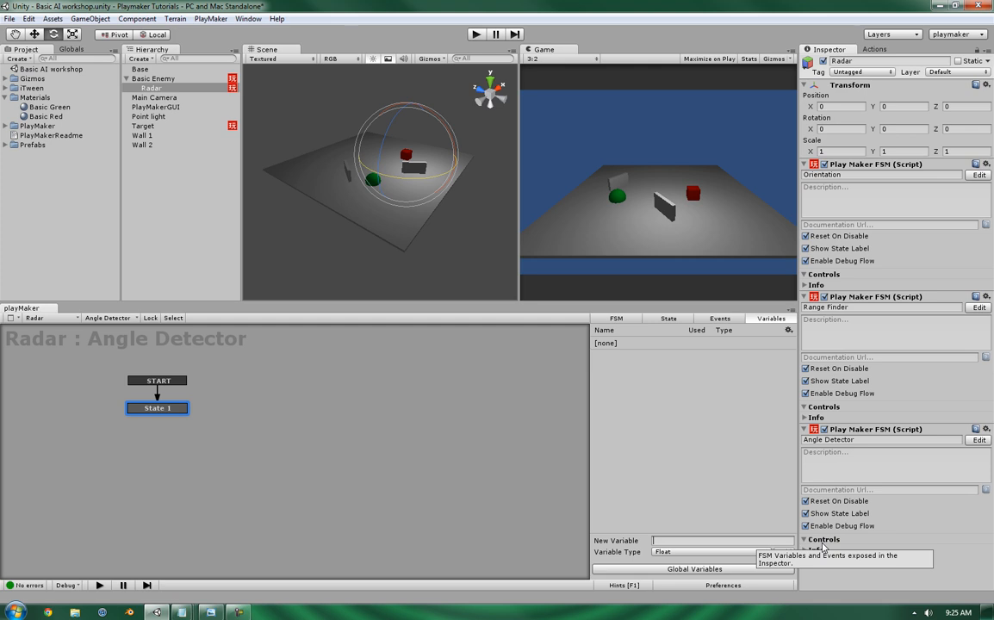
type("View Angle")
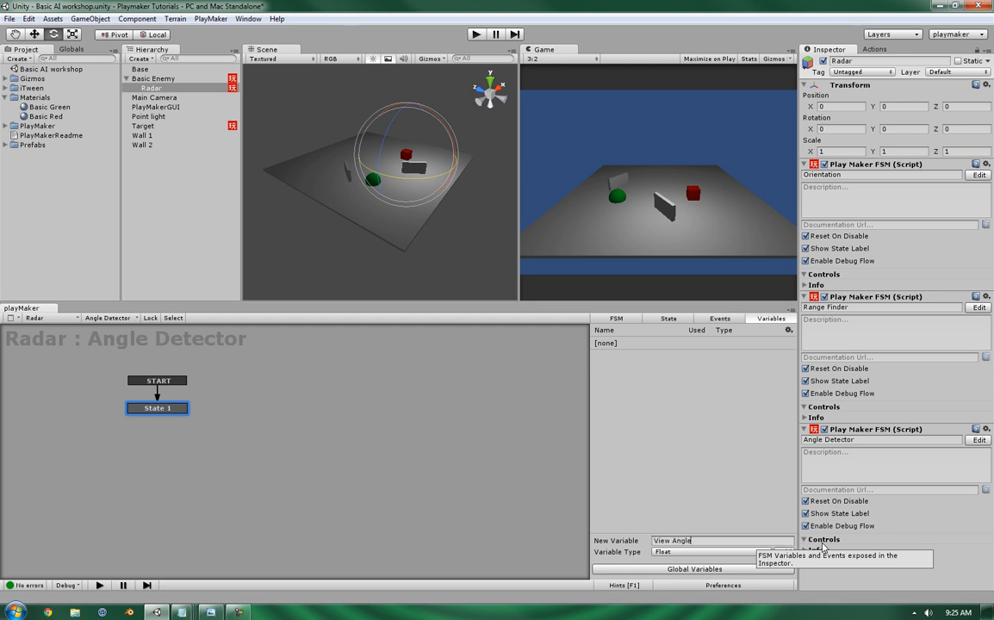
mouse_move(731, 456)
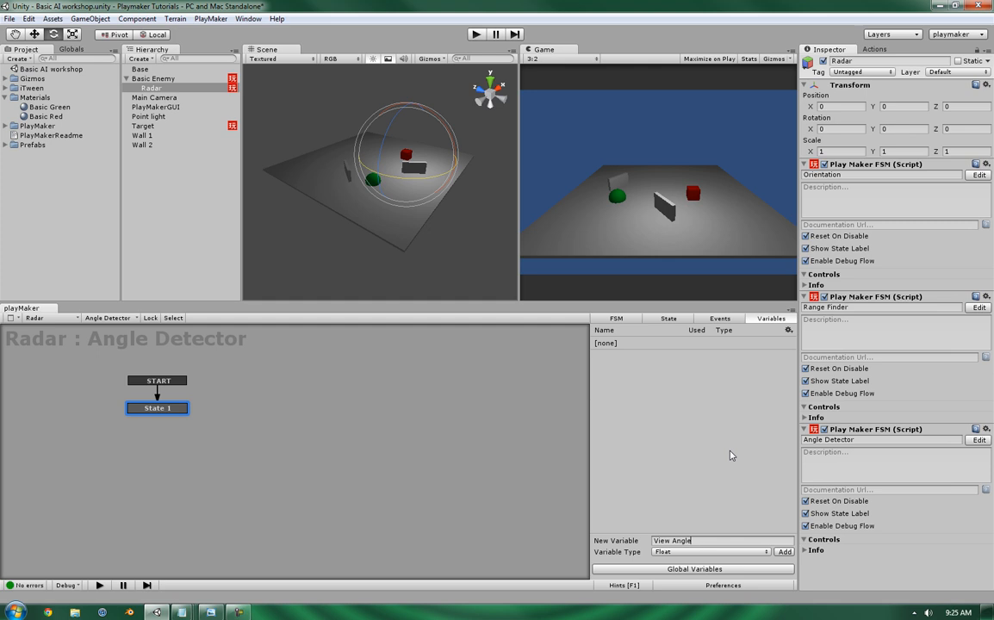
left_click(783, 552)
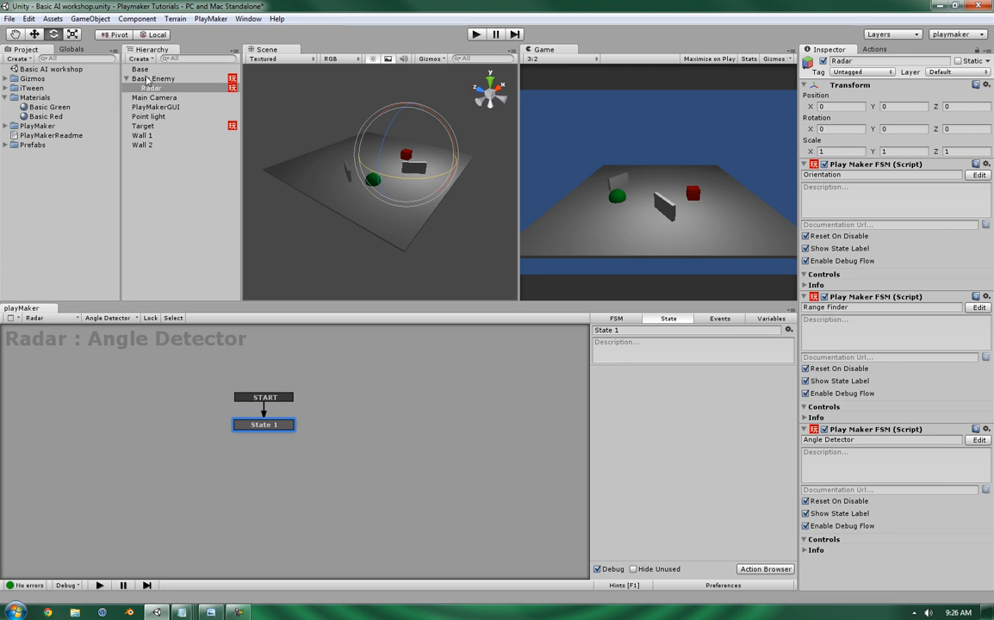
left_click(153, 78)
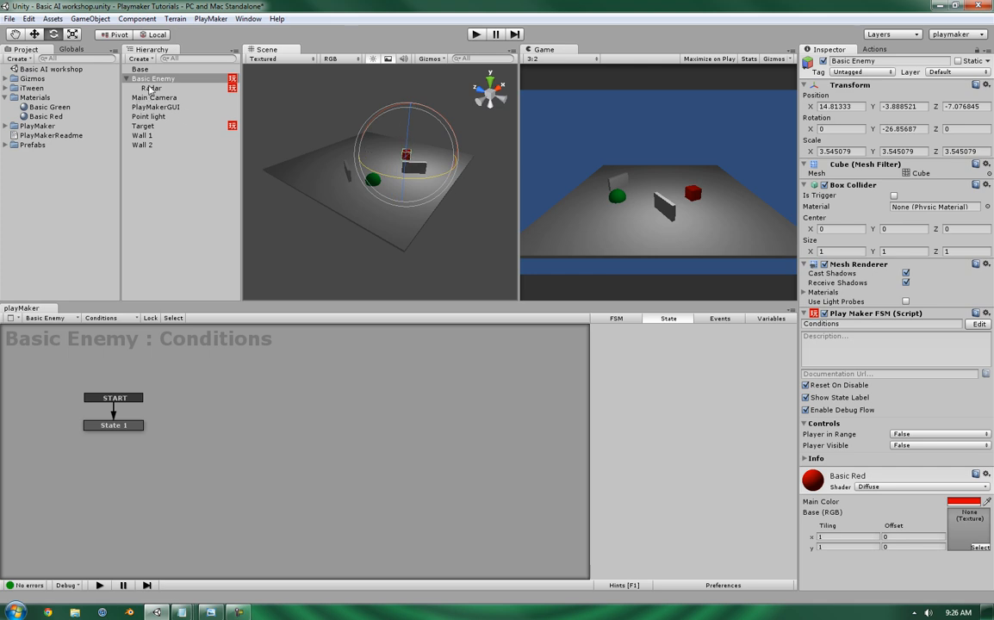
left_click(151, 88)
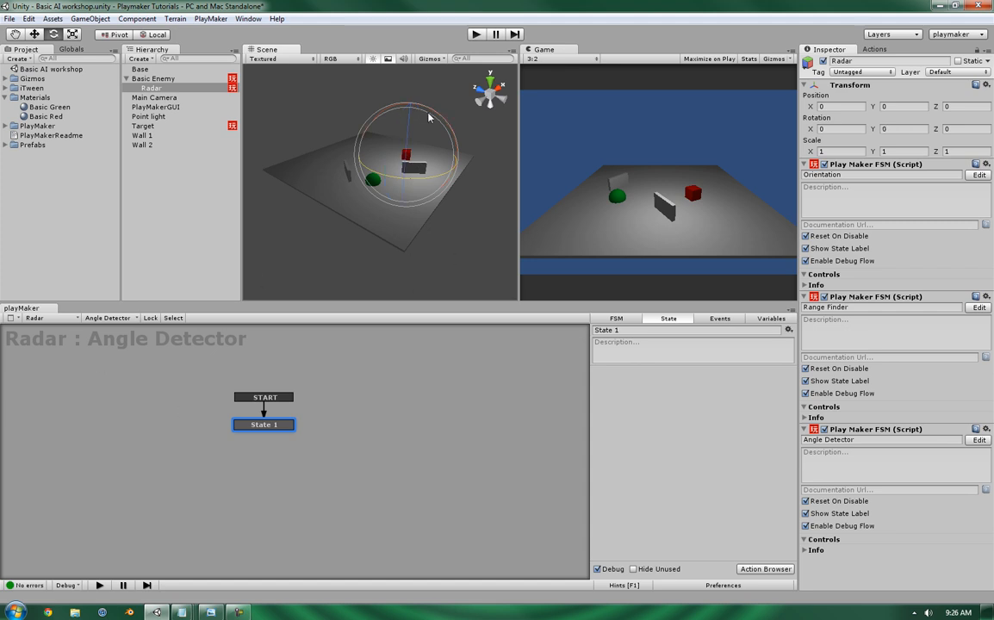
mouse_move(411, 130)
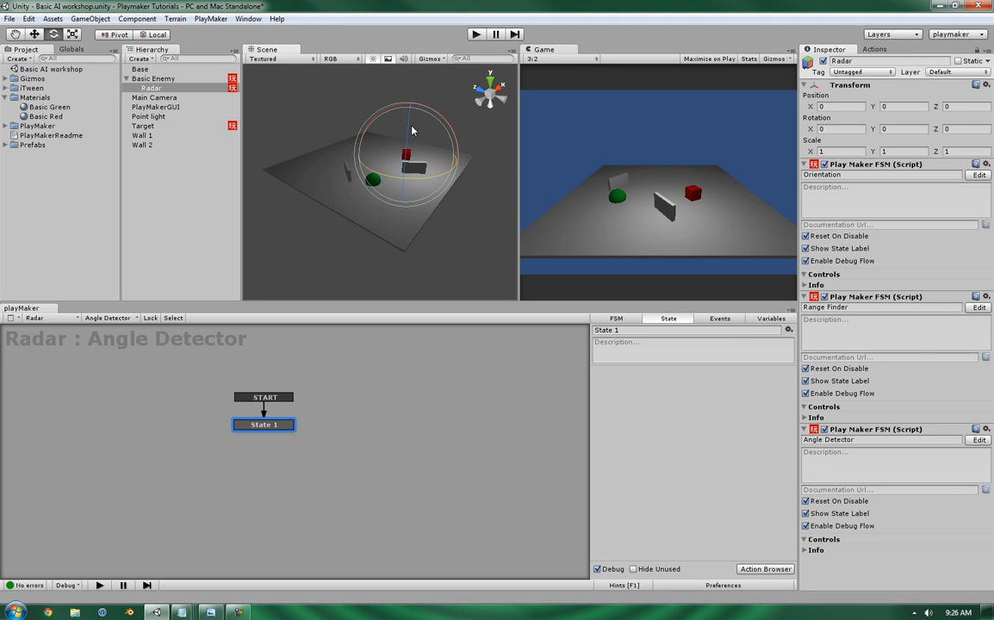
mouse_move(796, 301)
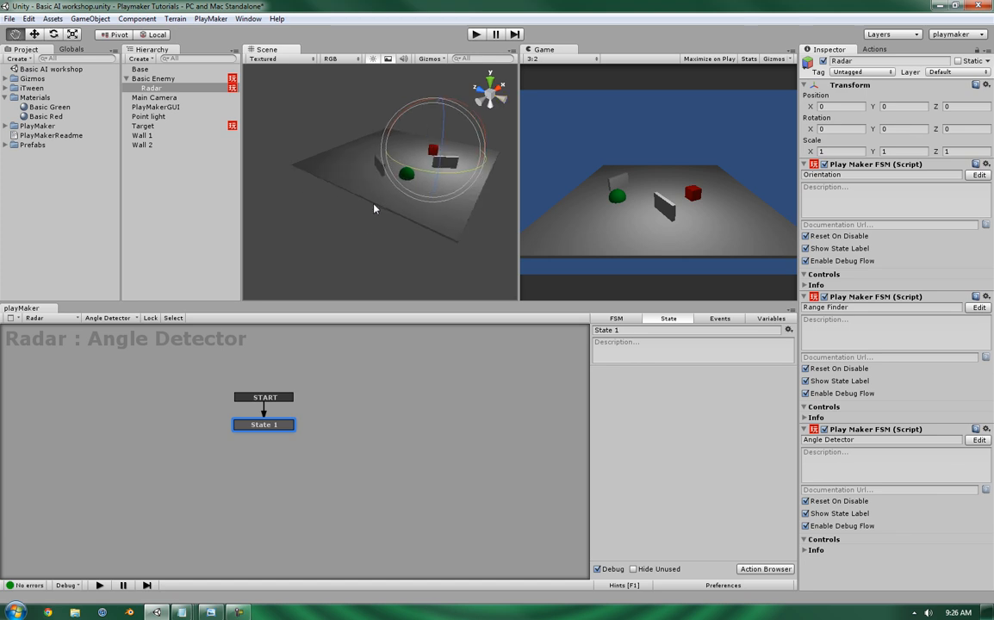
mouse_move(410, 209)
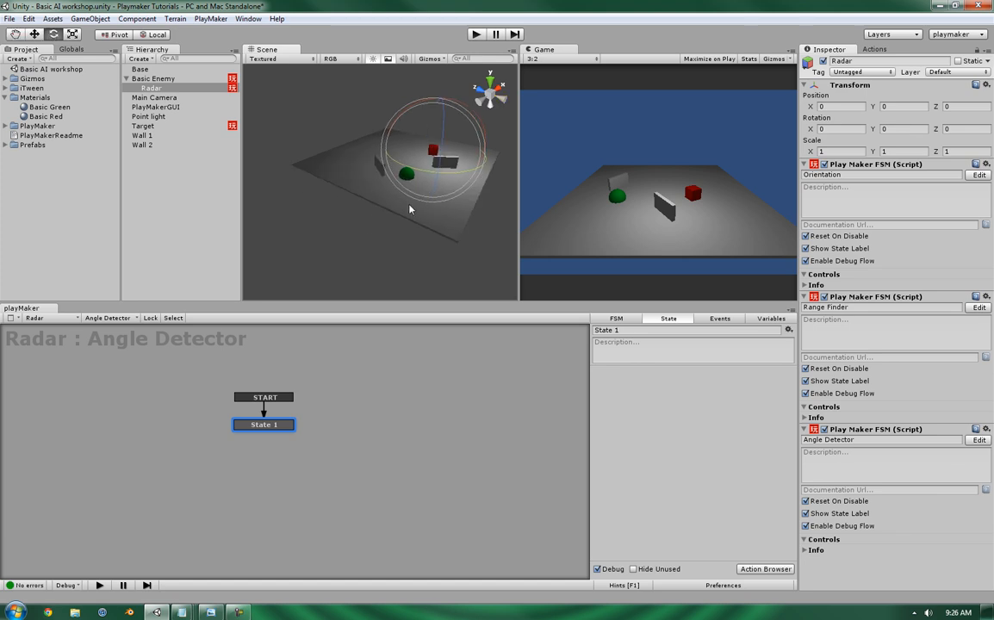
mouse_move(404, 212)
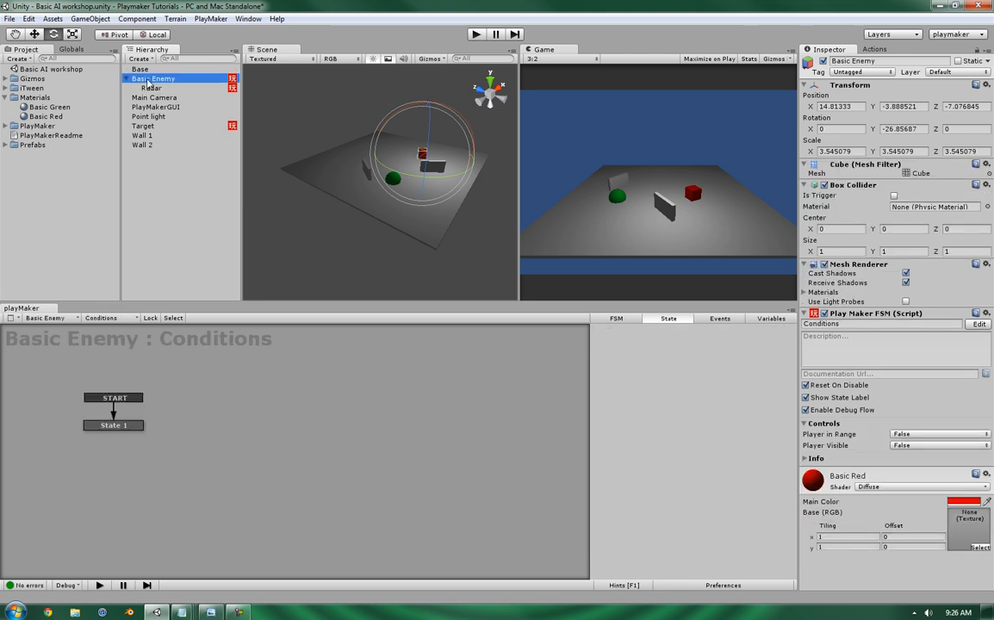
mouse_move(146, 94)
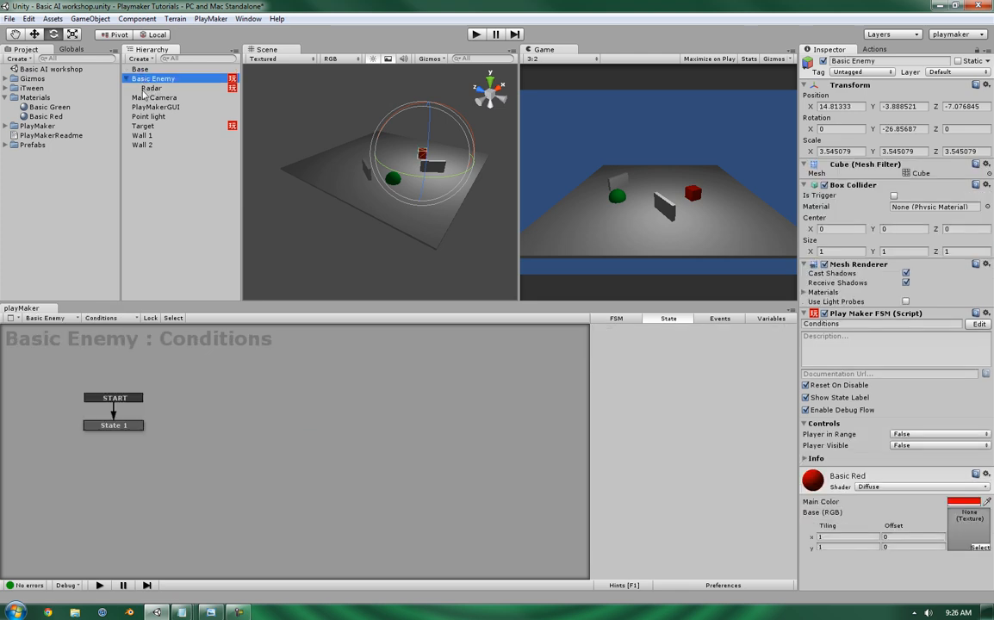
left_click(151, 87)
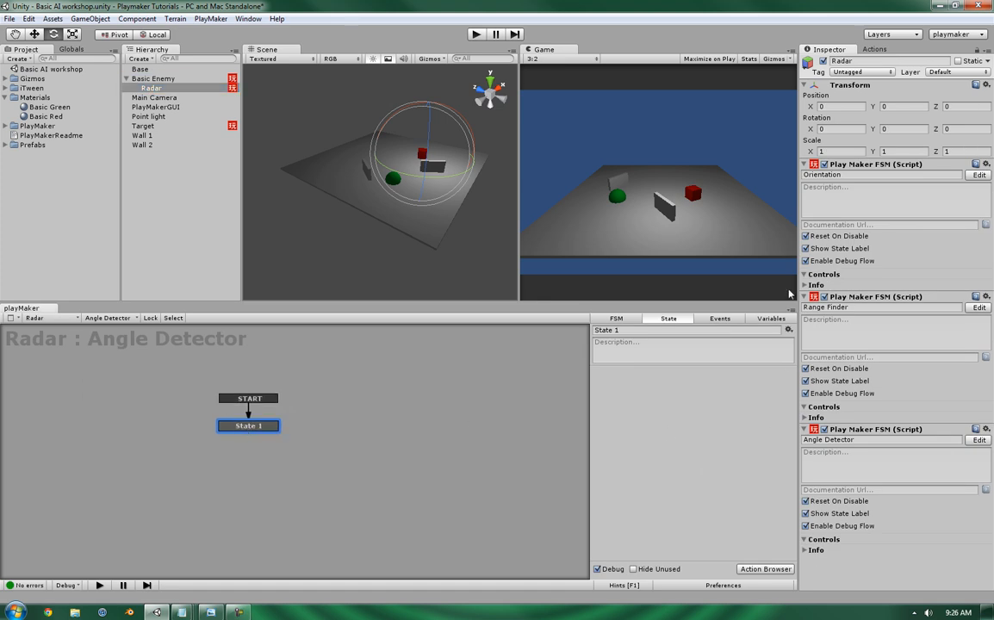
mouse_move(771, 325)
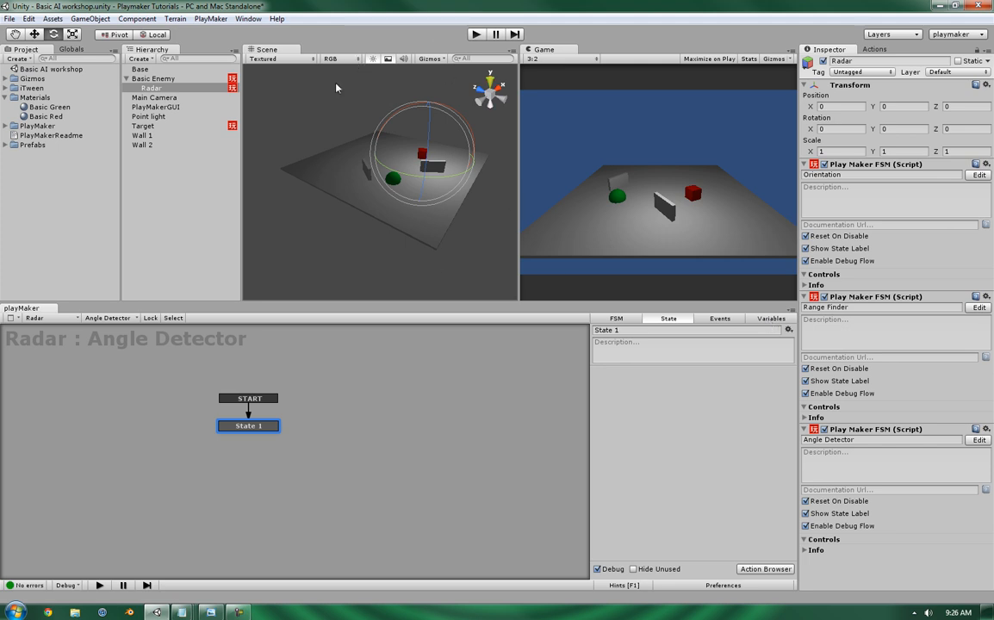
mouse_move(442, 204)
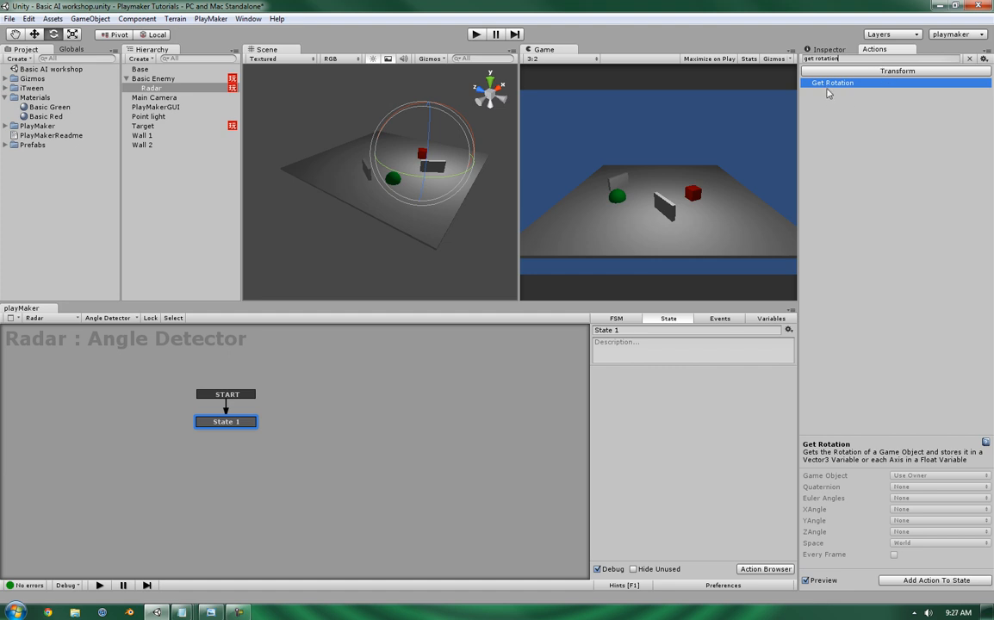
Add Get Rotation on the owner to State 1 and browse variables for Y Angle.
left_click(934, 580)
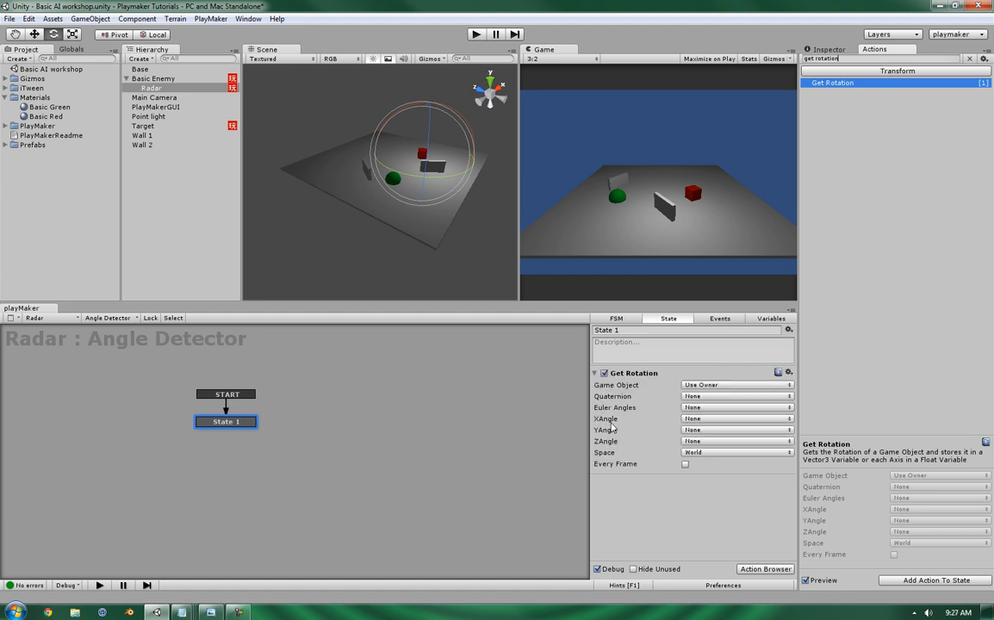
mouse_move(708, 388)
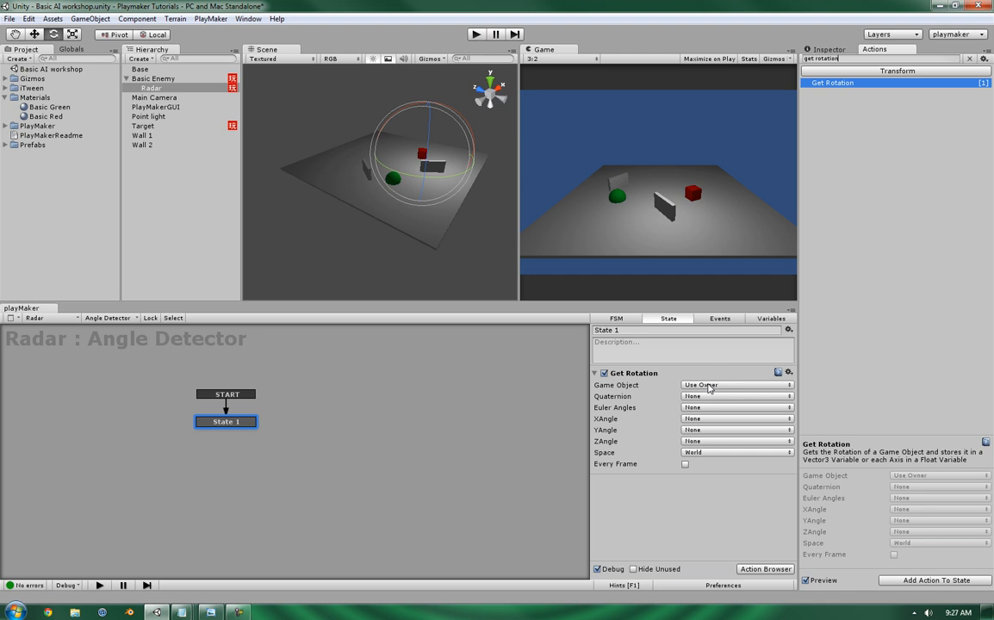
mouse_move(609, 440)
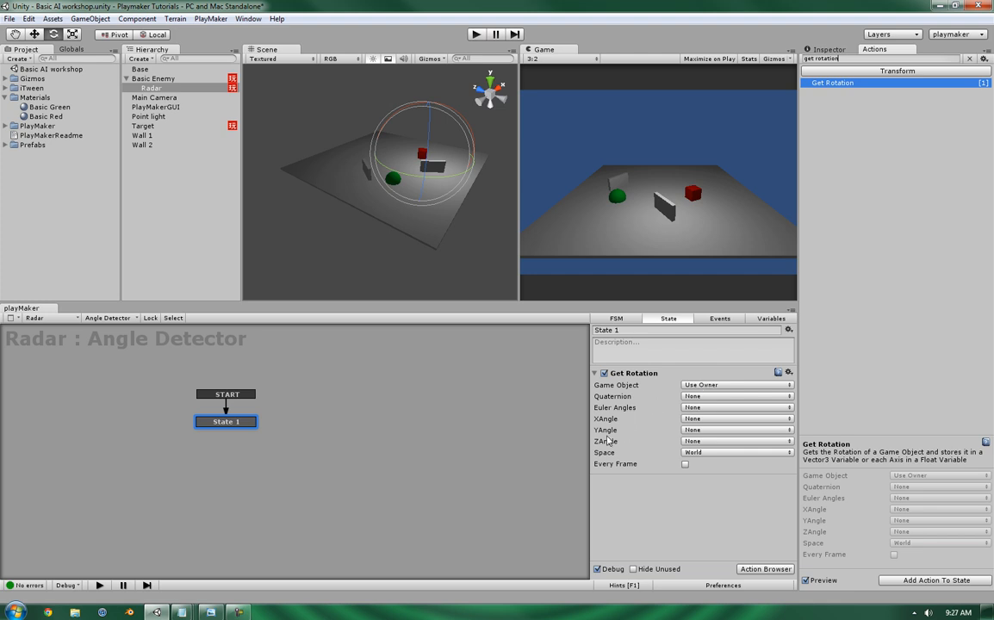
left_click(736, 430)
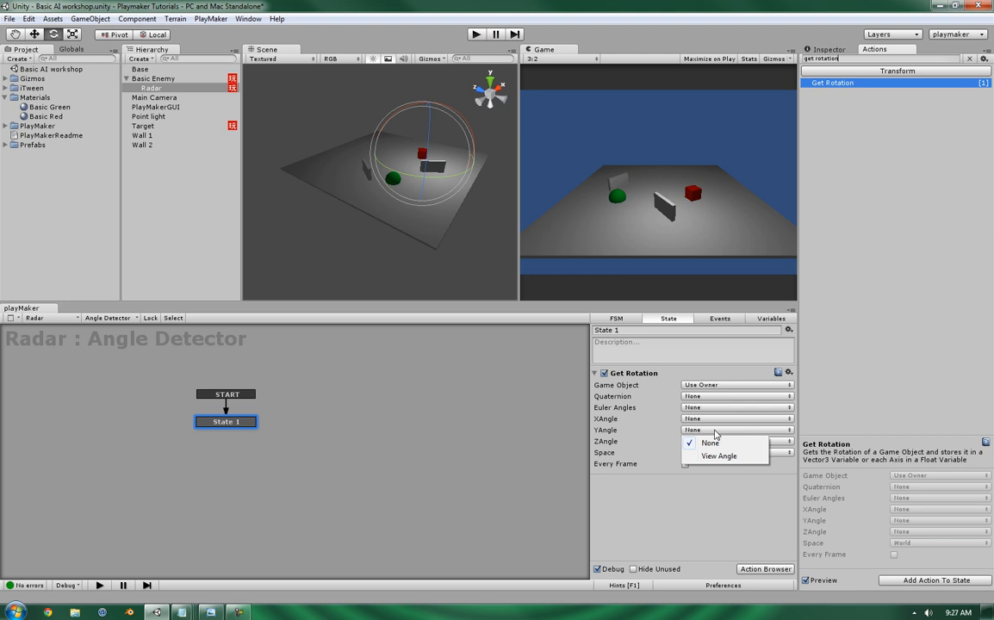
mouse_move(689, 518)
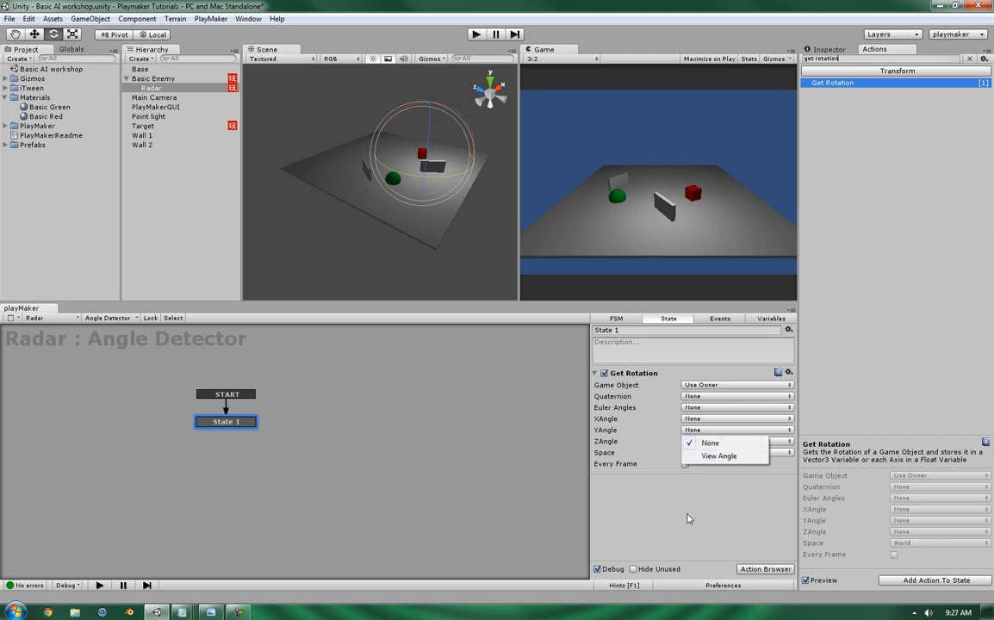
Create an 'Angle' float variable and choose it for Get Rotation's Y Angle.
left_click(770, 319)
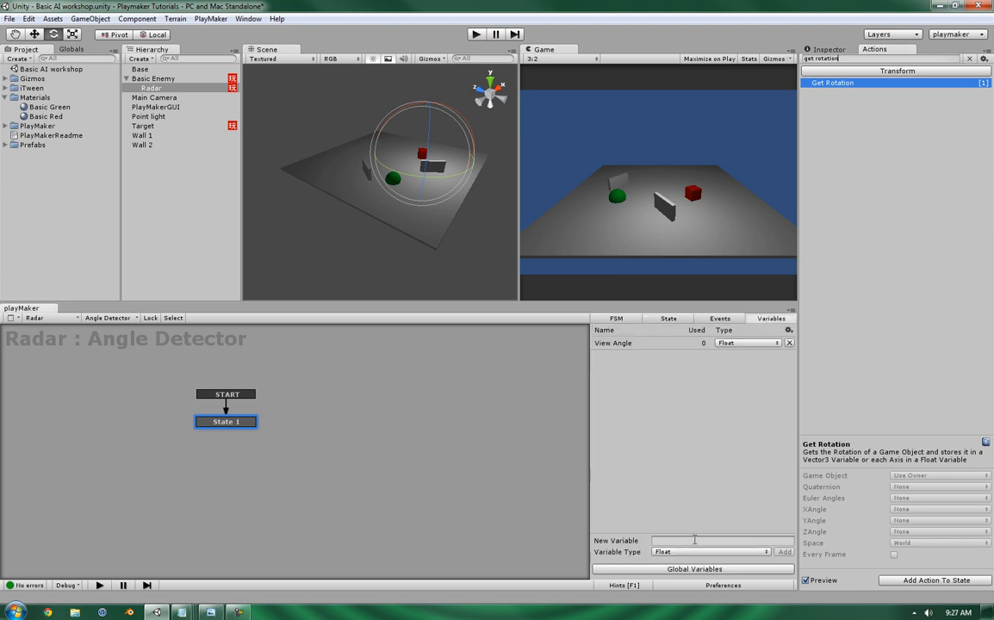
type("Angle")
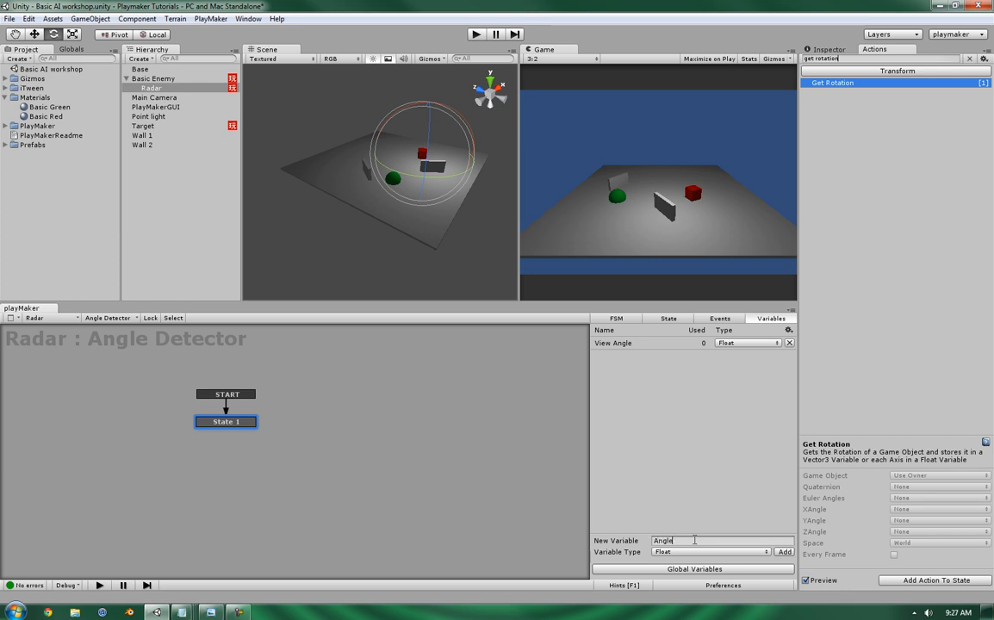
left_click(783, 552)
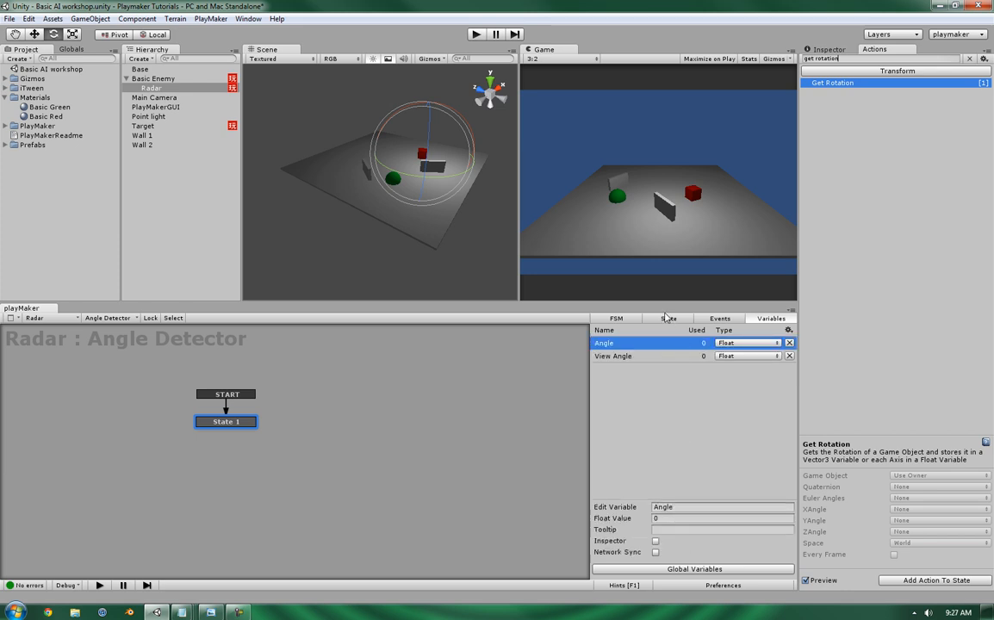
left_click(669, 318)
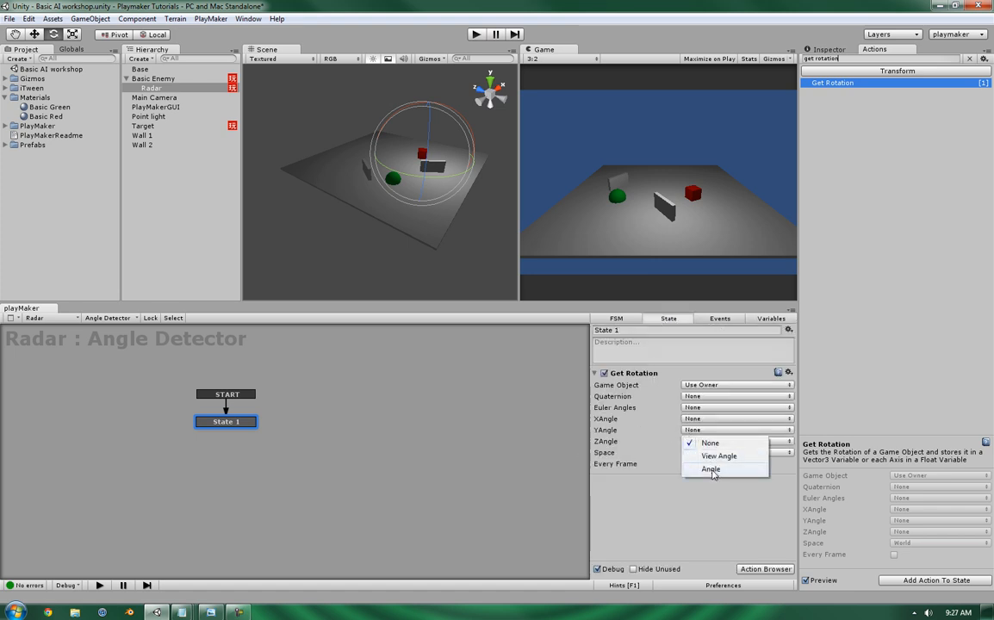
left_click(710, 469)
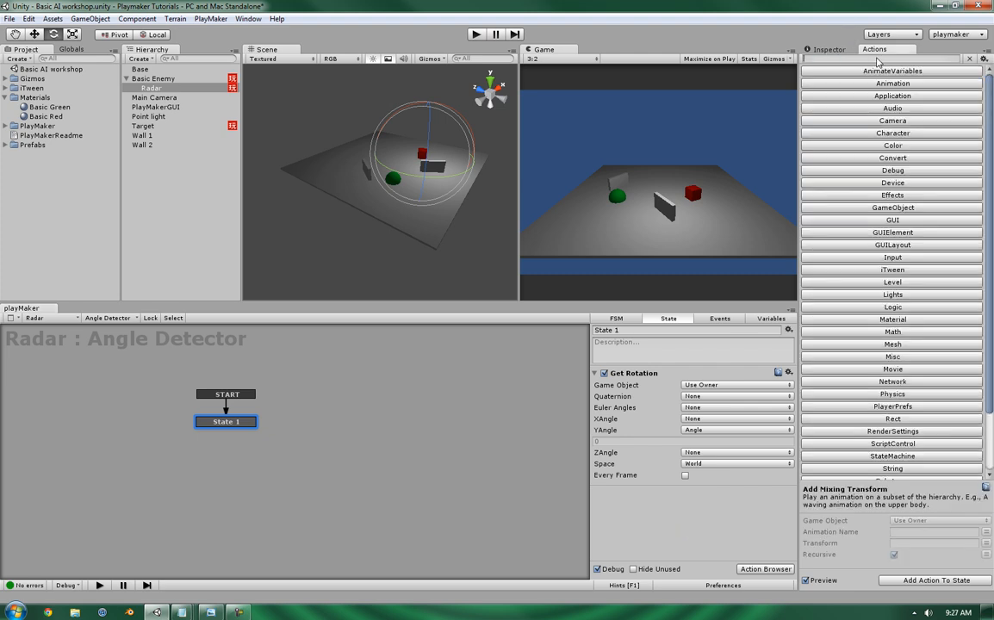
Add a Next Frame Event action to State 1 that sends FINISHED.
type("next")
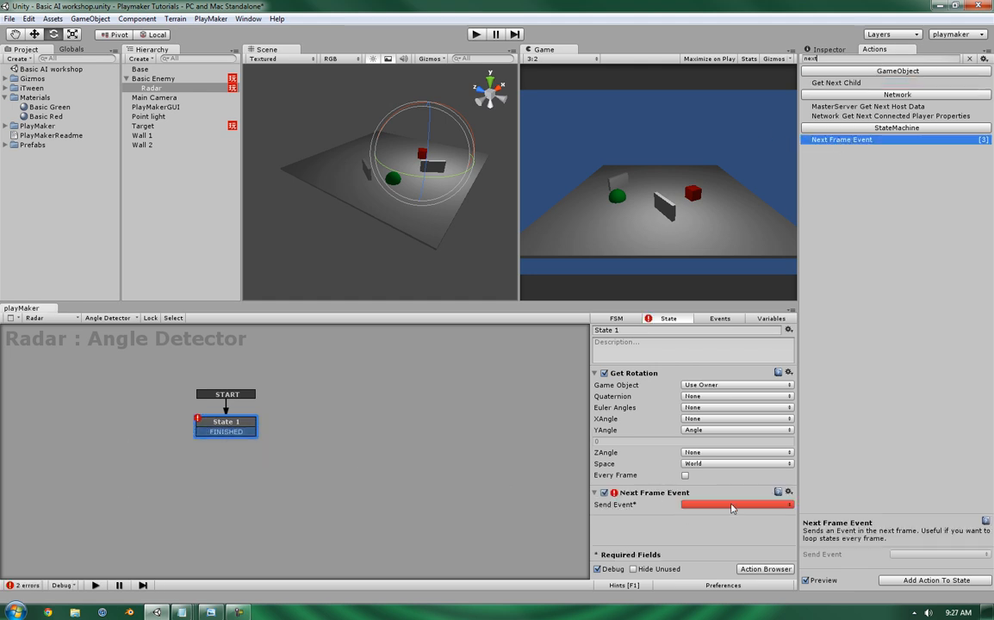
left_click(735, 505)
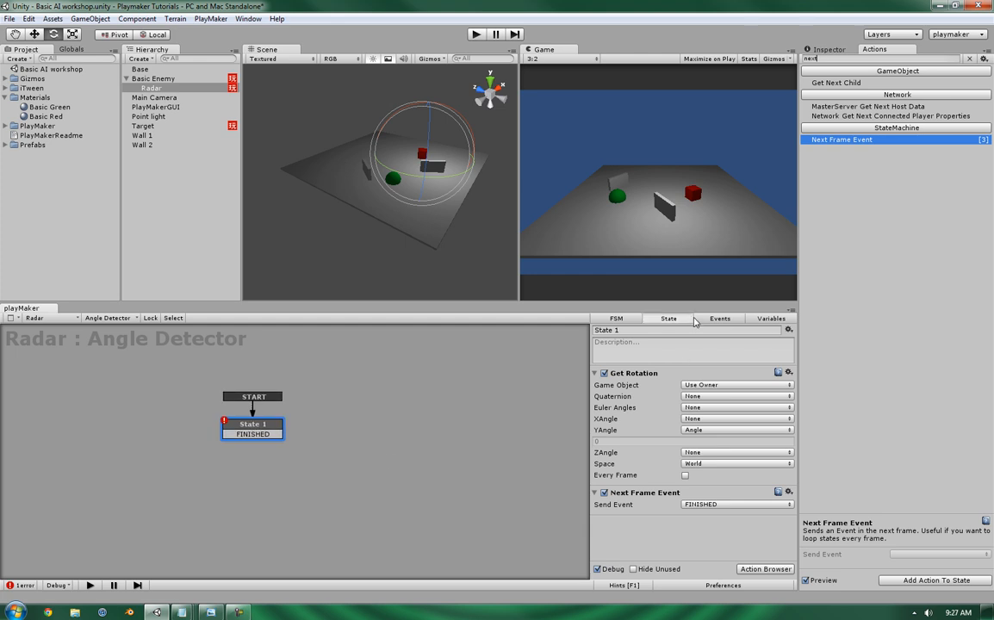
mouse_move(644, 325)
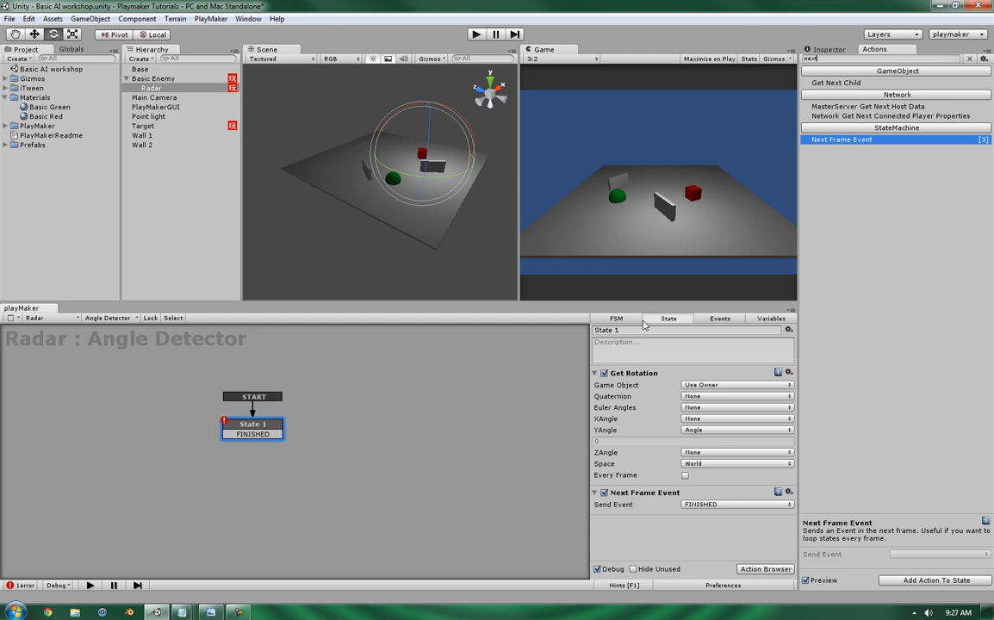
mouse_move(732, 434)
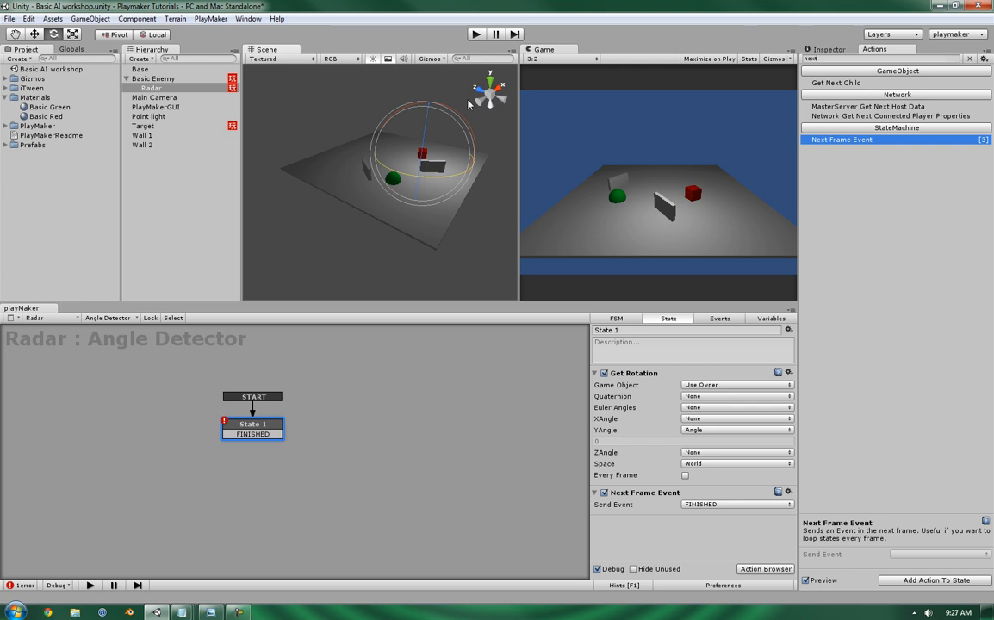
mouse_move(413, 302)
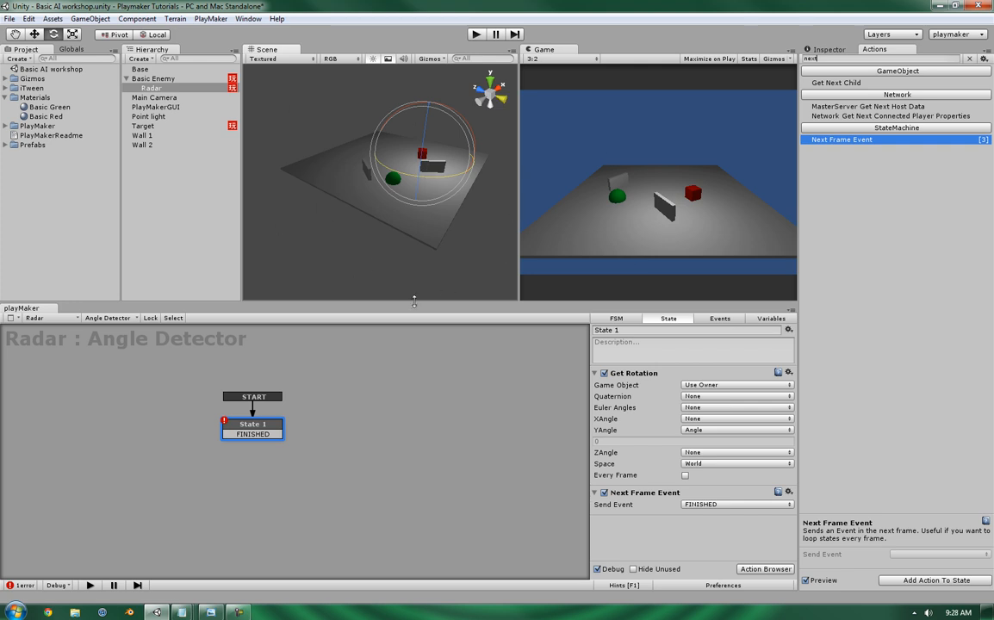
mouse_move(478, 297)
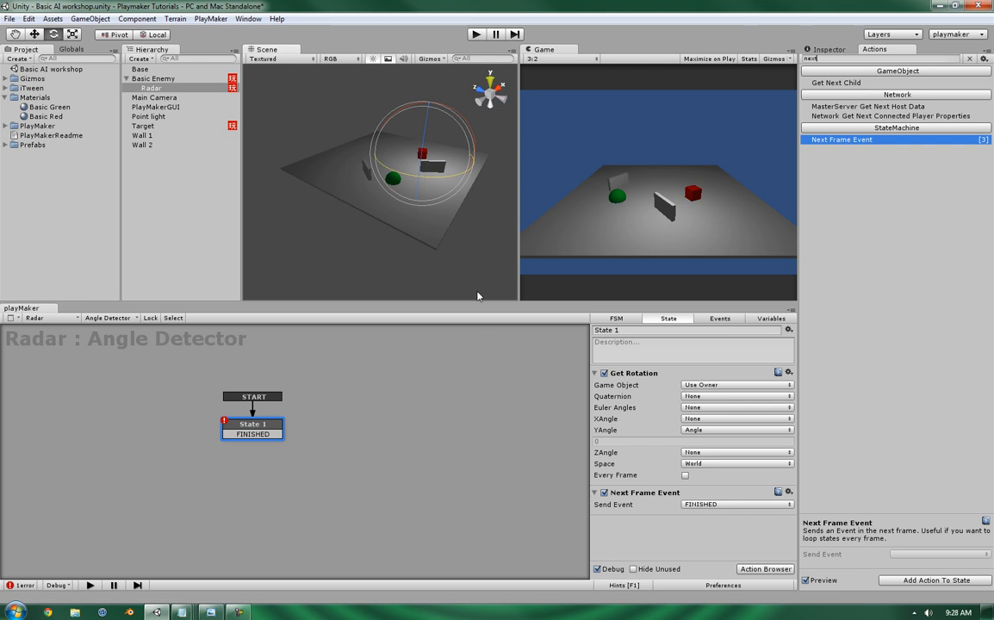
mouse_move(357, 101)
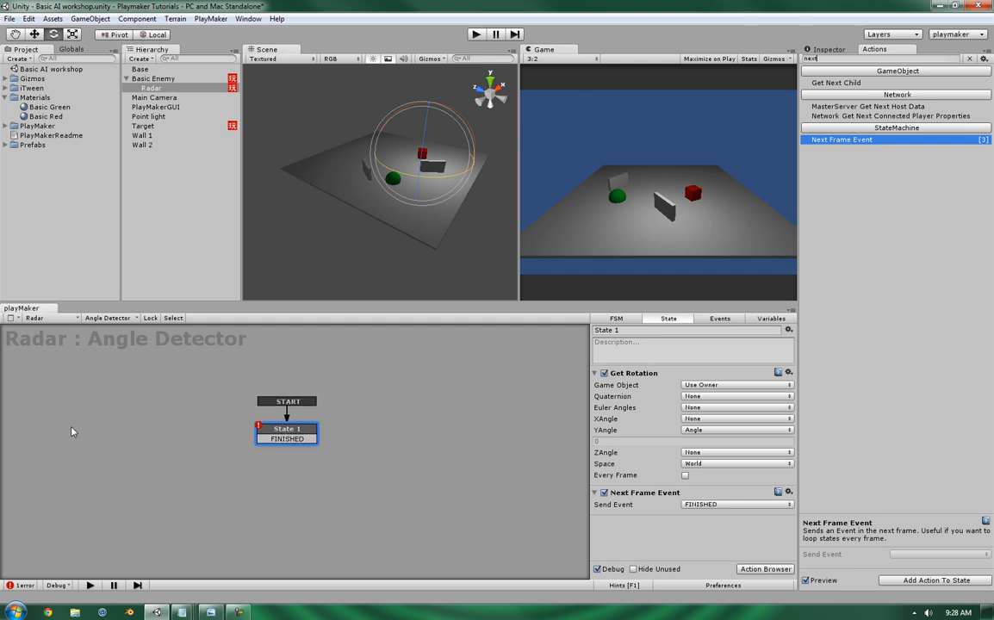
Add a Start state to the graph and rename State 1 to Calculate.
left_click(96, 420)
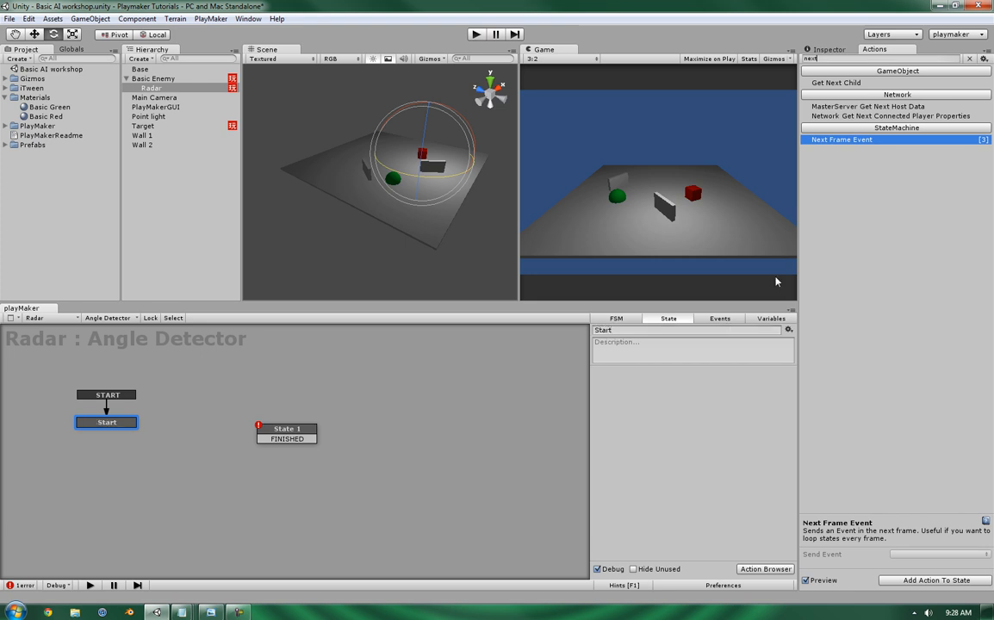
left_click(287, 429)
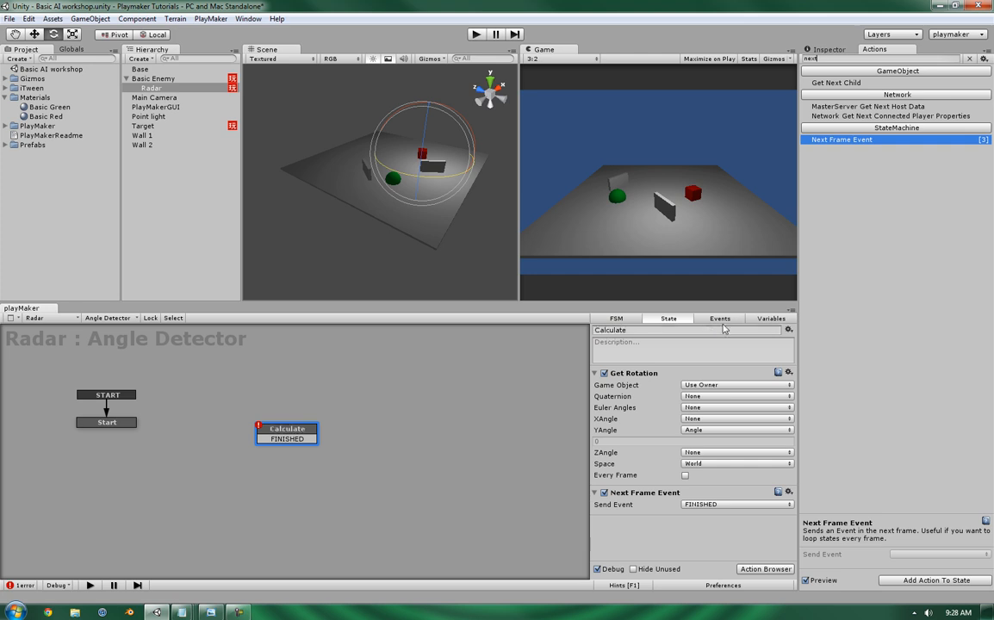
left_click(107, 422)
type("float op")
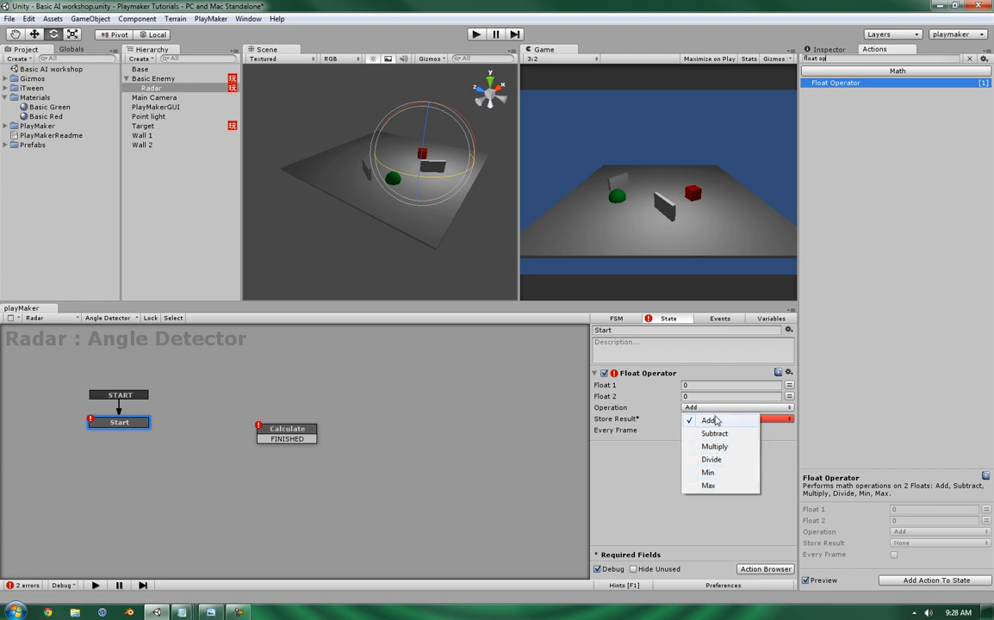
Keep the Float Operator on Add with Float 1 set to 360.
left_click(708, 420)
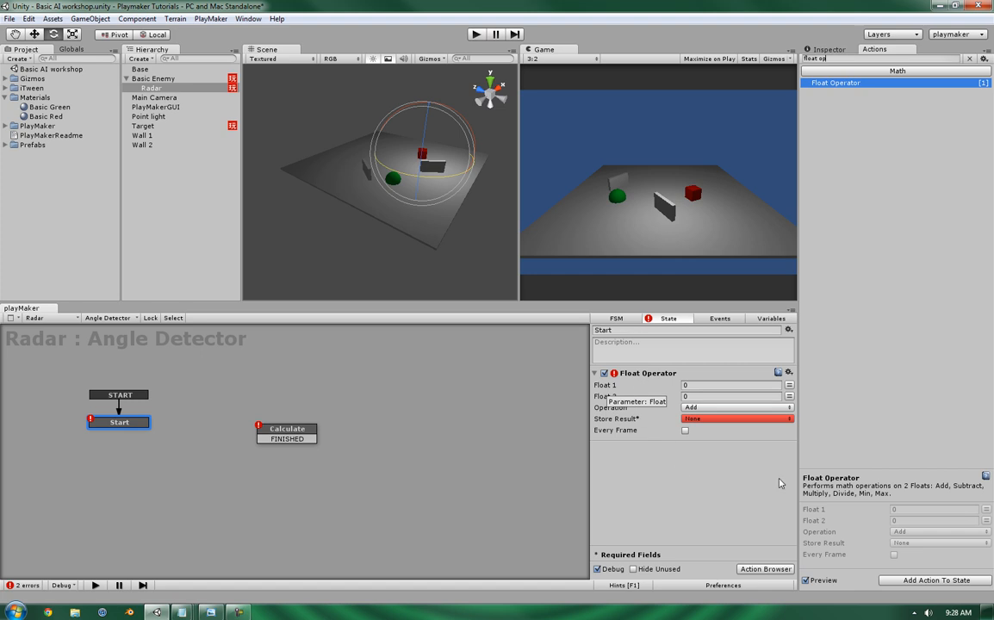
left_click(789, 385)
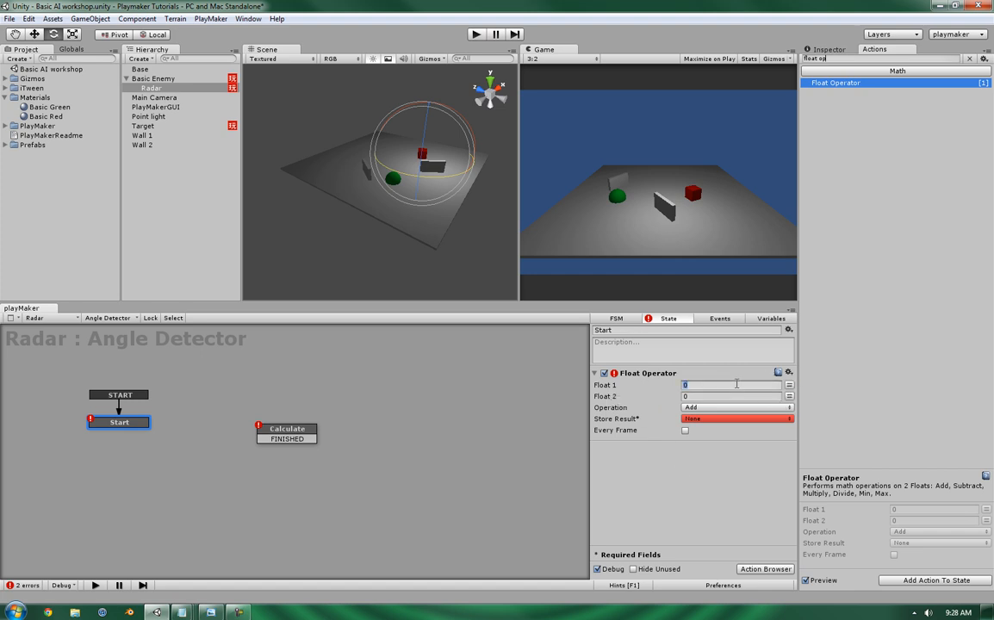
type("1")
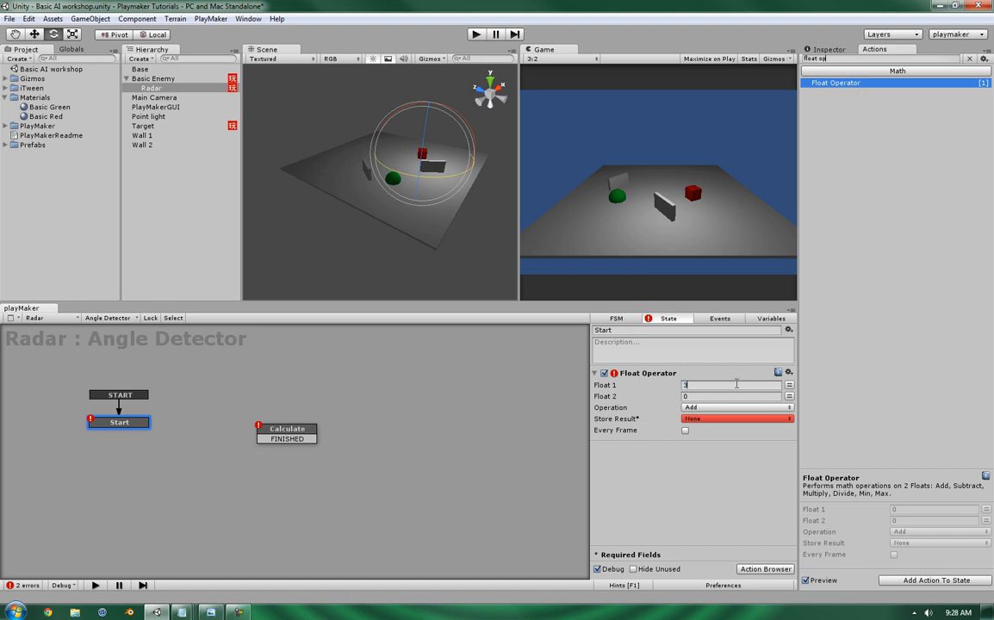
type("360")
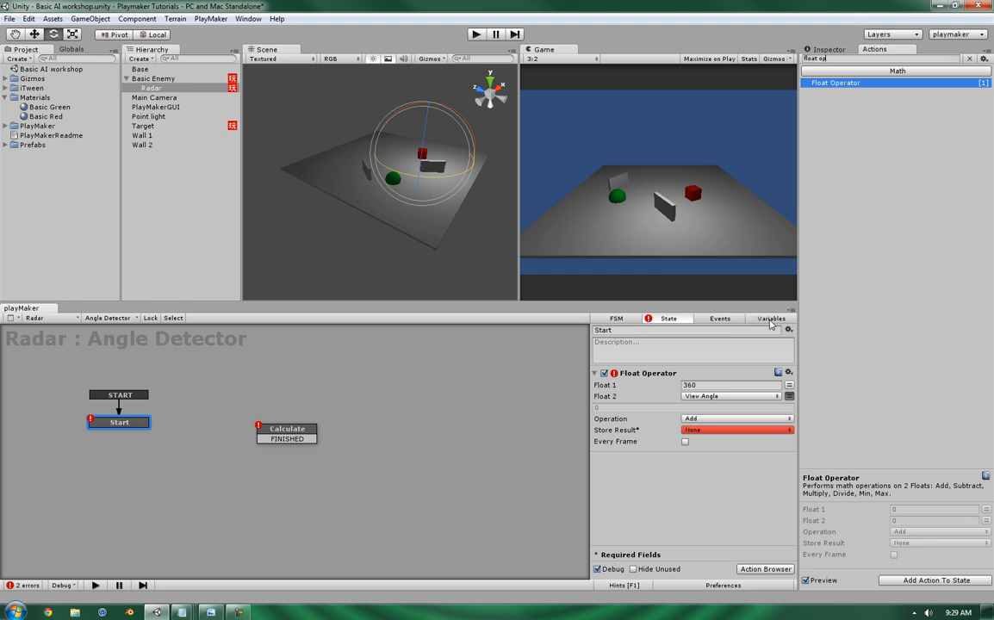
Create float variables Angle Left and Angle Right, then return to the State tab.
left_click(769, 319)
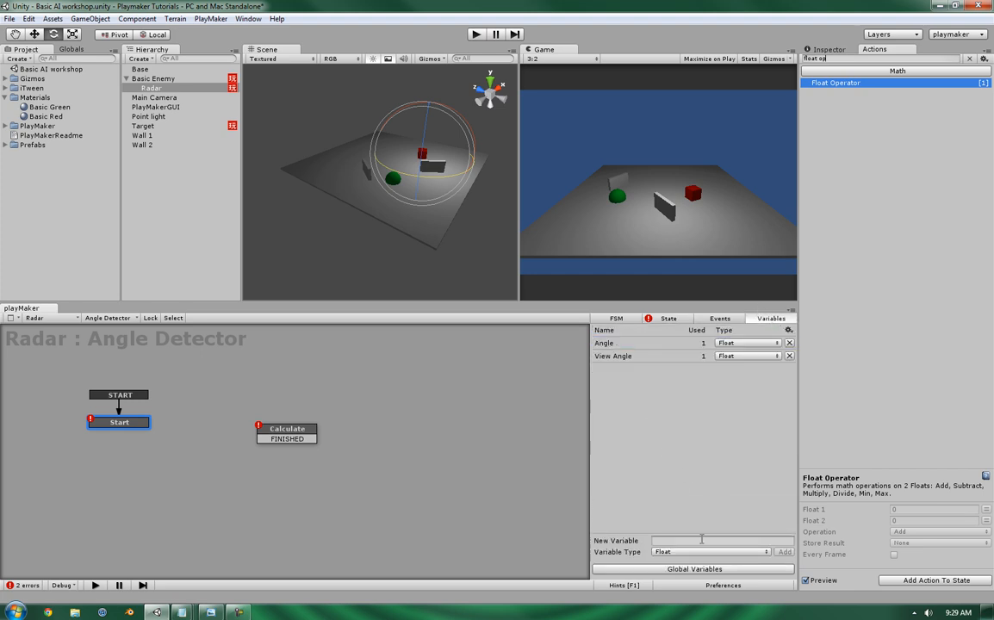
type("An")
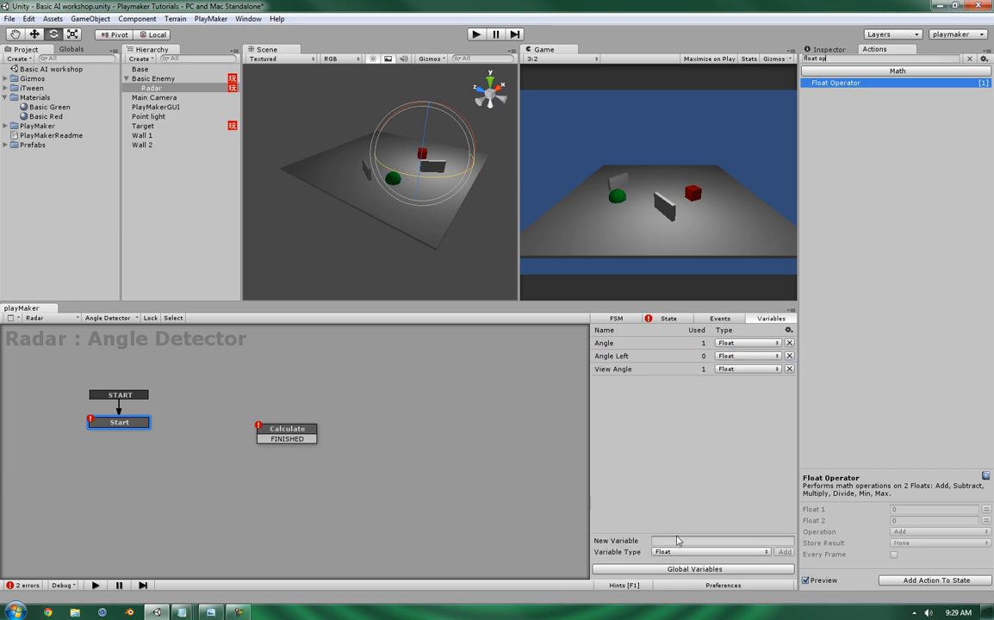
type("Angle")
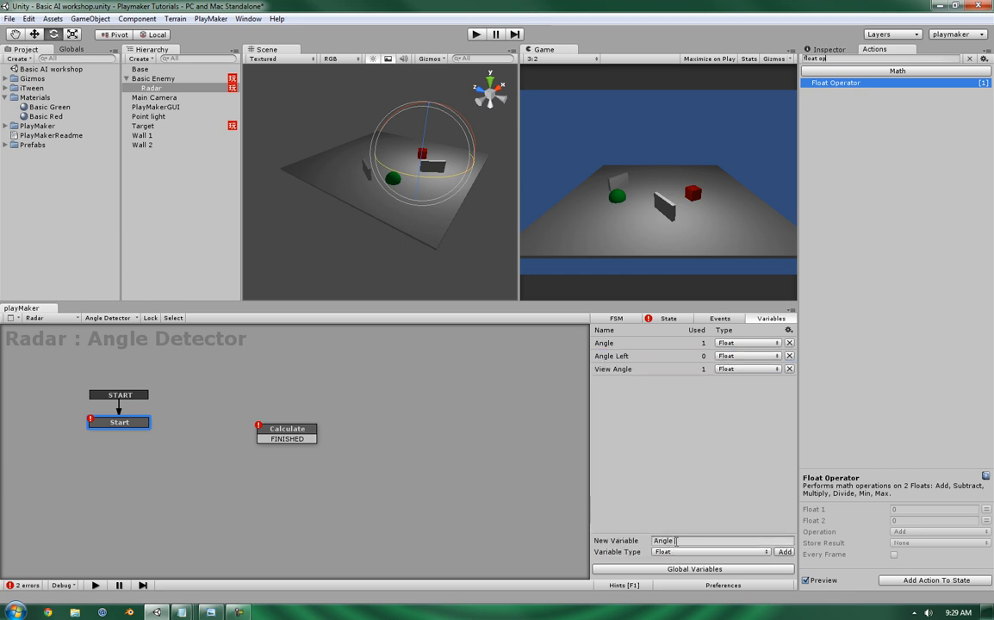
left_click(782, 551)
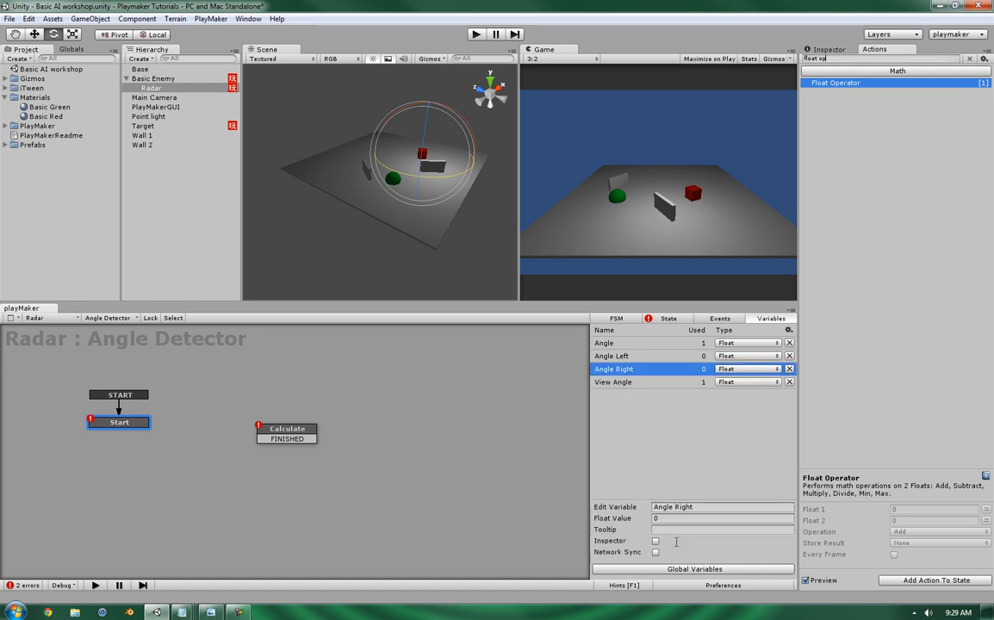
left_click(668, 318)
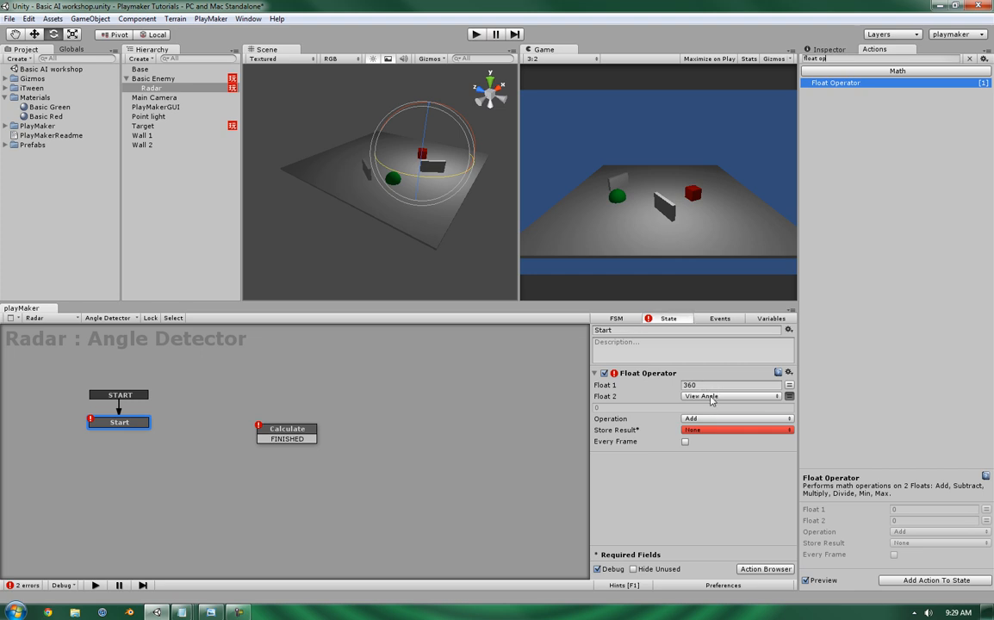
mouse_move(665, 167)
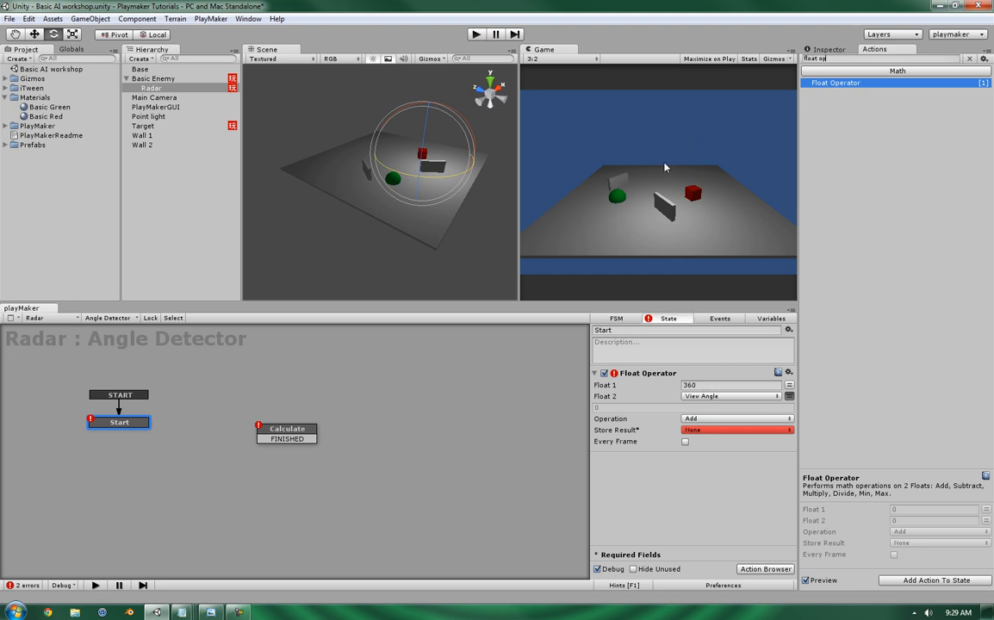
mouse_move(626, 161)
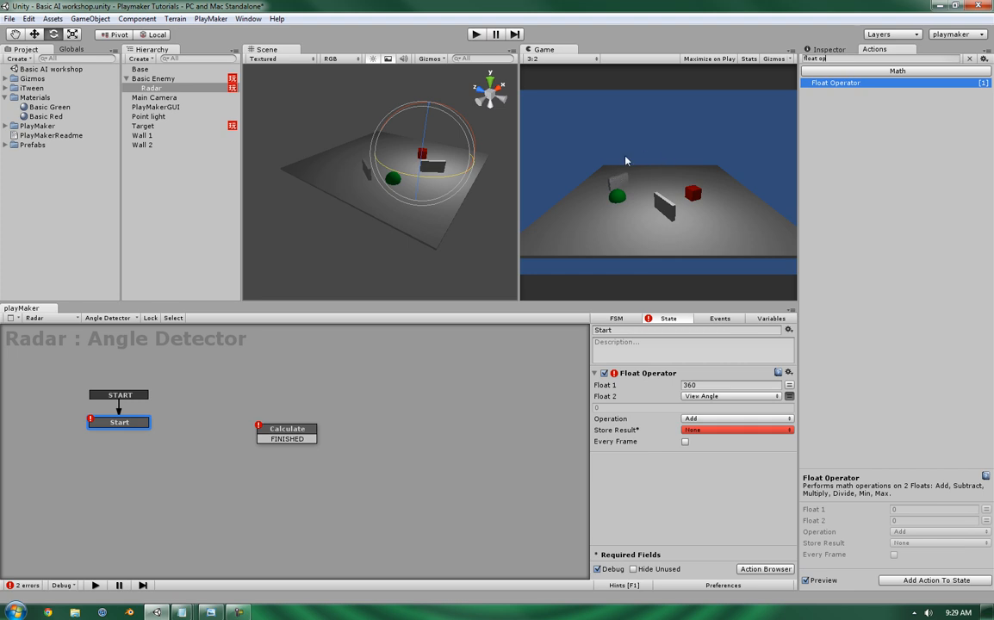
mouse_move(721, 175)
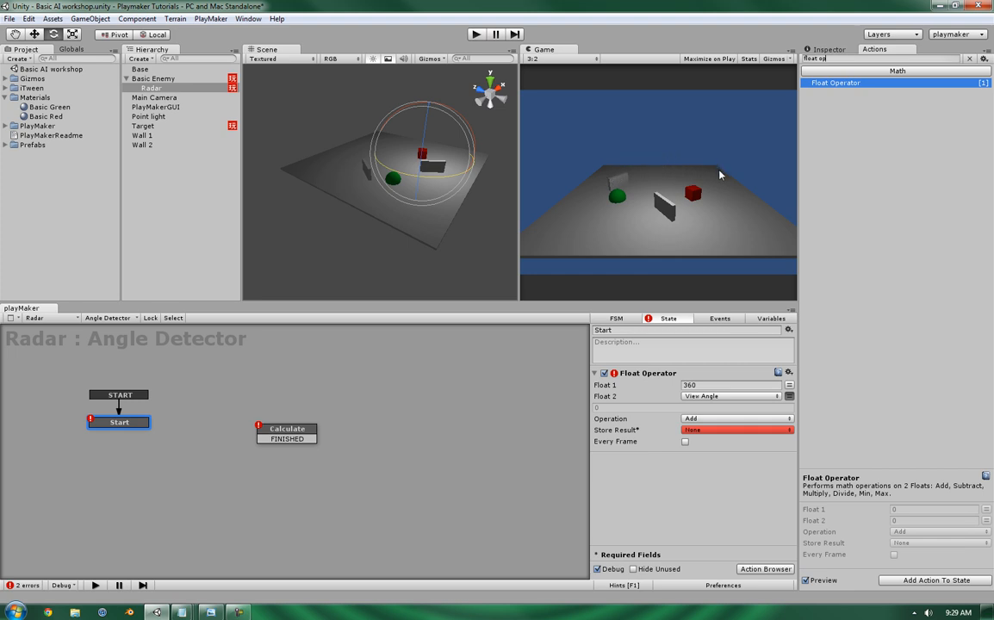
Set the second Float Operator's Store Result to Angle Right.
left_click(736, 429)
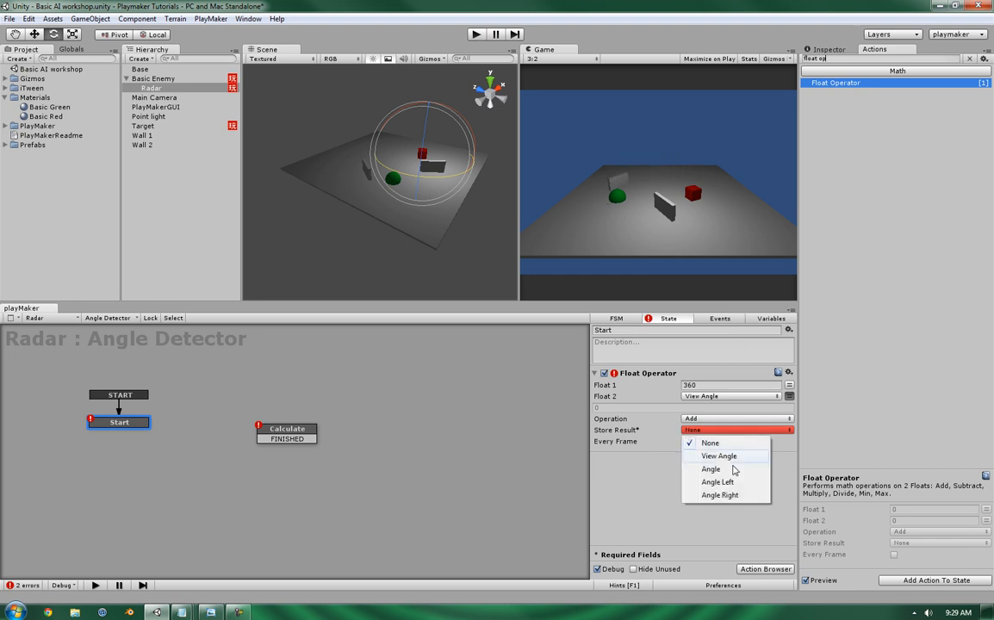
left_click(718, 482)
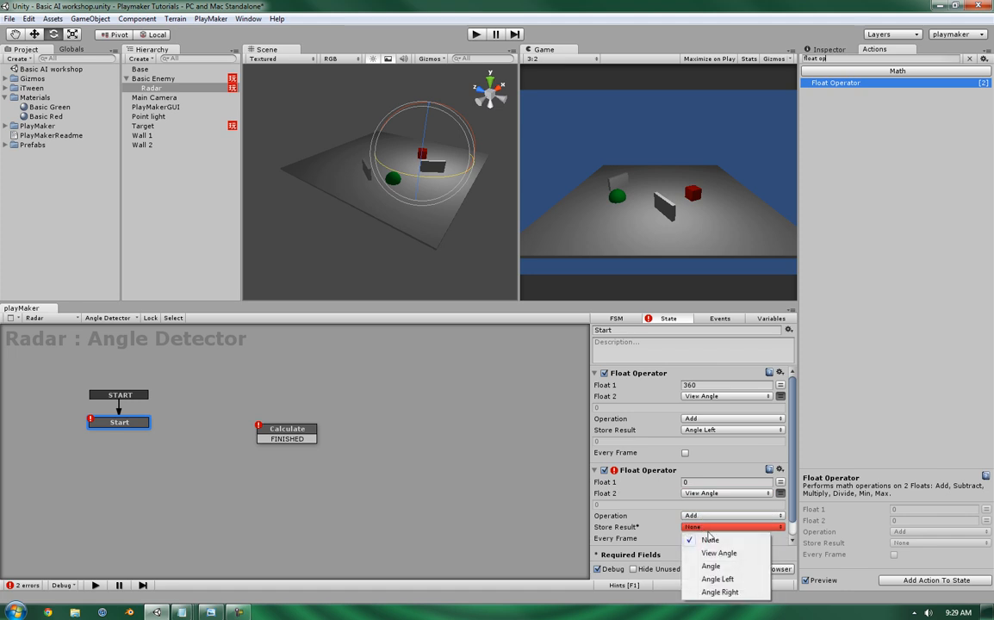
left_click(719, 592)
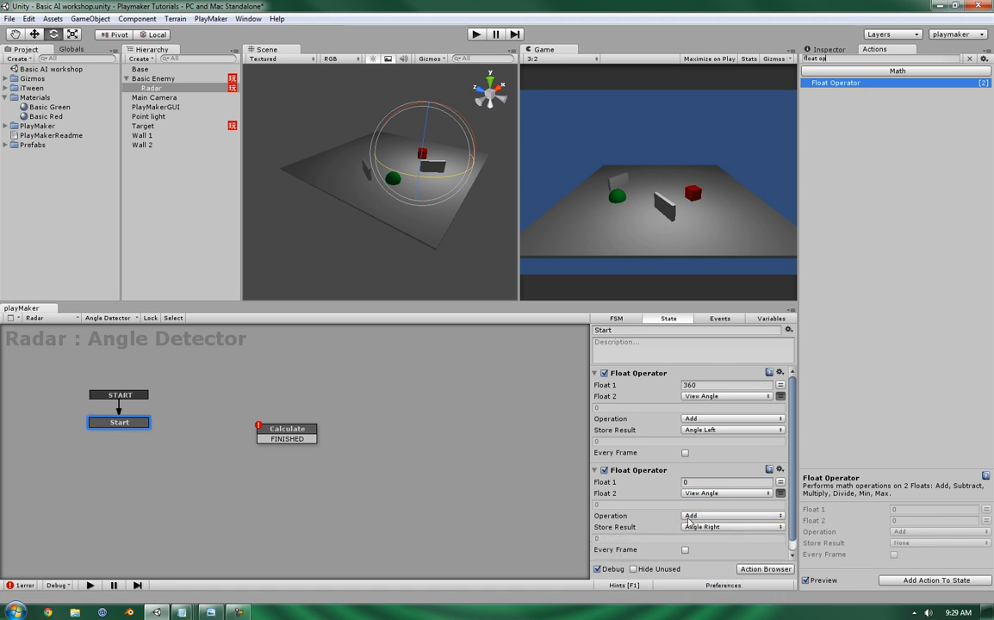
mouse_move(712, 534)
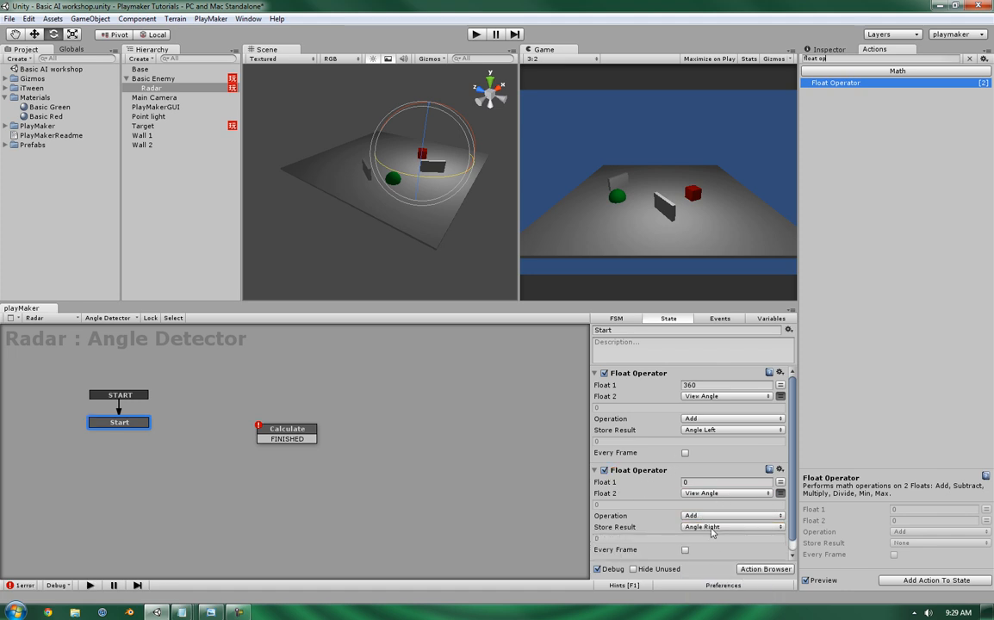
mouse_move(734, 494)
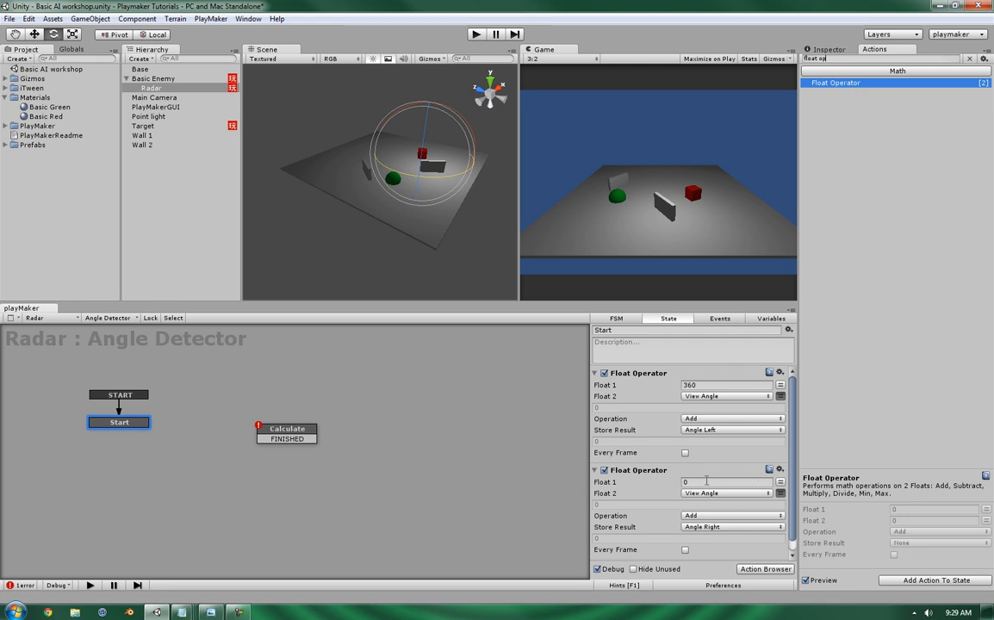
mouse_move(715, 523)
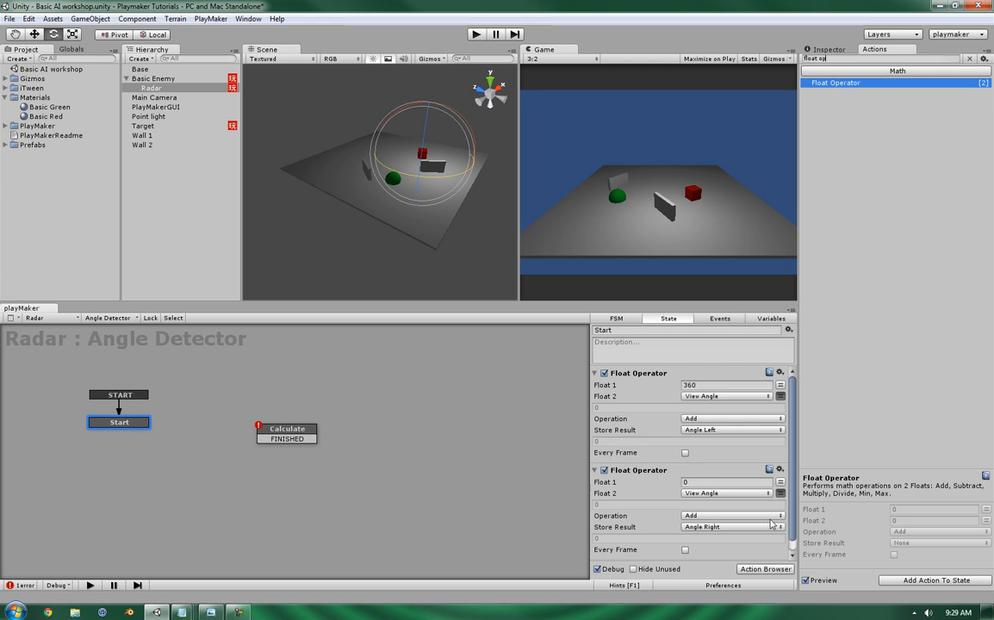
mouse_move(756, 519)
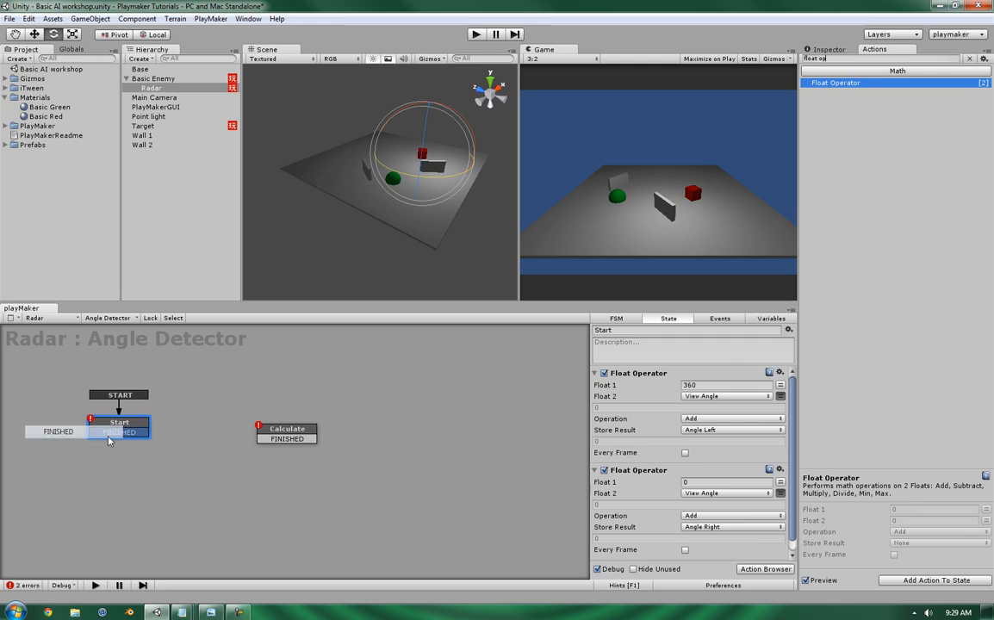
Connect Start's FINISHED transition to the Calculate state, then review both states' actions.
left_click(286, 428)
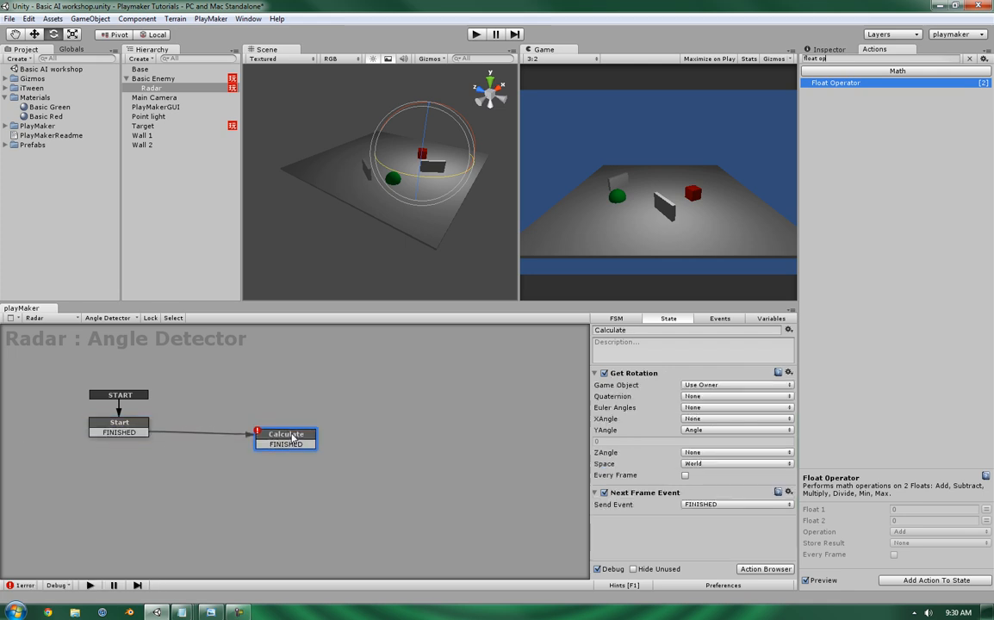
left_click(119, 422)
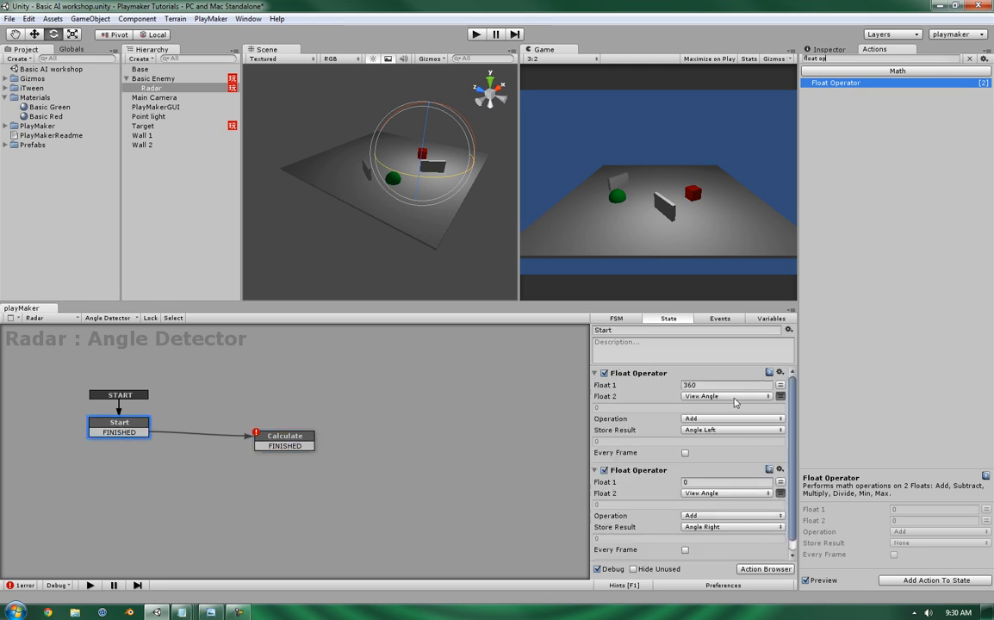
mouse_move(244, 426)
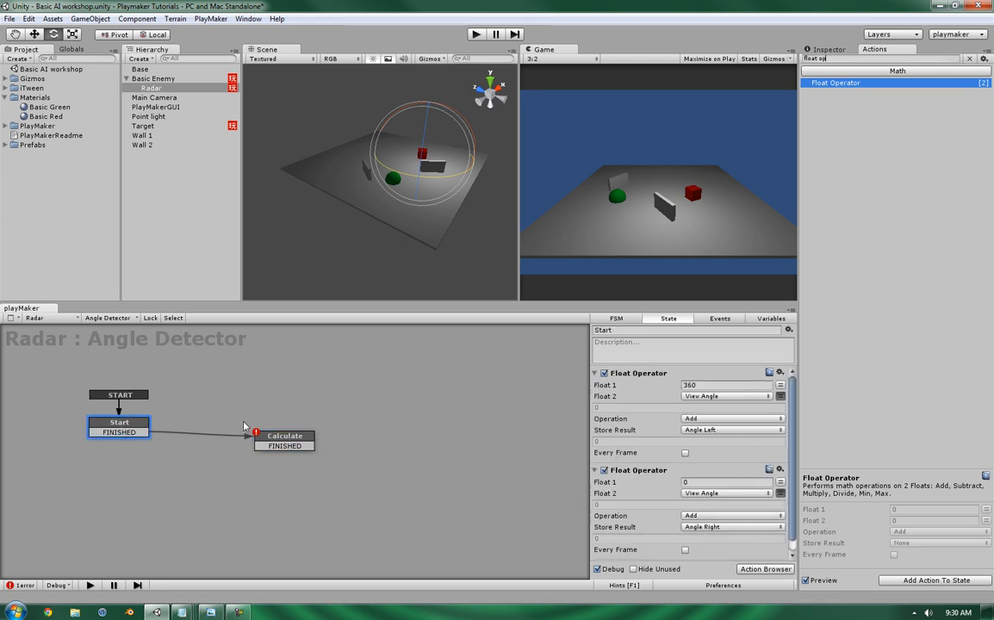
left_click(284, 442)
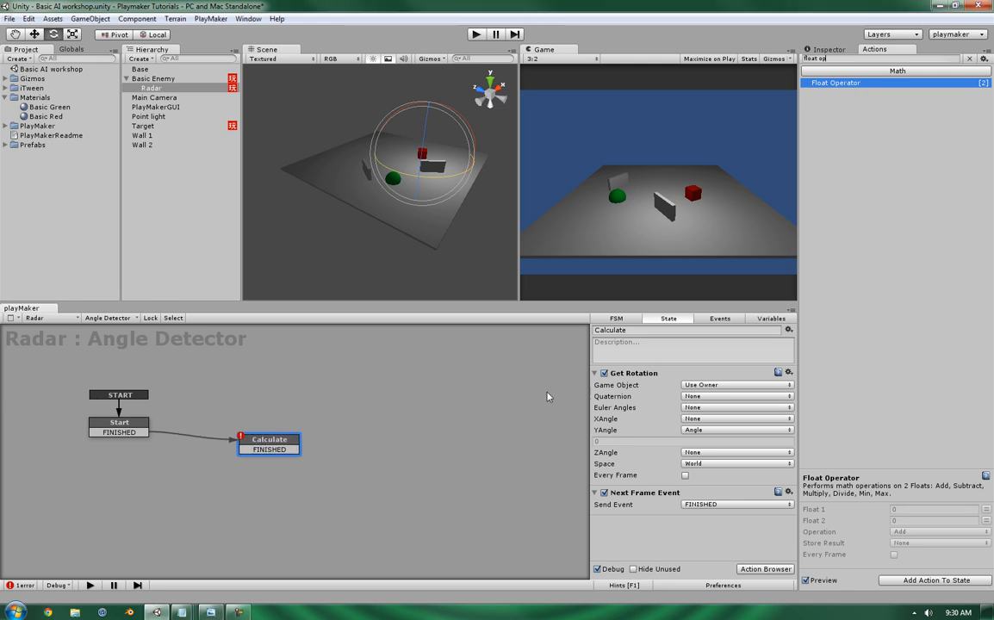
Add a new state to the graph and name it Comparing.
right_click(430, 405)
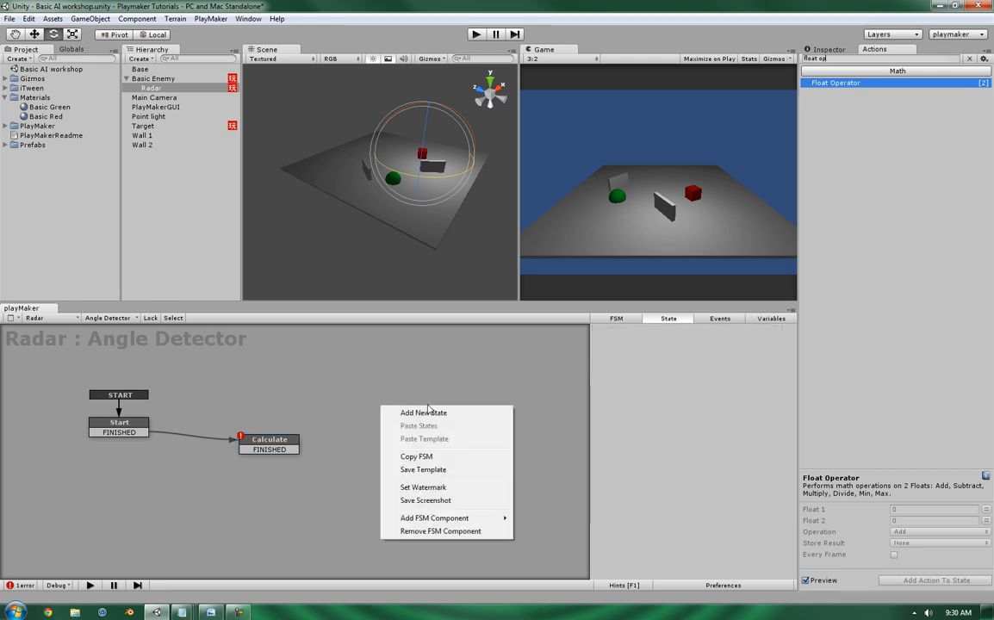
left_click(423, 412)
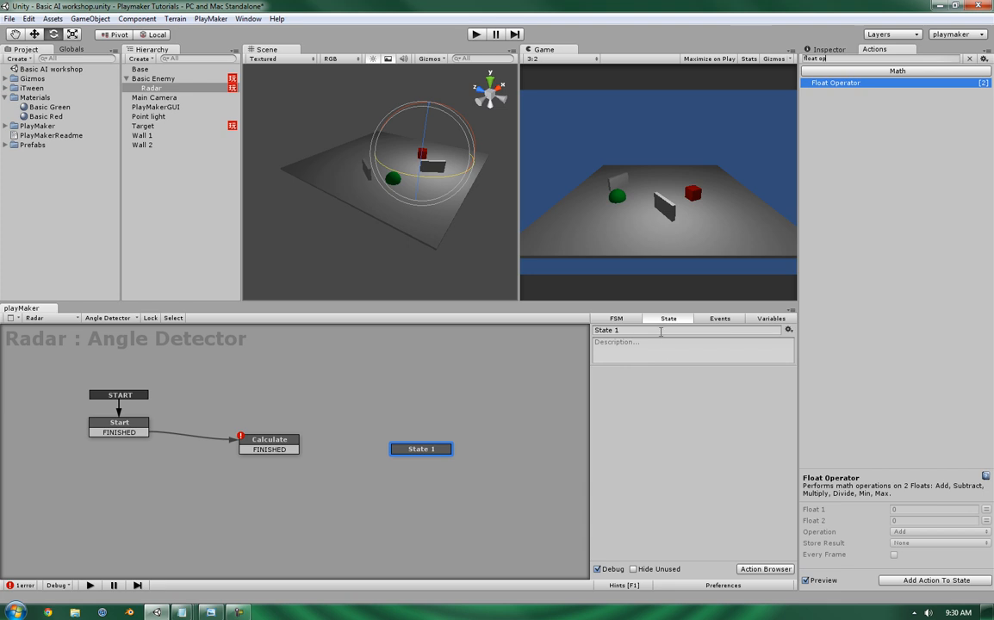
type("Comparing")
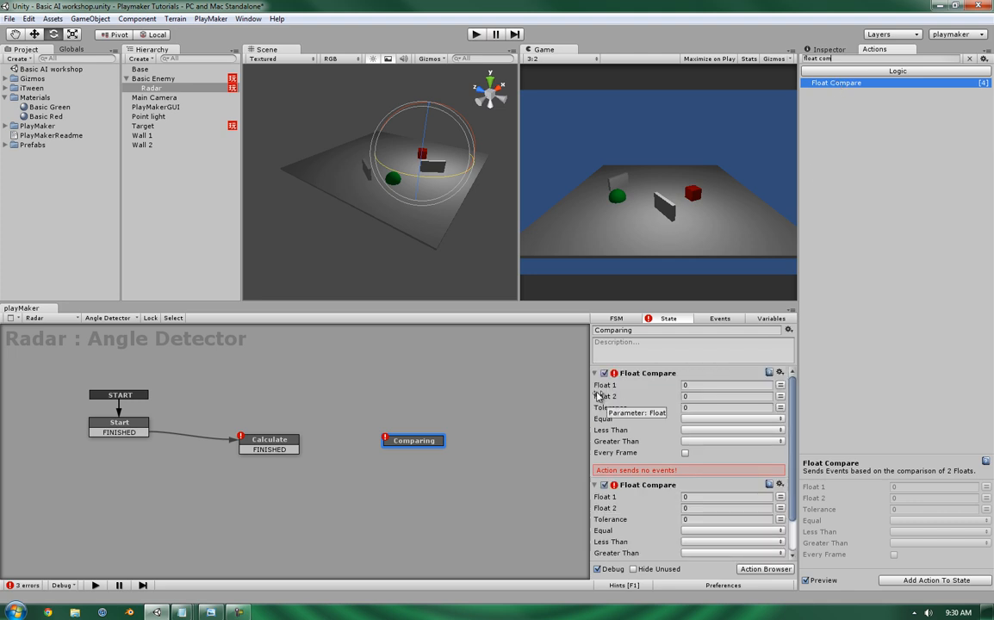
Set the first Float Compare's Float 1 to Angle and Float 2 to Angle Left.
left_click(780, 385)
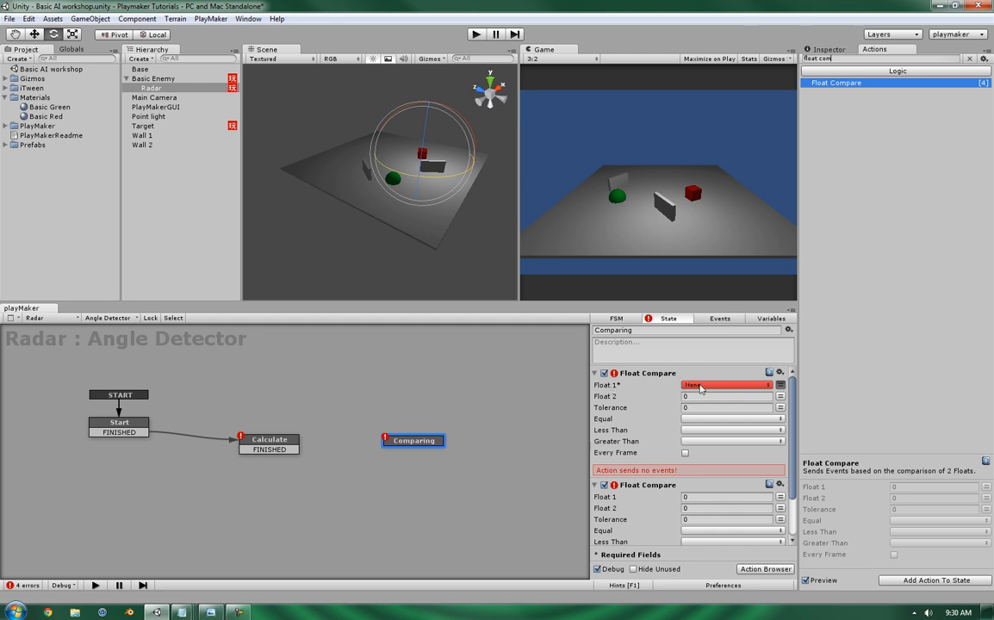
left_click(732, 385)
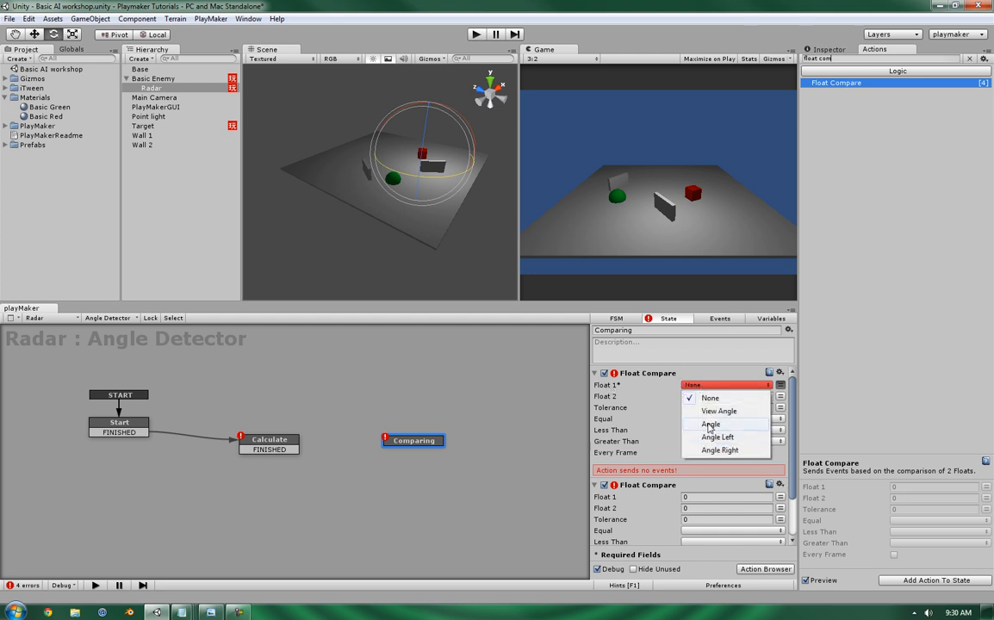
left_click(711, 424)
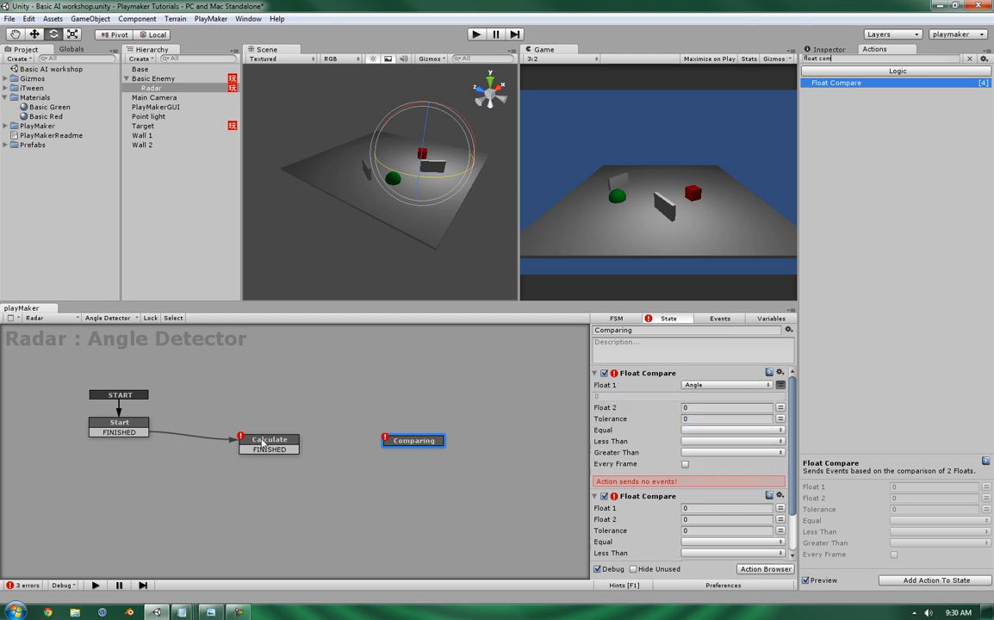
left_click(728, 407)
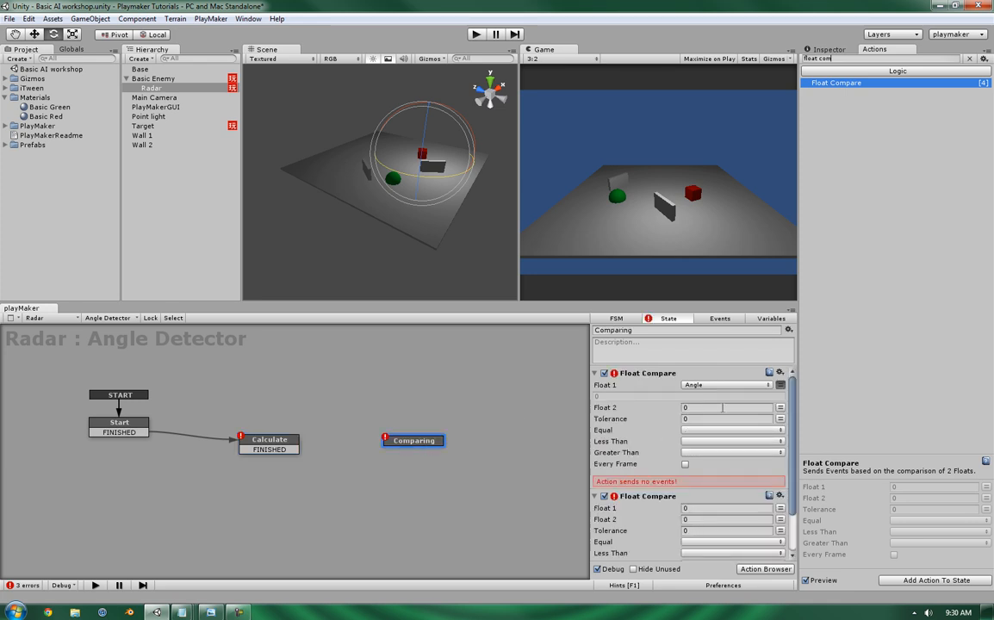
left_click(780, 408)
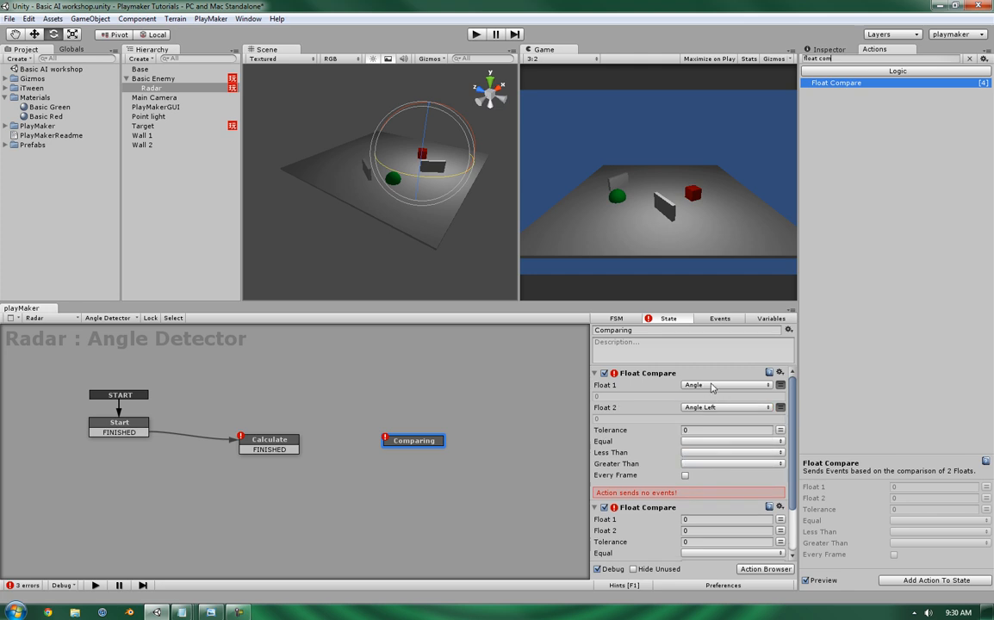
mouse_move(706, 408)
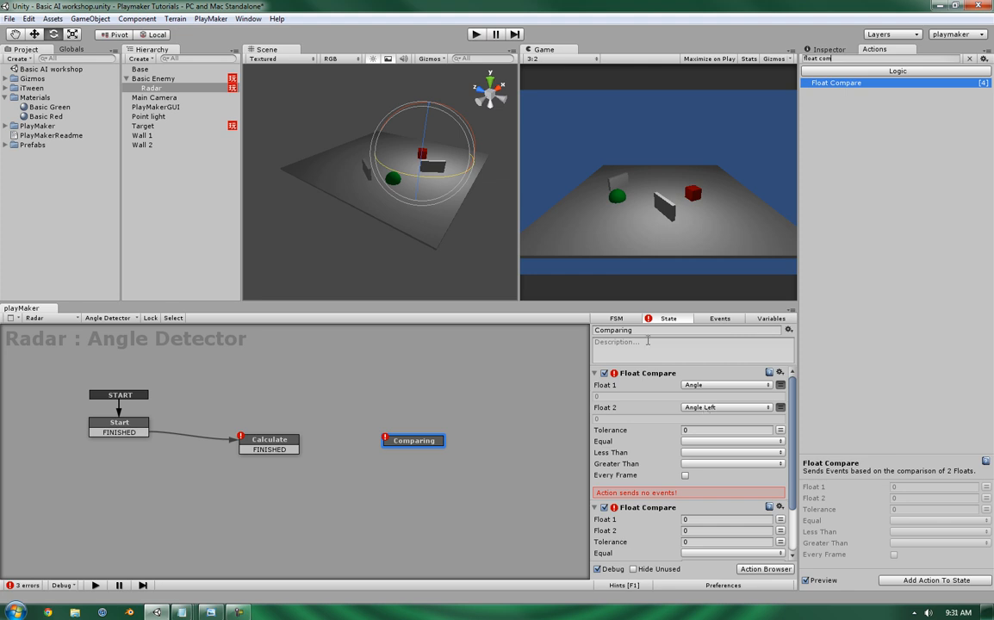
mouse_move(653, 188)
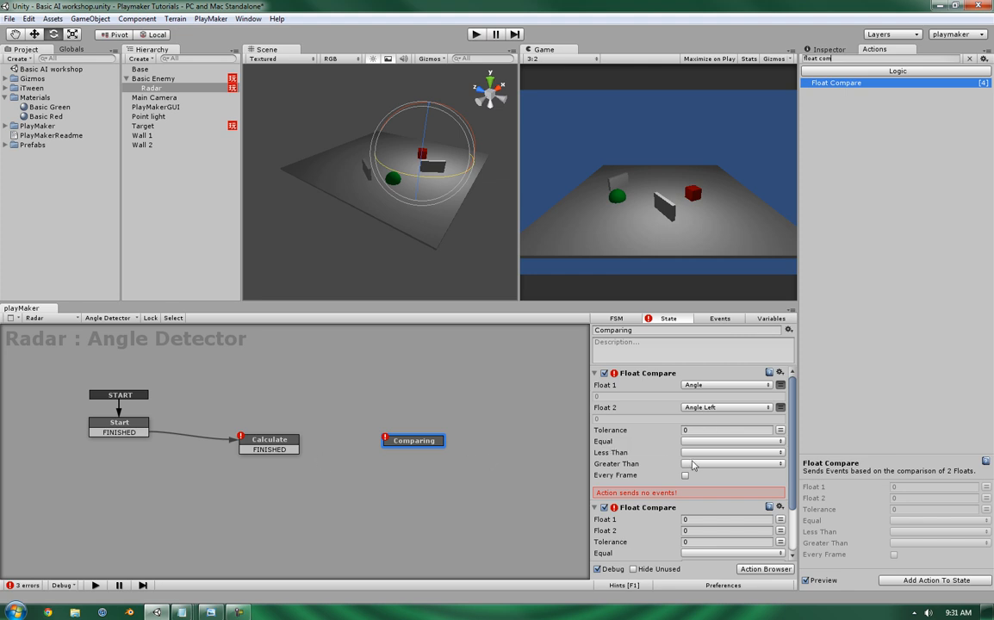
Add the Out of Range and Withing Range events to the FSM's event list.
left_click(719, 319)
type("Within Ran")
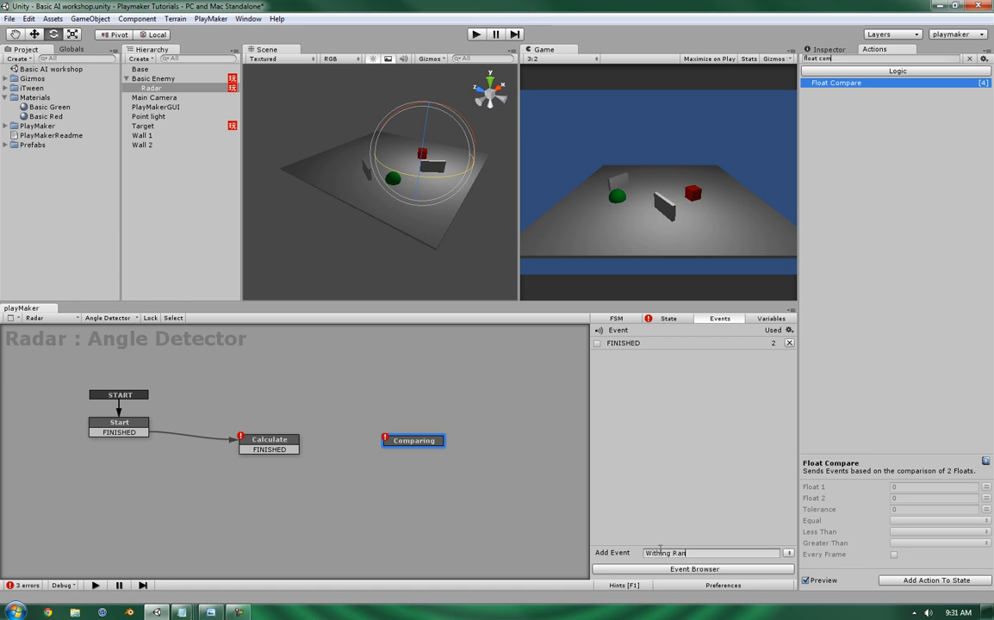
key("Return")
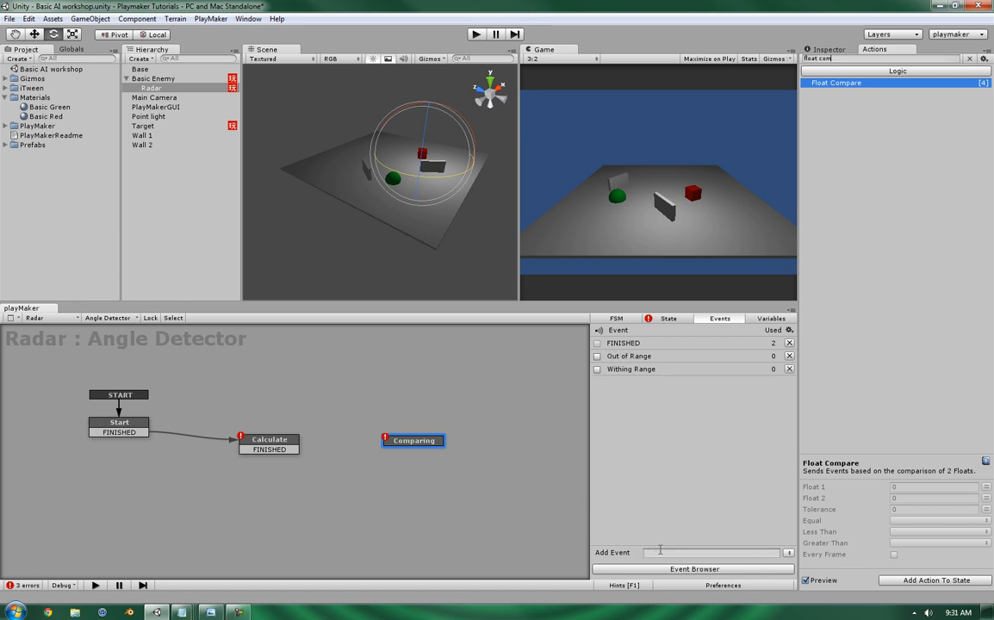
Add range transitions to Comparing, send Withing Range when greater, and use Angle as the second Float 1.
right_click(413, 440)
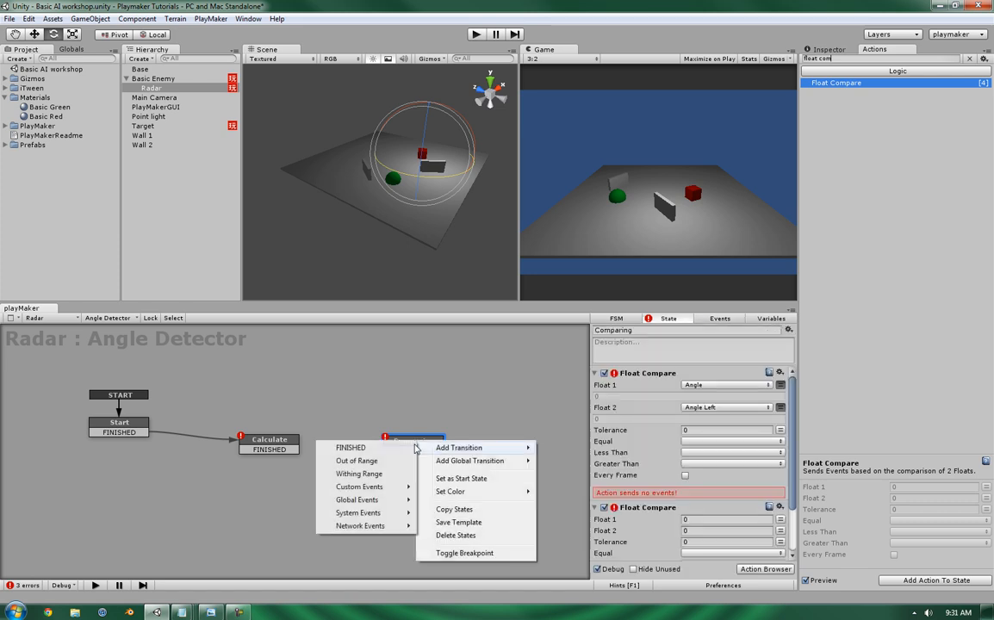
left_click(359, 474)
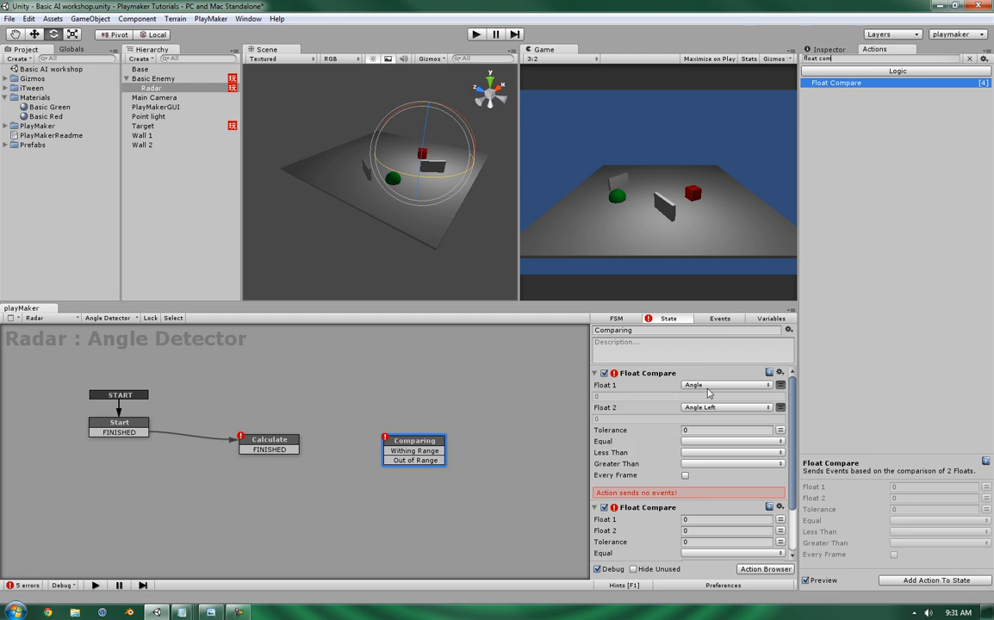
mouse_move(696, 465)
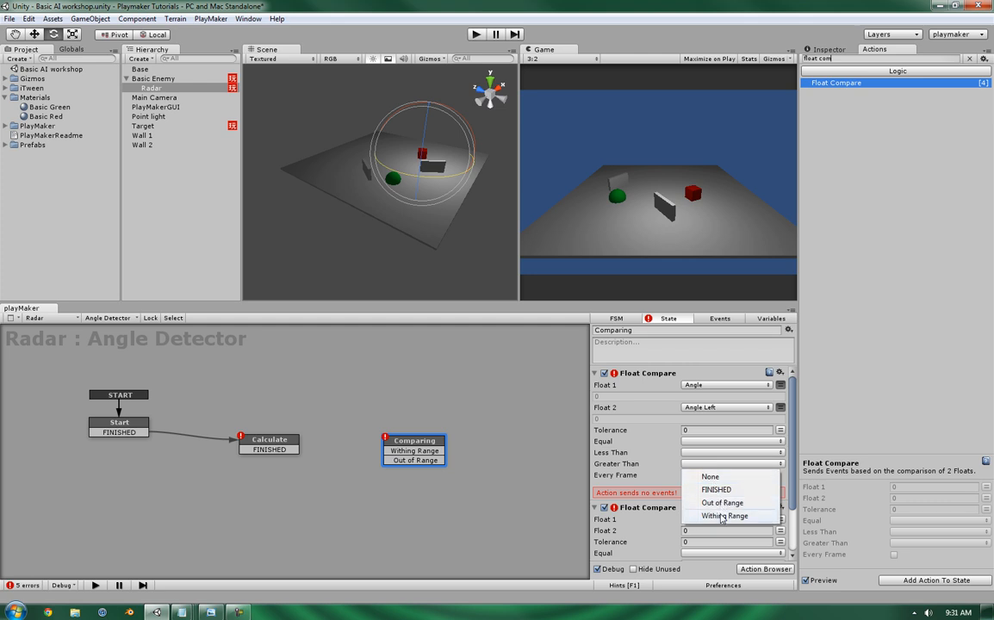
left_click(723, 516)
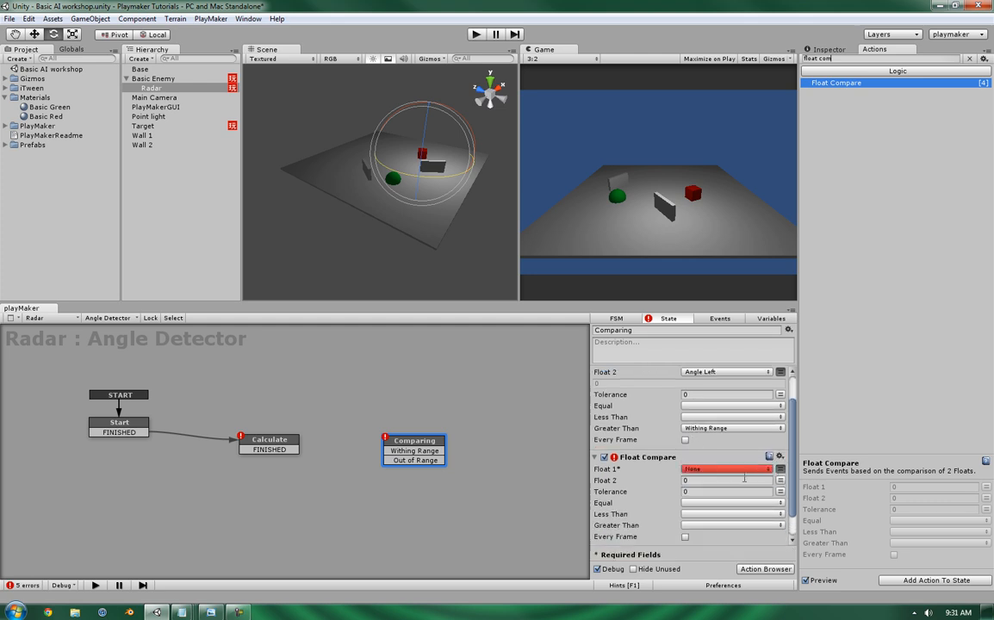
left_click(726, 468)
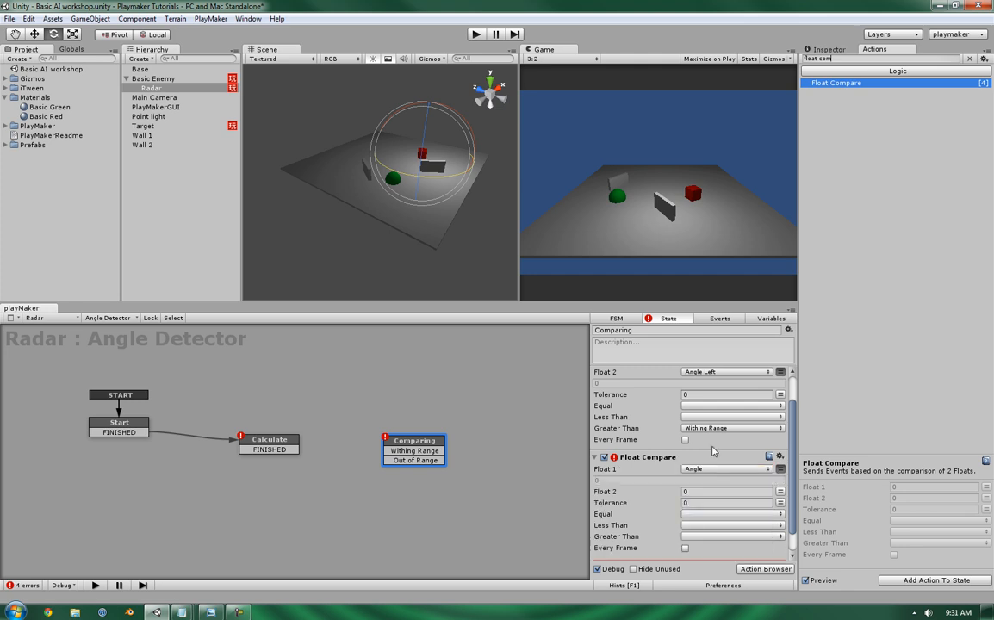
mouse_move(779, 506)
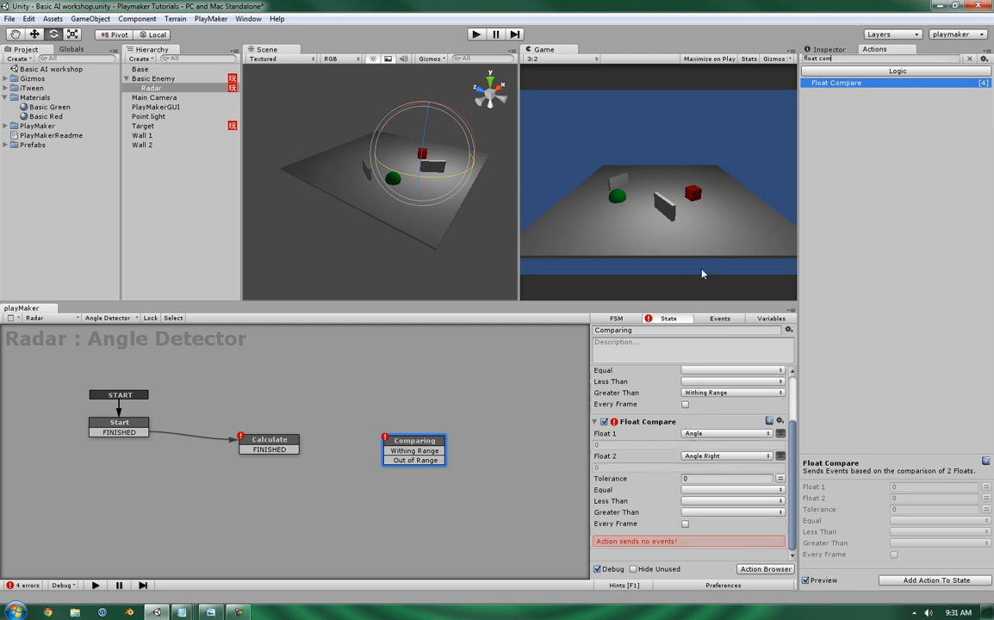
mouse_move(713, 170)
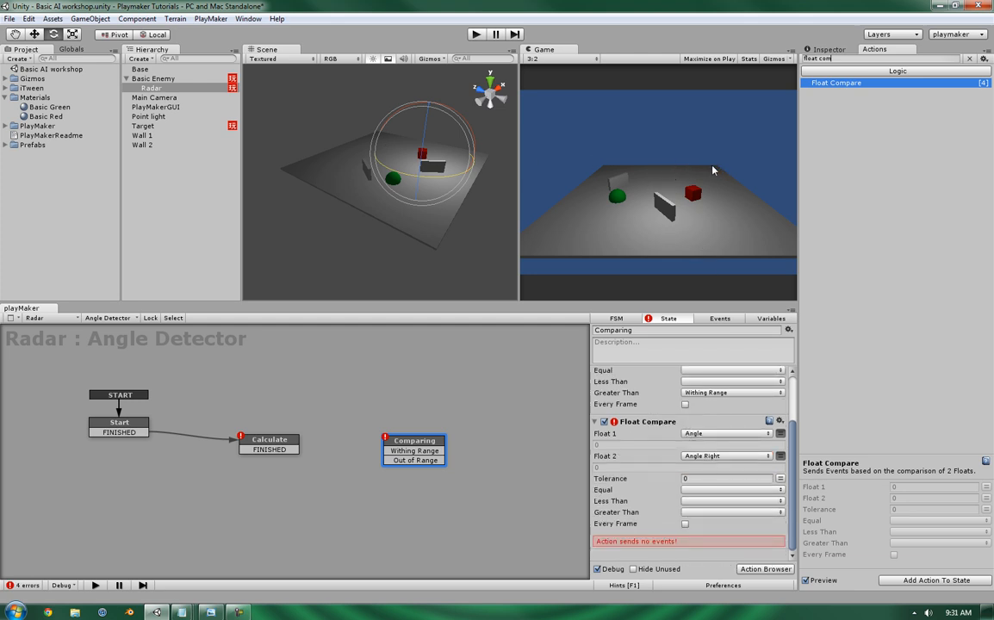
mouse_move(712, 165)
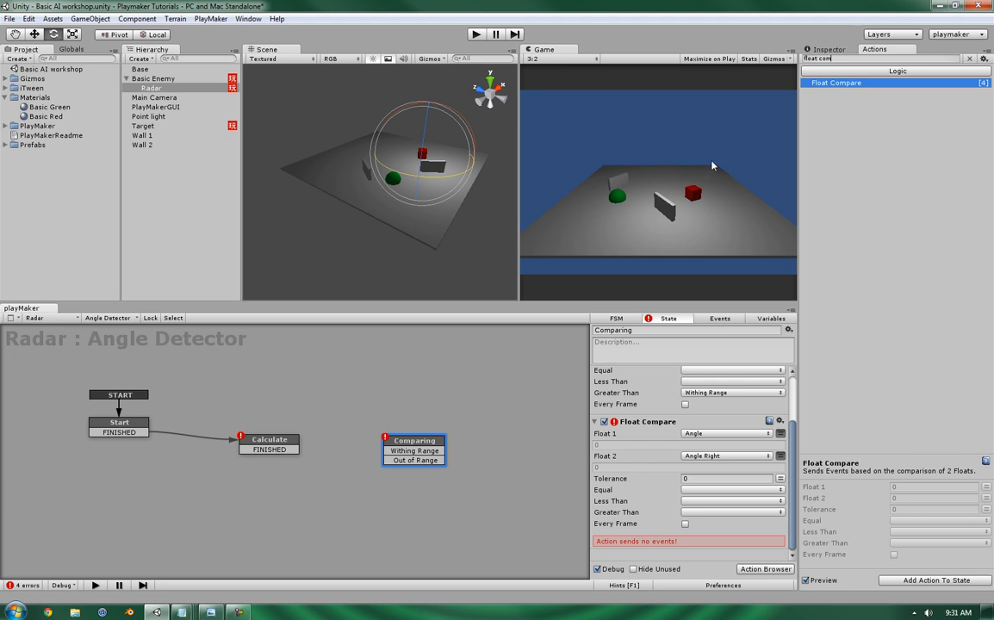
mouse_move(676, 185)
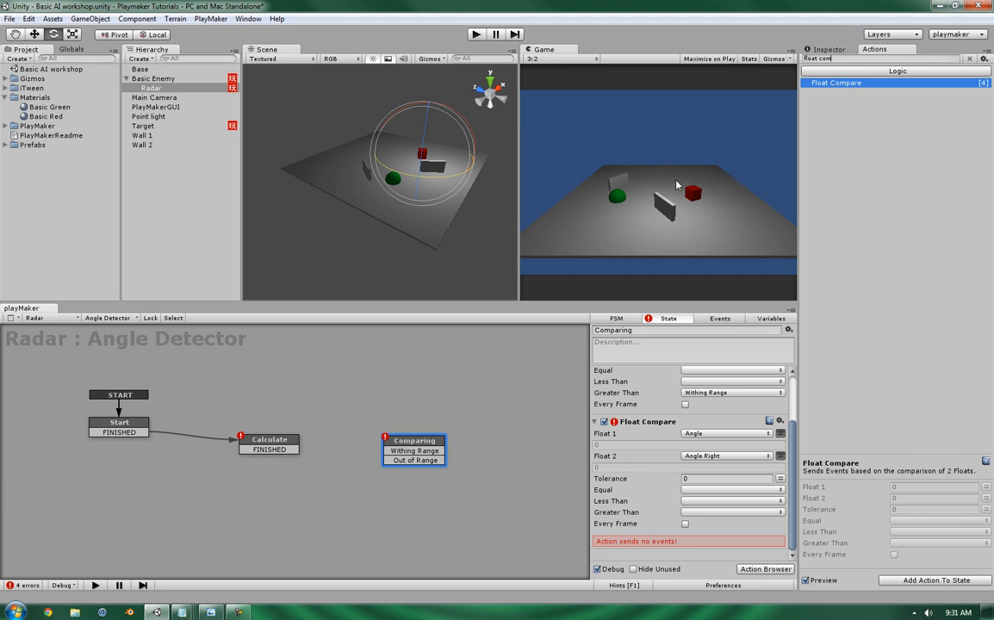
mouse_move(678, 194)
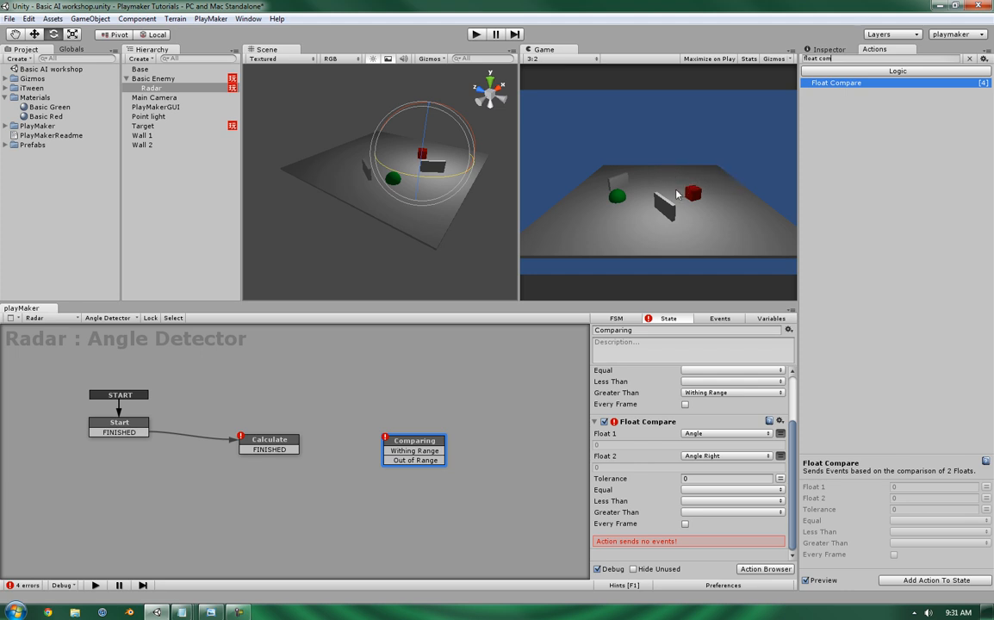
Make the Angle Right check send Withing Range, and link Calculate's FINISHED to Comparing.
scroll("down", 3)
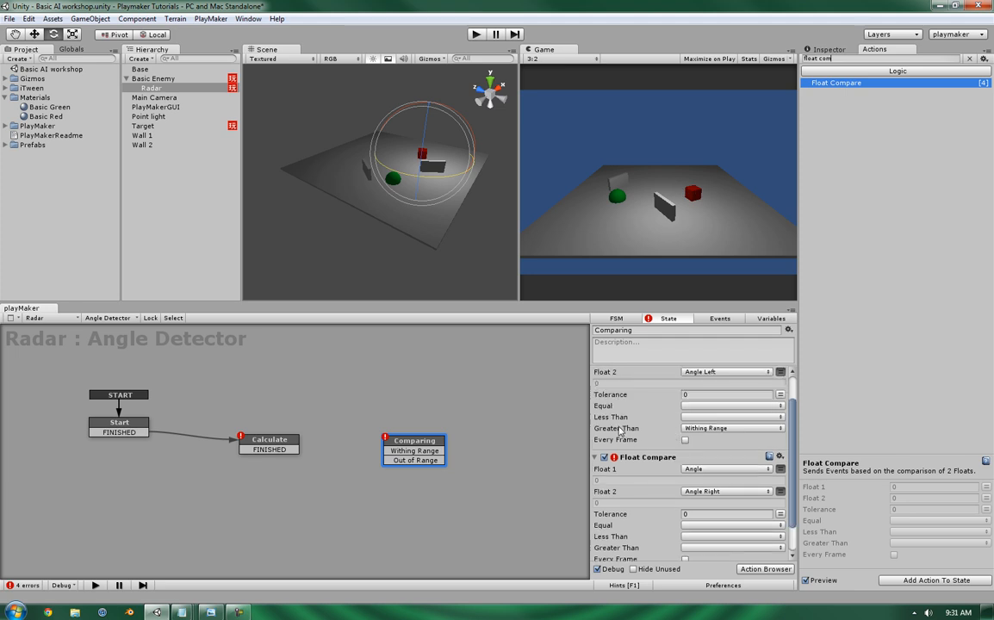
mouse_move(620, 428)
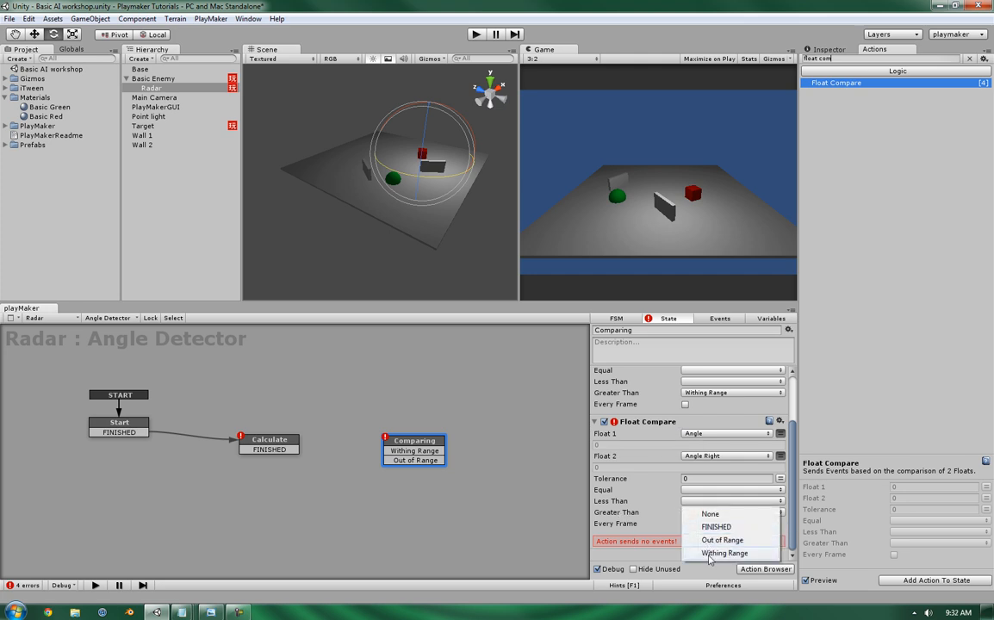
left_click(724, 553)
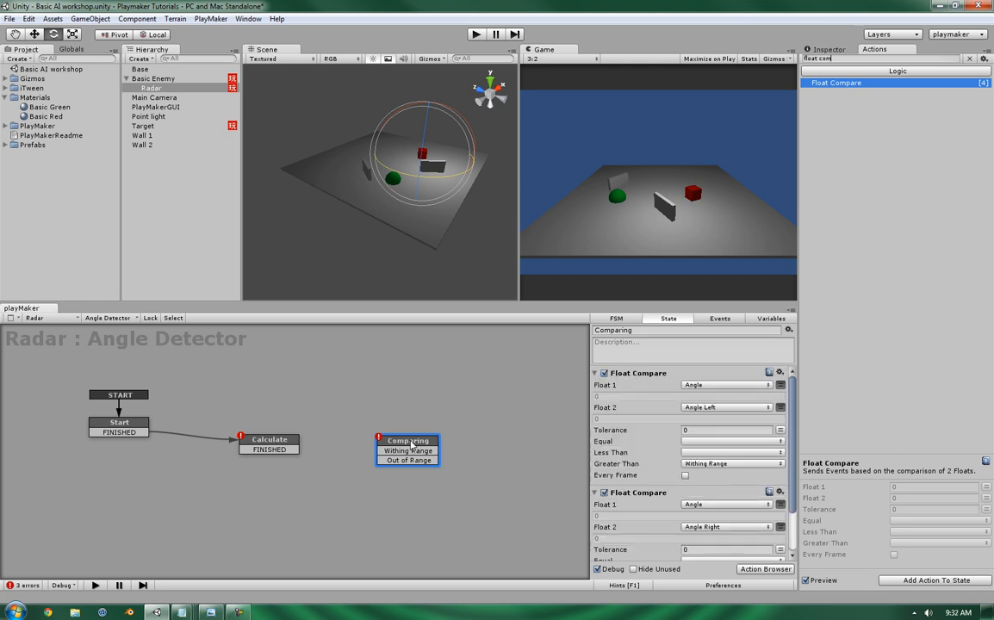
left_click(269, 440)
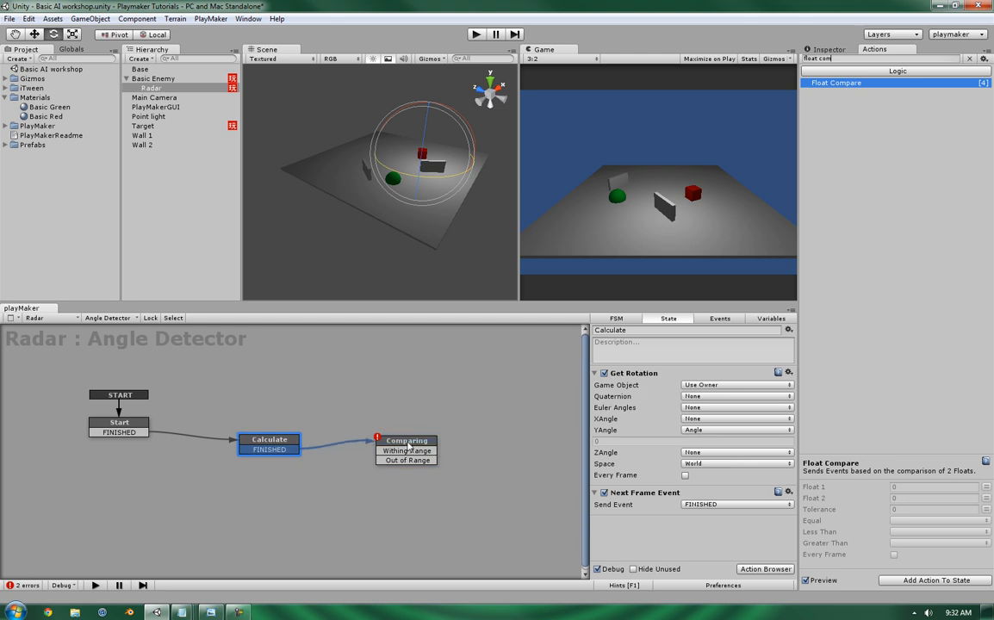
Add a Next Frame Event action to Comparing that sends Out of Range.
left_click(405, 438)
type("nexty")
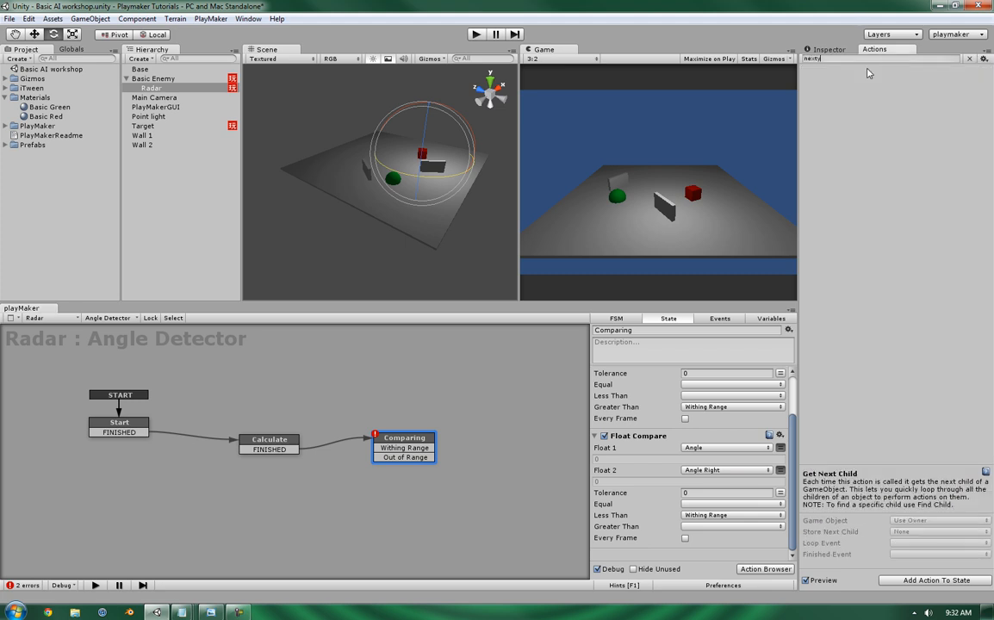
left_click(841, 139)
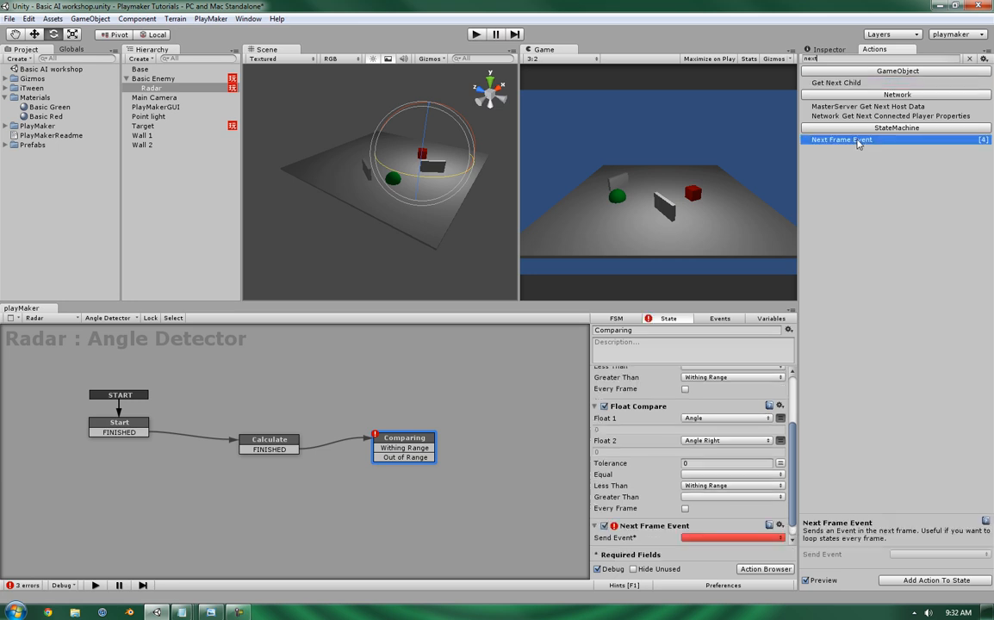
scroll("up", 3)
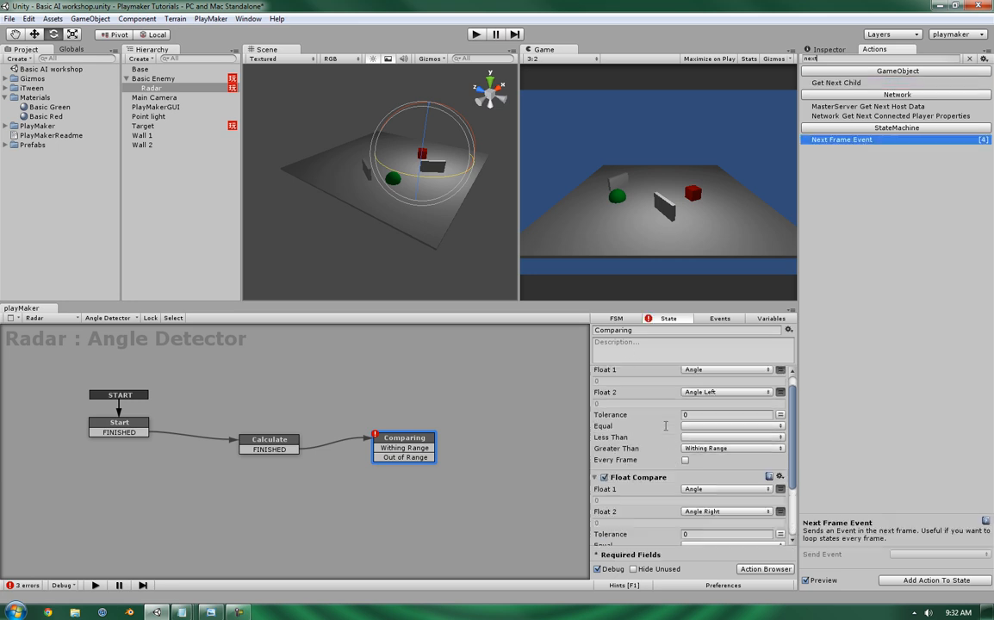
scroll("down", 3)
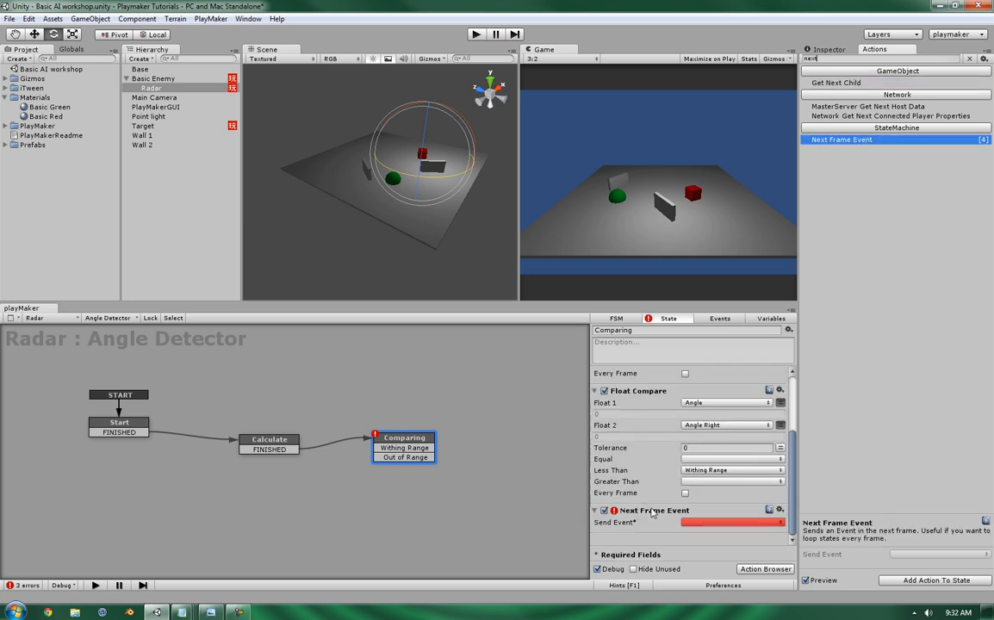
scroll("down", 3)
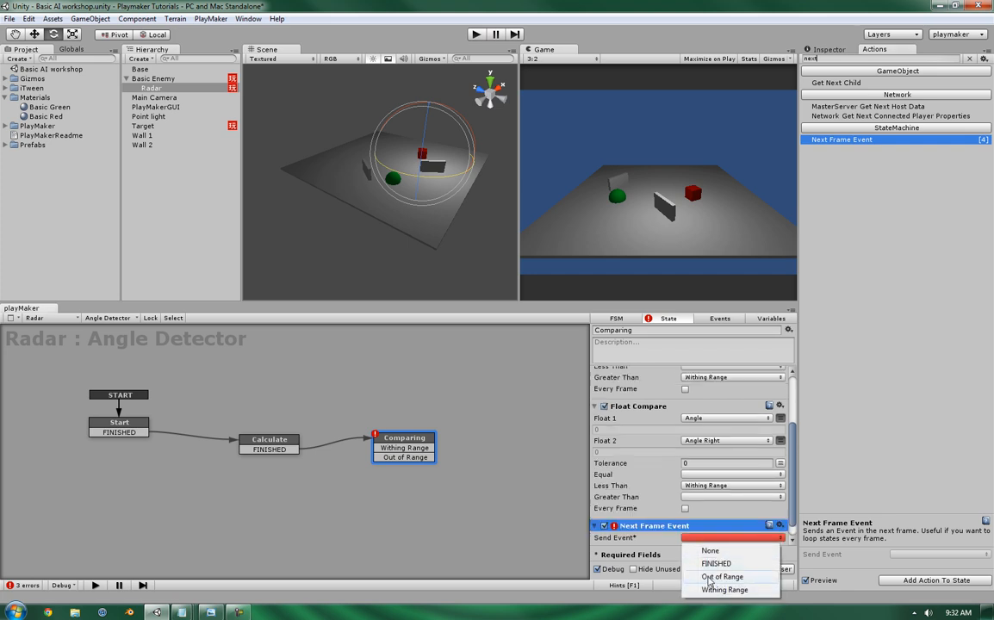
left_click(724, 589)
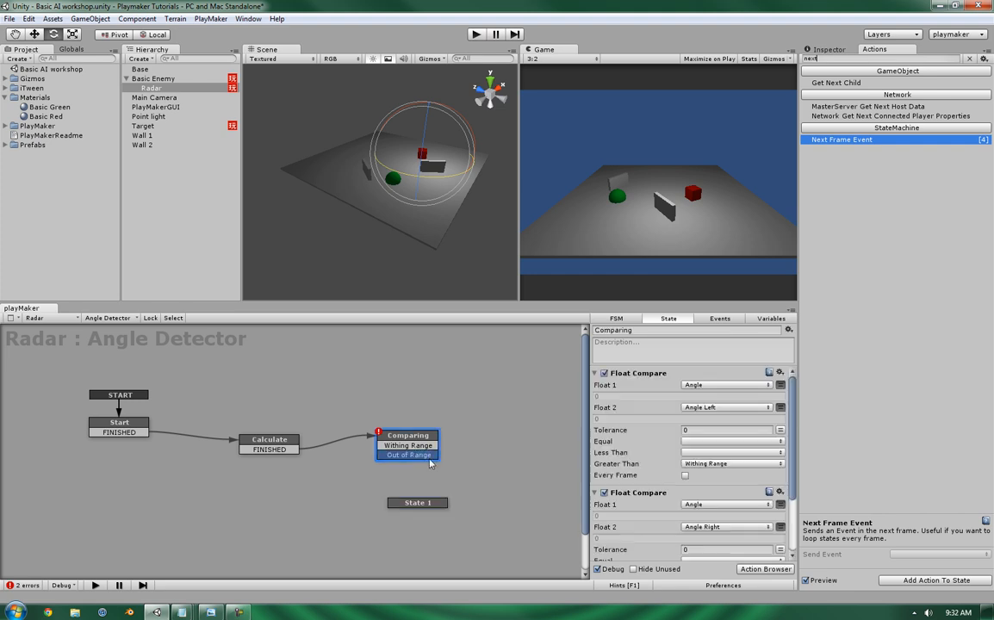
Route Out of Range to a new state named Out of Range, and Withing Range to In Range.
left_click(417, 508)
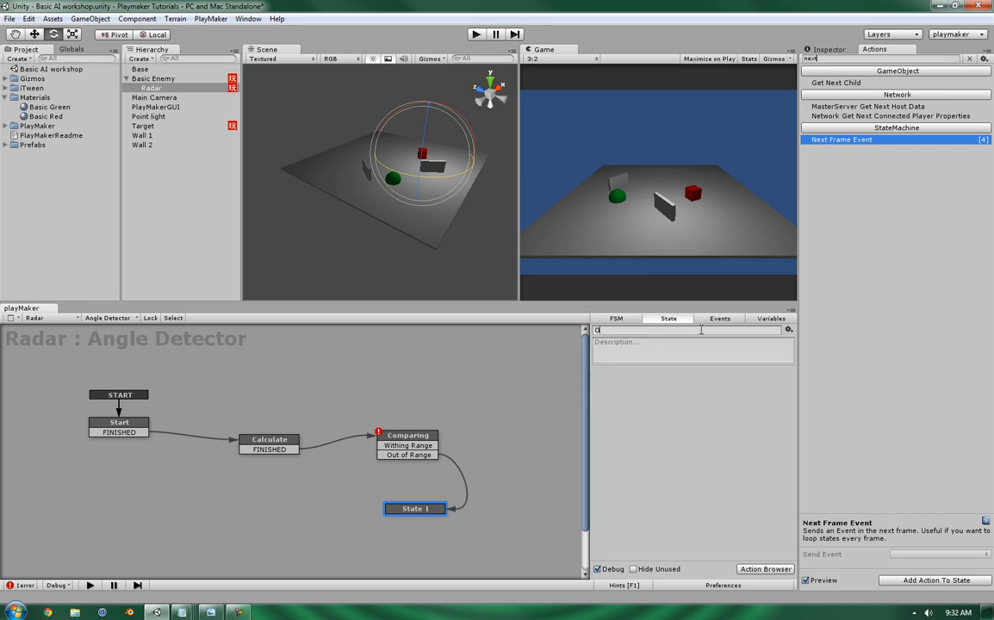
type("Out of Range")
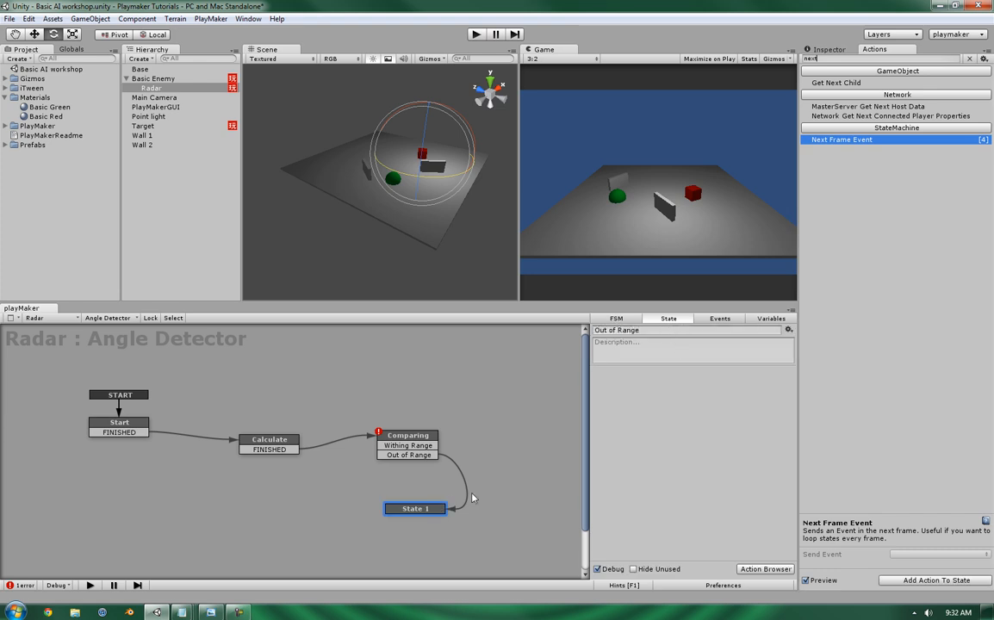
left_click(414, 508)
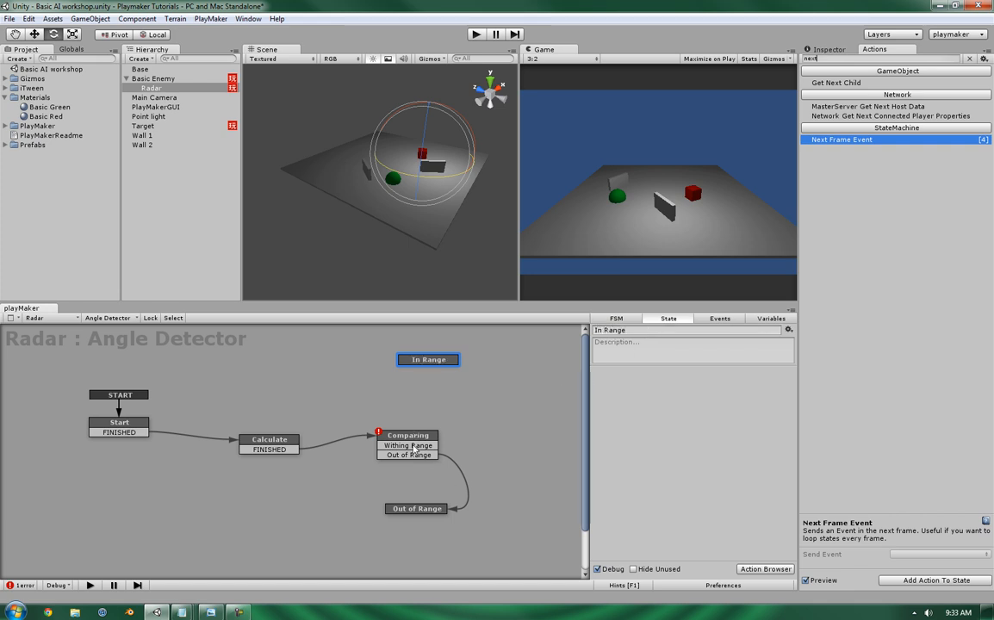
left_click(408, 435)
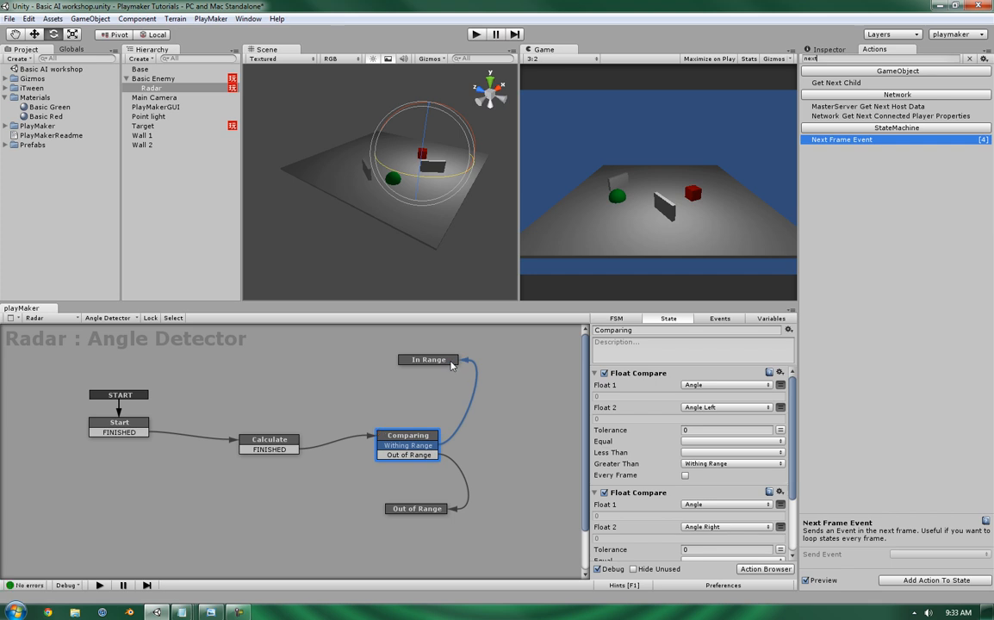
mouse_move(458, 365)
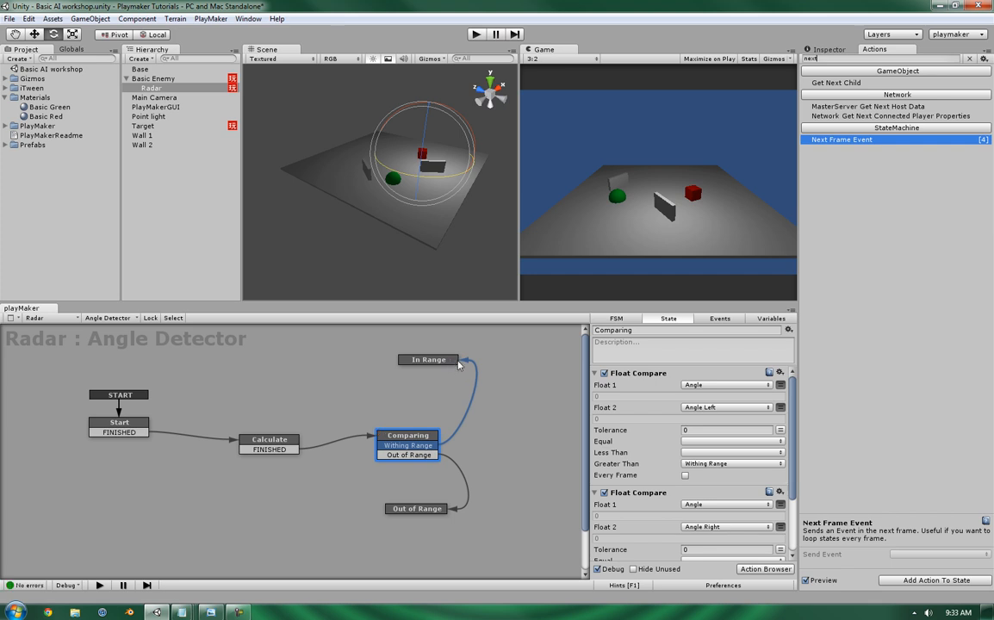
mouse_move(460, 365)
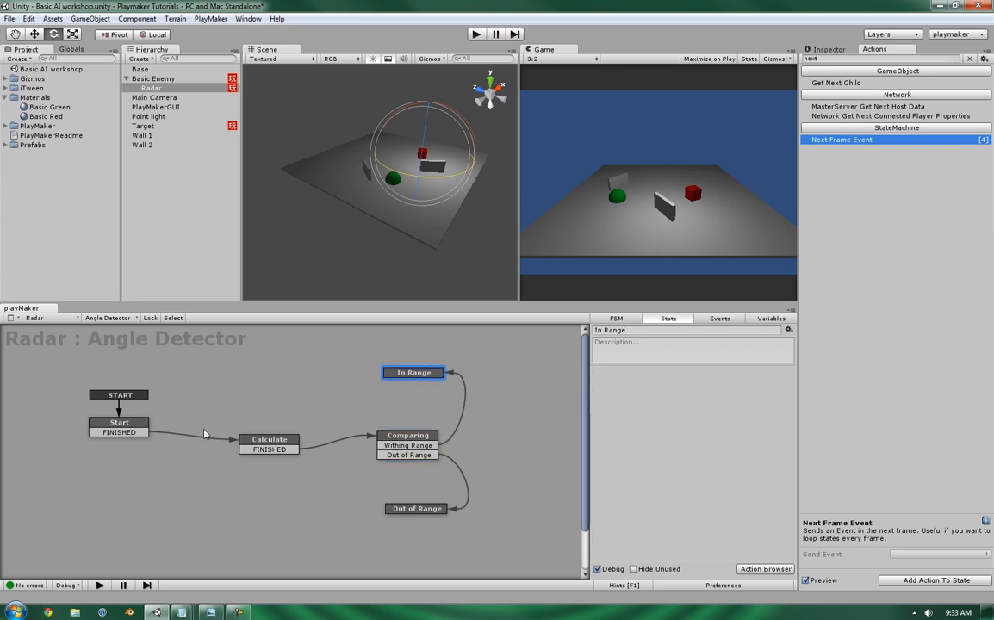
Review the Start, Calculate, Comparing, Out of Range and In Range states.
left_click(118, 427)
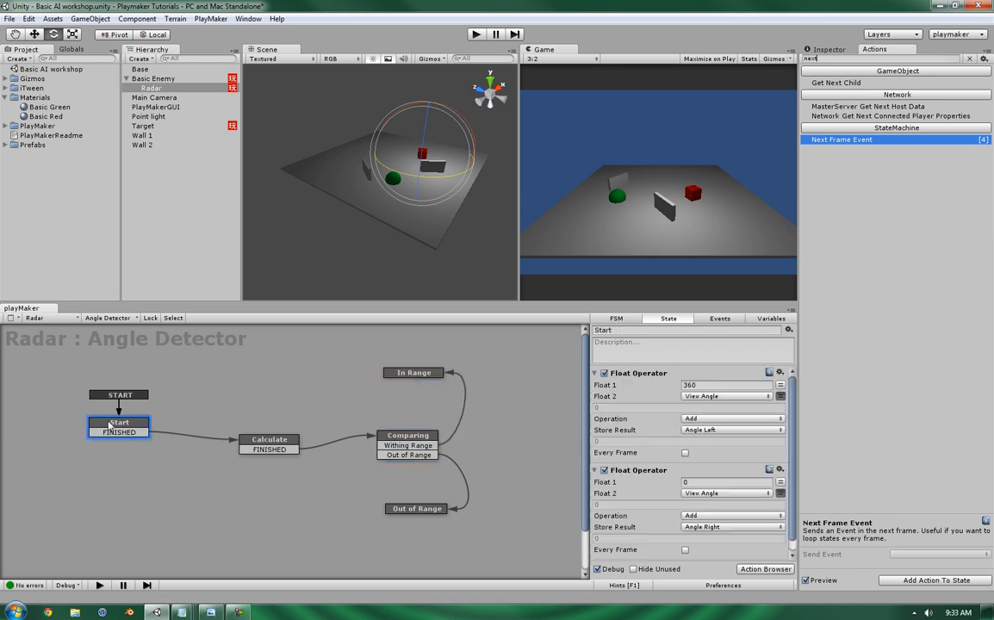
left_click(268, 439)
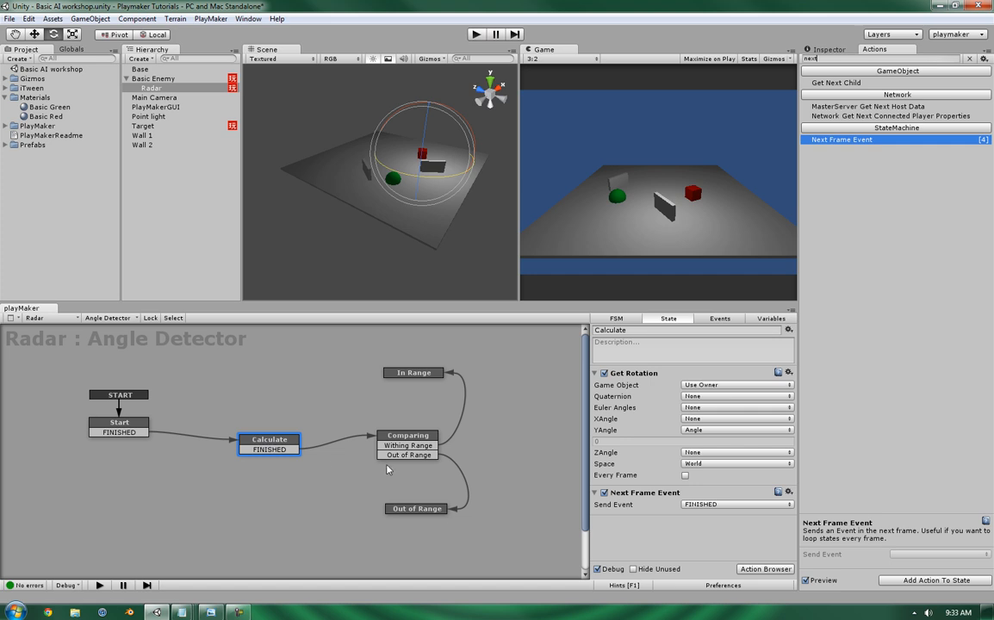
mouse_move(411, 437)
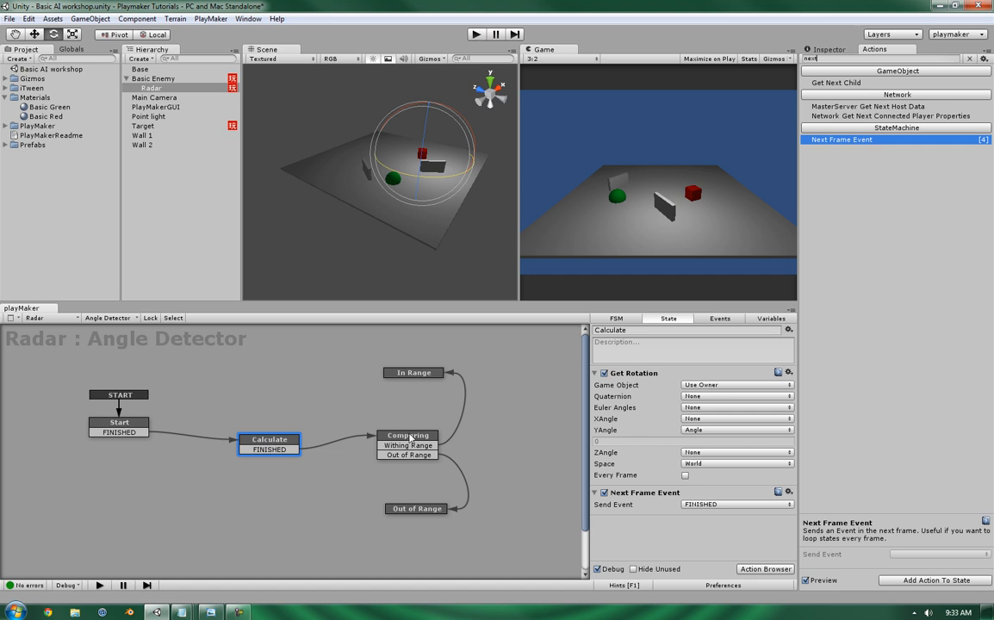
left_click(408, 435)
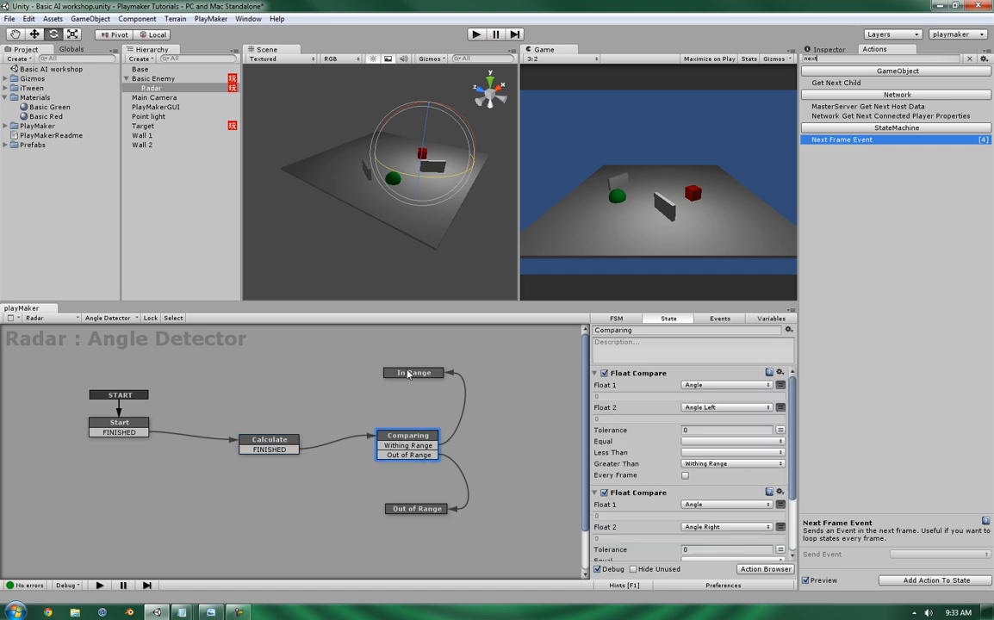
left_click(416, 508)
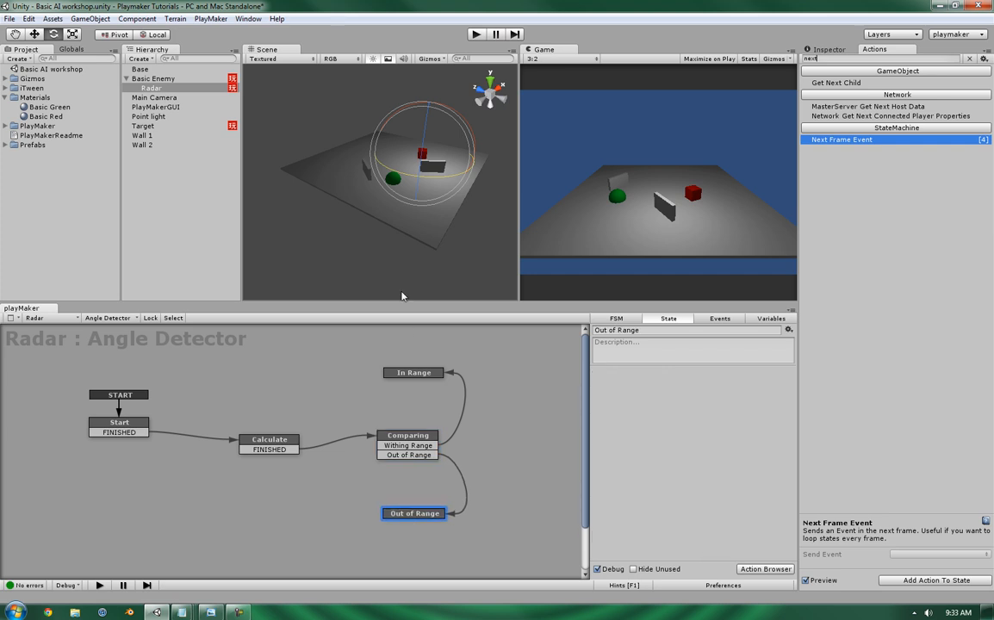
left_click(412, 372)
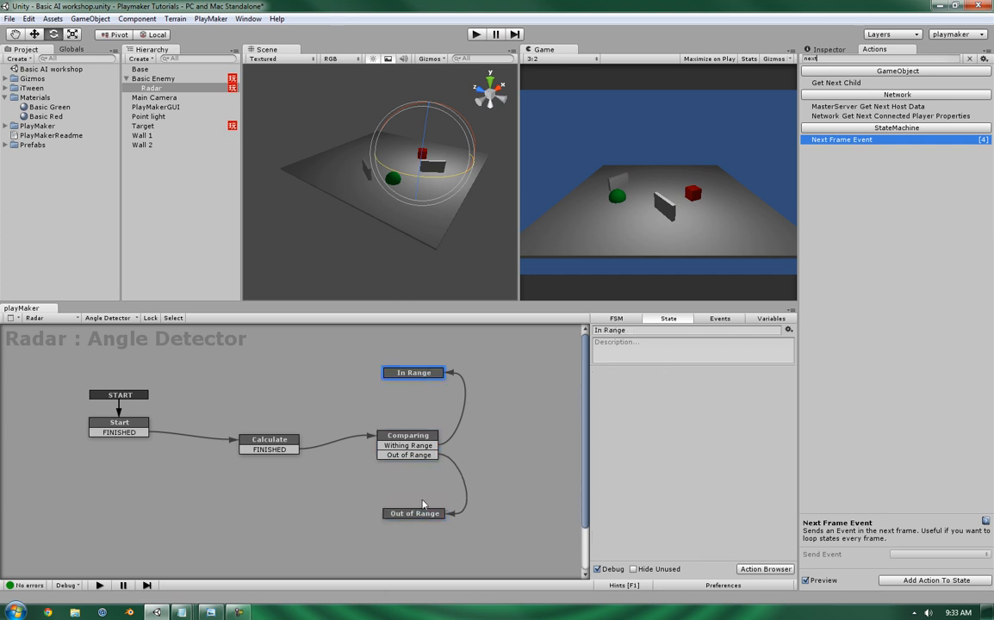
Add FINISHED transitions to In Range and Out of Range, sending In Range back to Calculate.
right_click(412, 373)
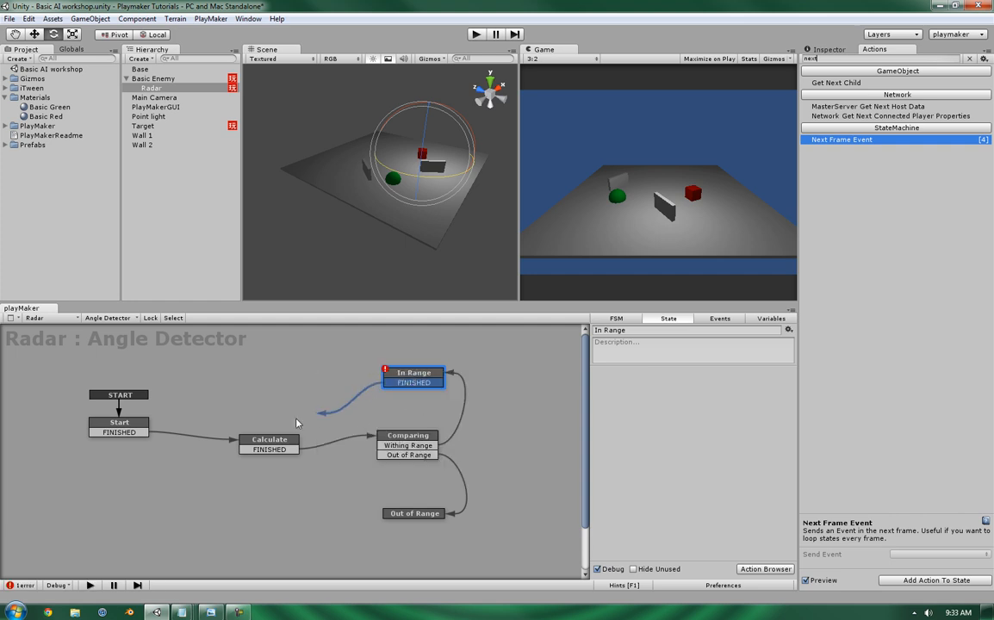
left_click(118, 427)
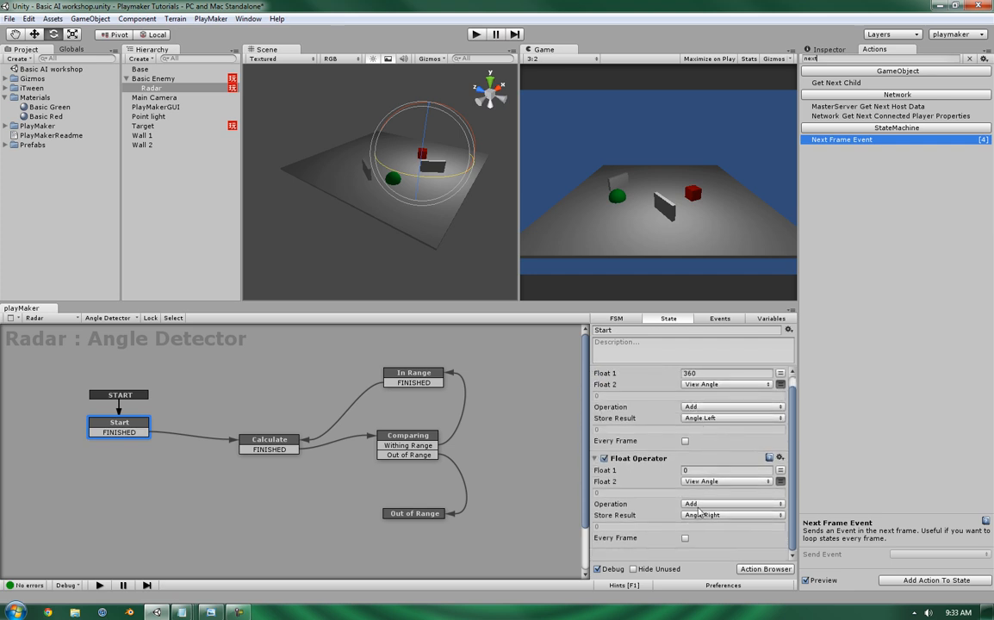
right_click(414, 513)
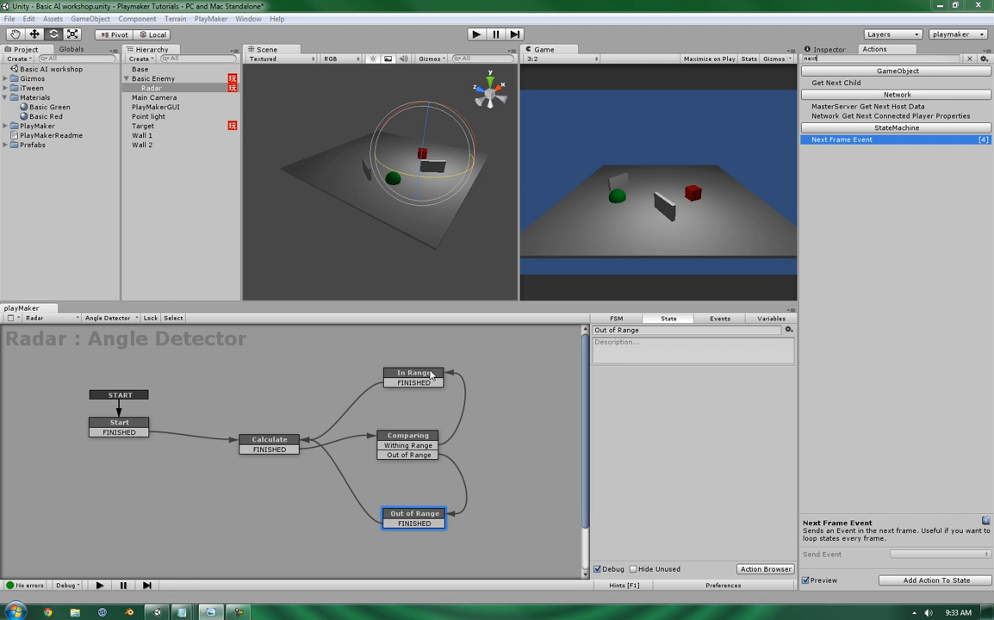
Create a Within Visual Field bool variable in Basic Enemy's Conditions FSM.
left_click(412, 373)
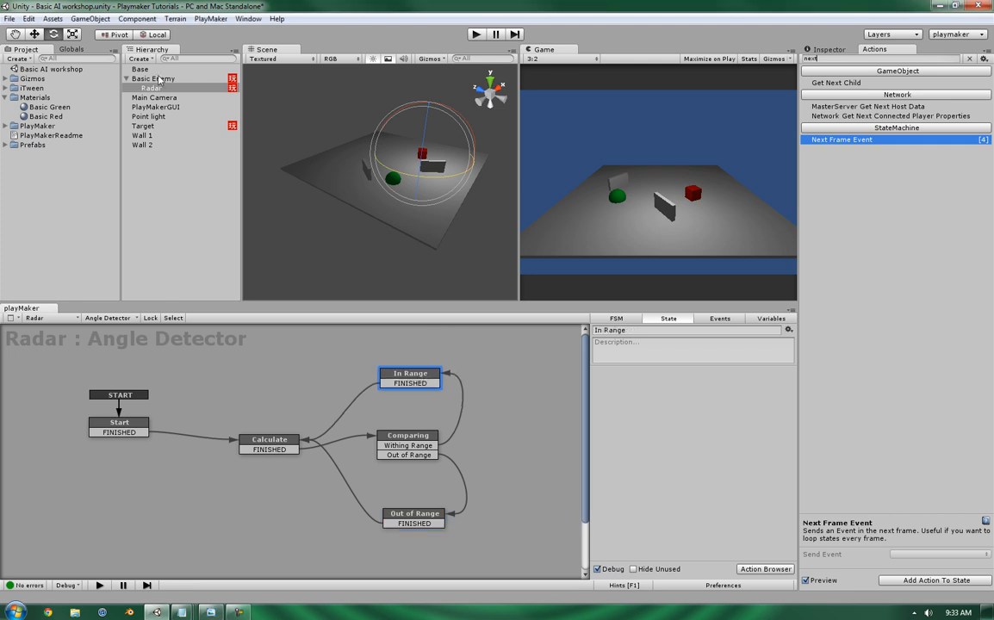
left_click(153, 79)
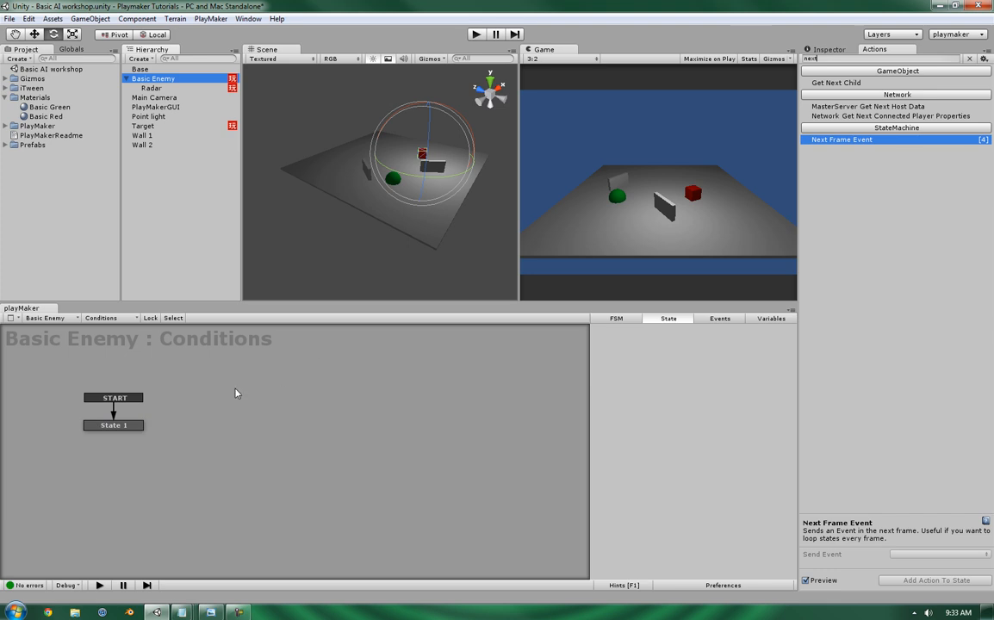
left_click(770, 318)
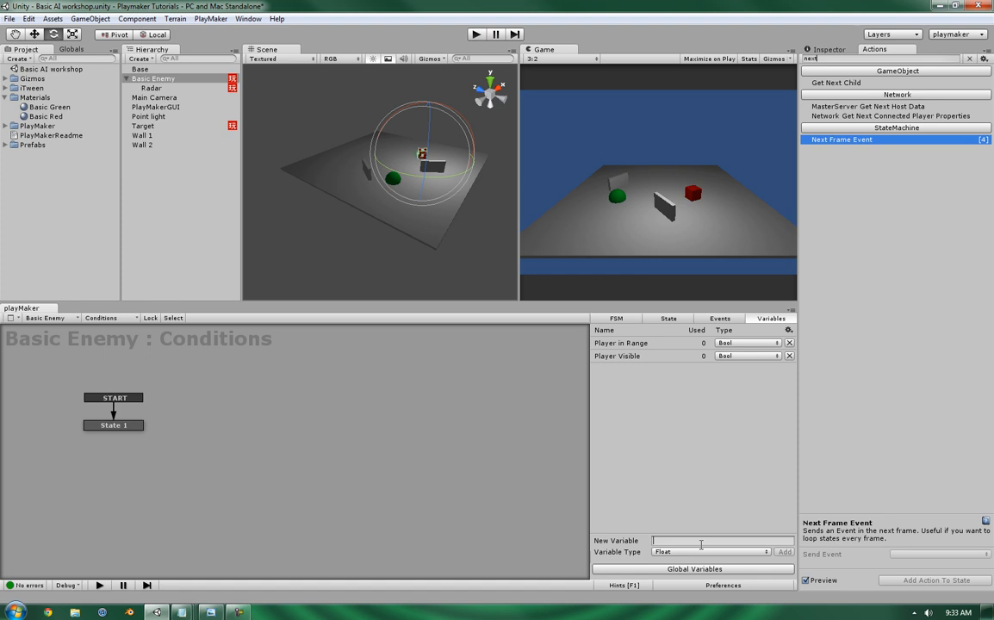
type("Within")
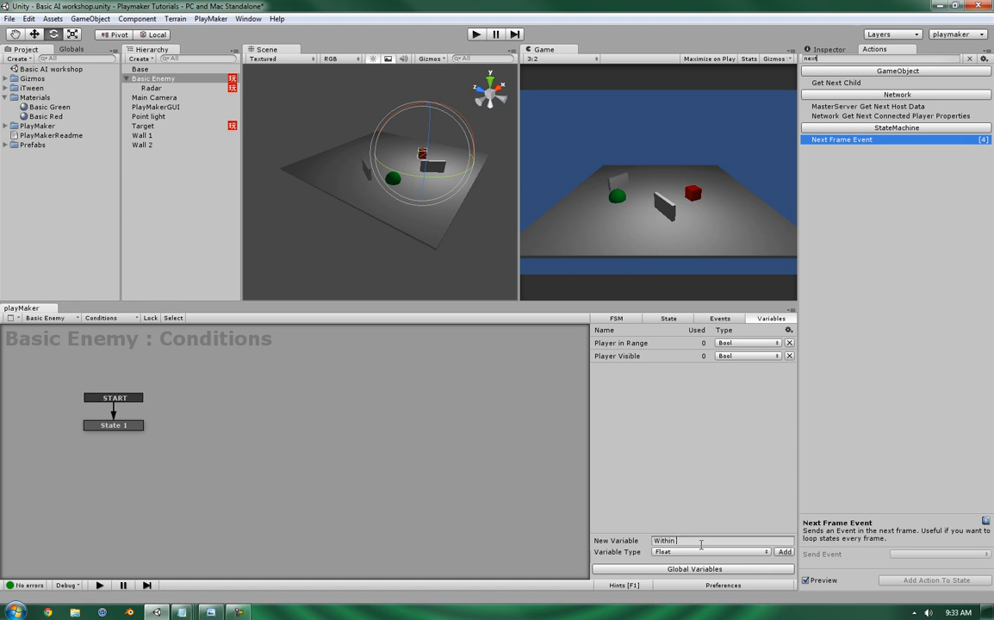
type("Visual")
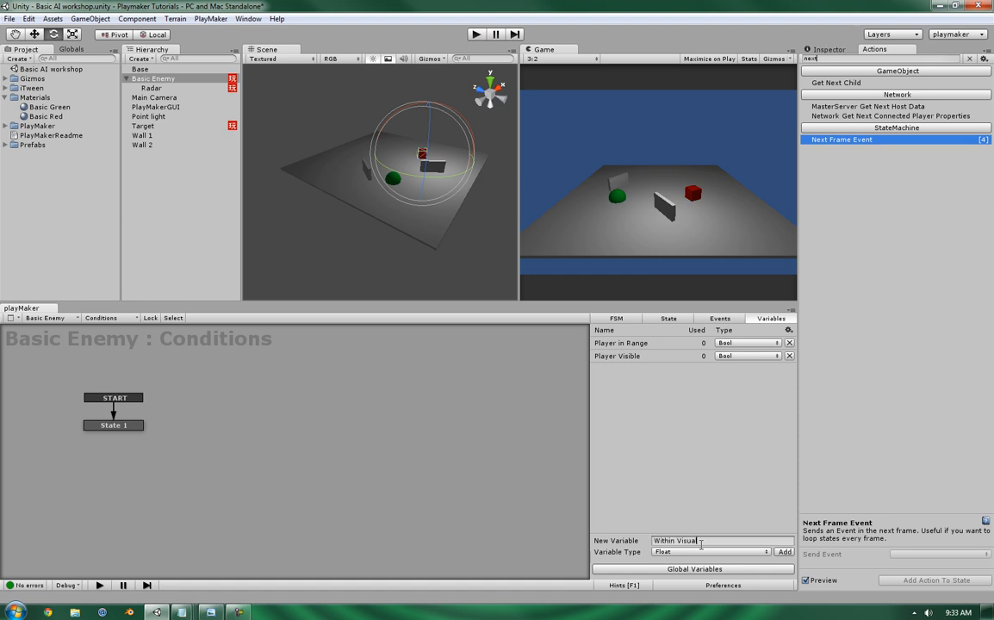
type("Field")
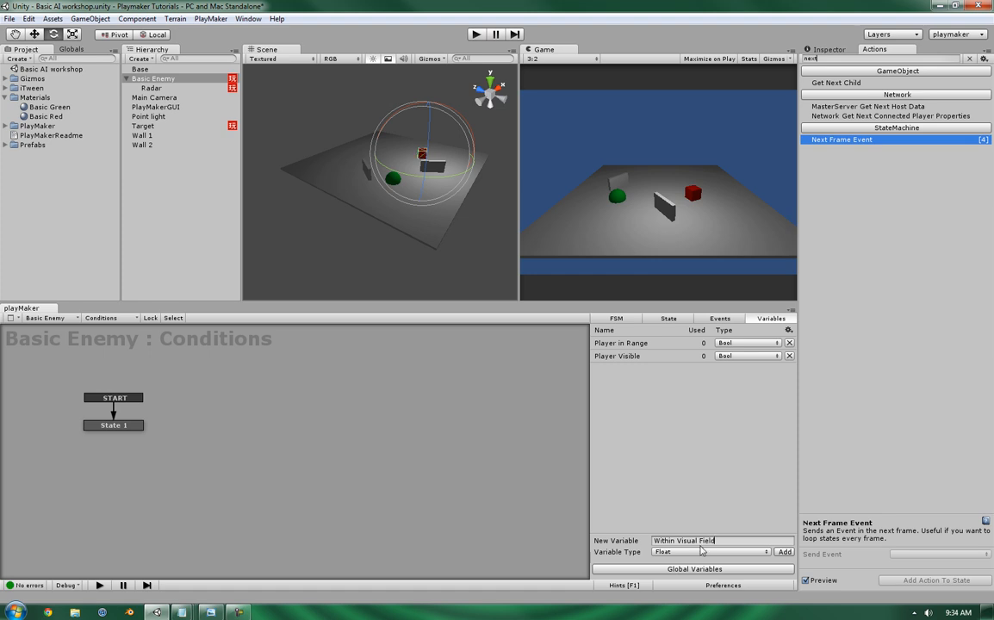
left_click(711, 551)
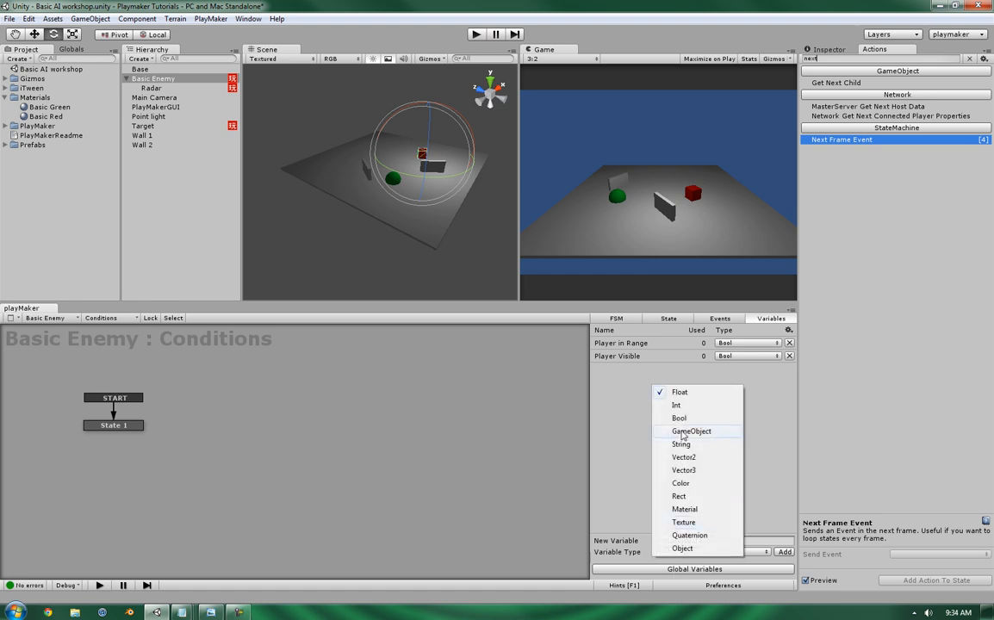
Expose Within Visual Field in the Inspector and return to Radar's Angle Detector FSM.
left_click(678, 418)
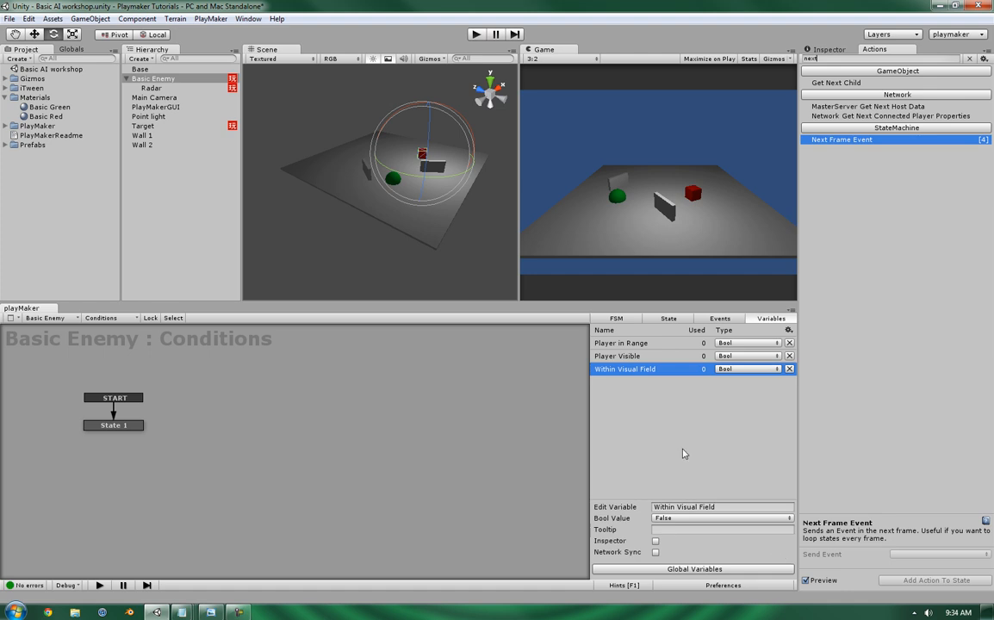
left_click(654, 540)
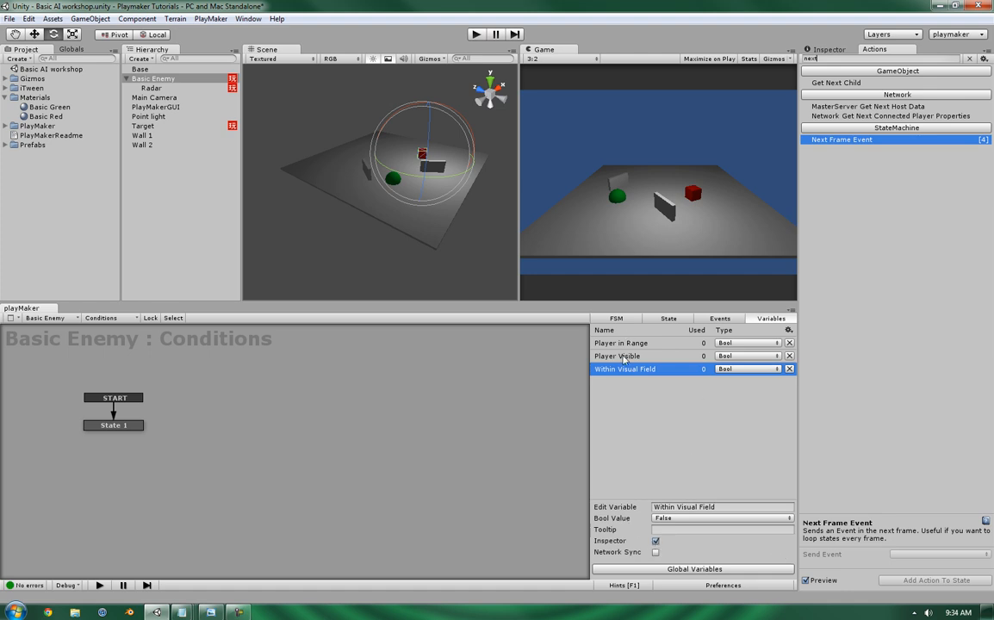
left_click(621, 343)
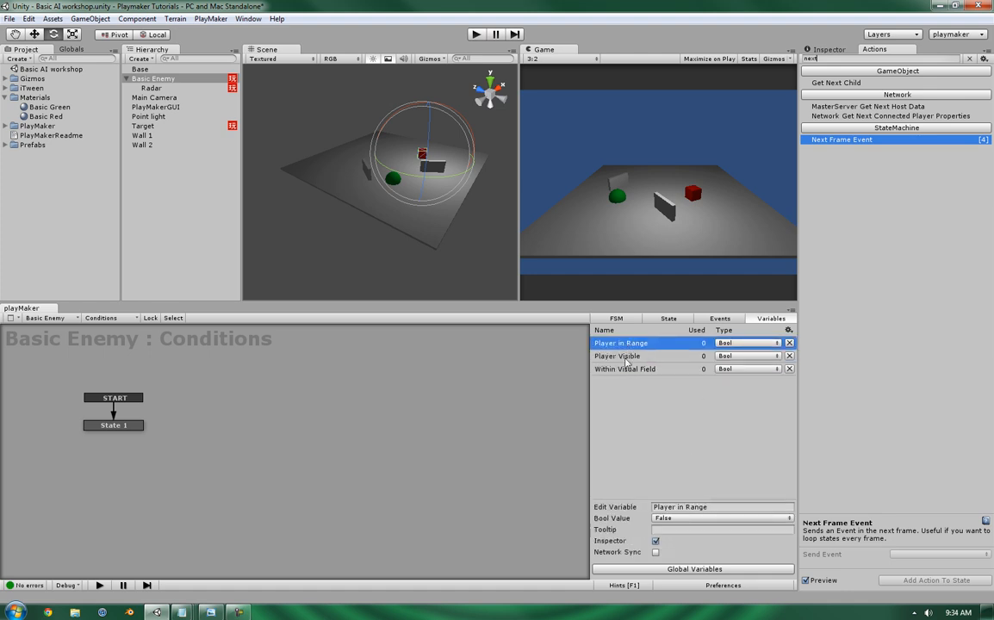
left_click(152, 87)
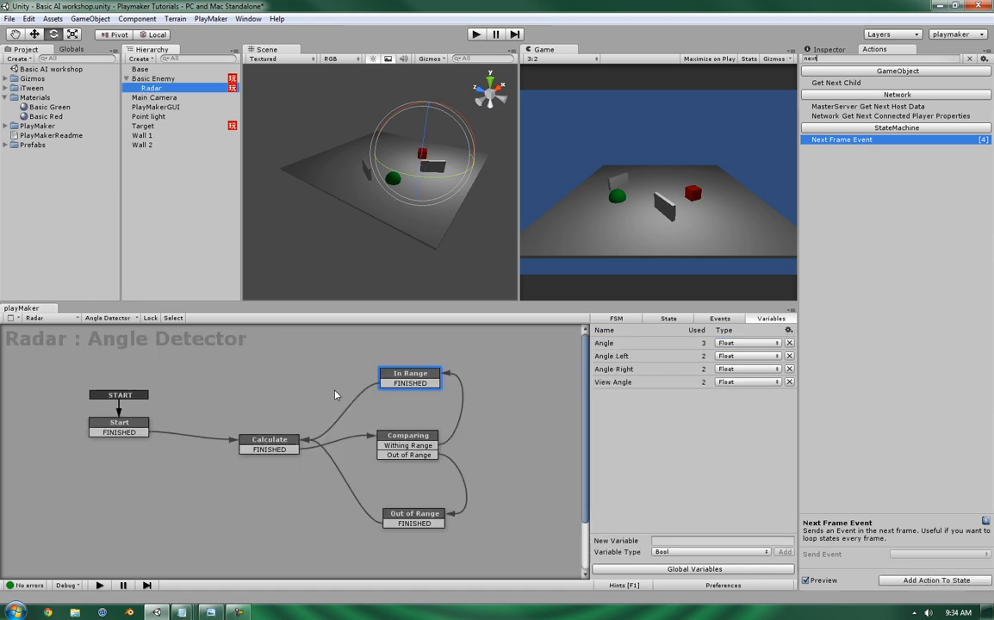
Point In Range's Set Fsm Bool at Basic Enemy's Conditions FSM, variable Within Visual Field.
left_click(668, 317)
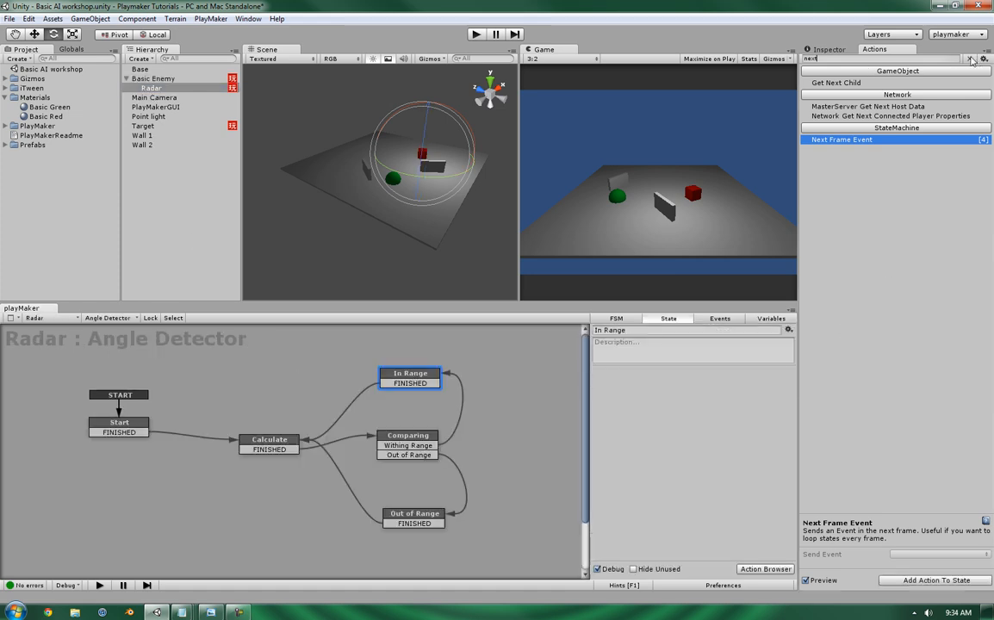
left_click(968, 59)
type("Set fsm")
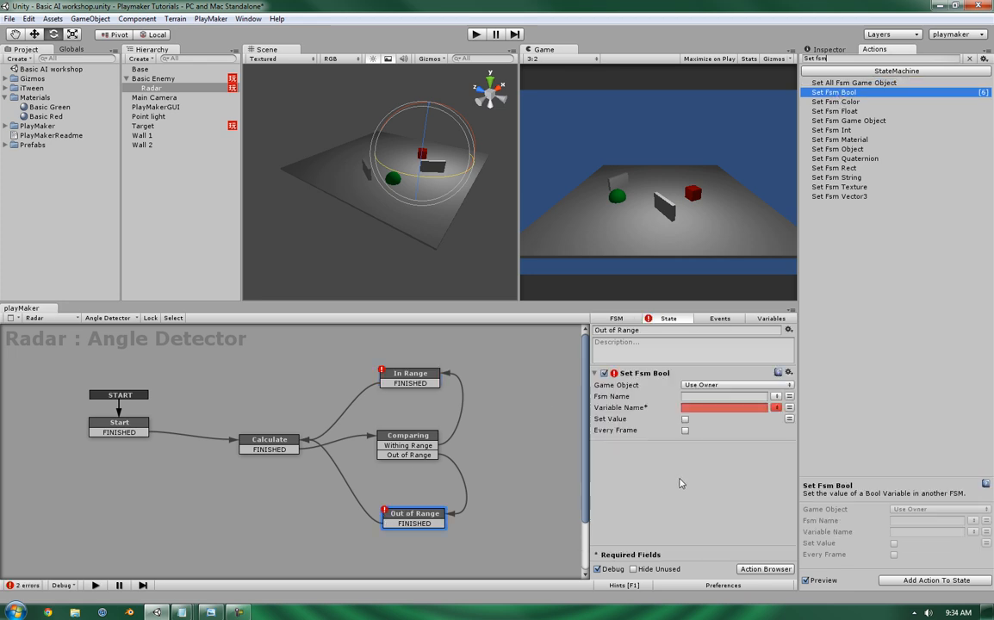
left_click(736, 385)
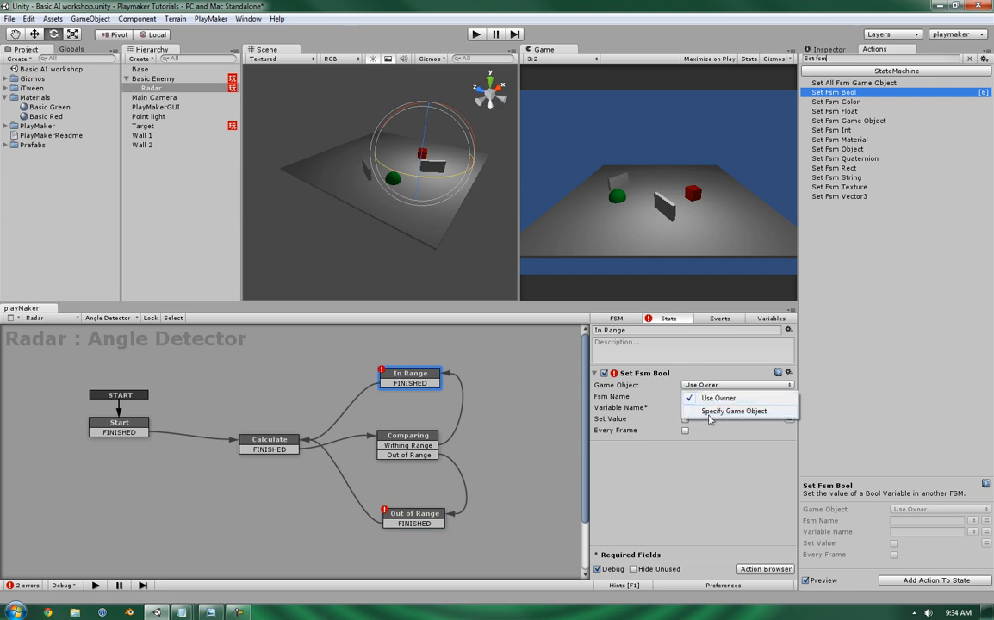
left_click(734, 411)
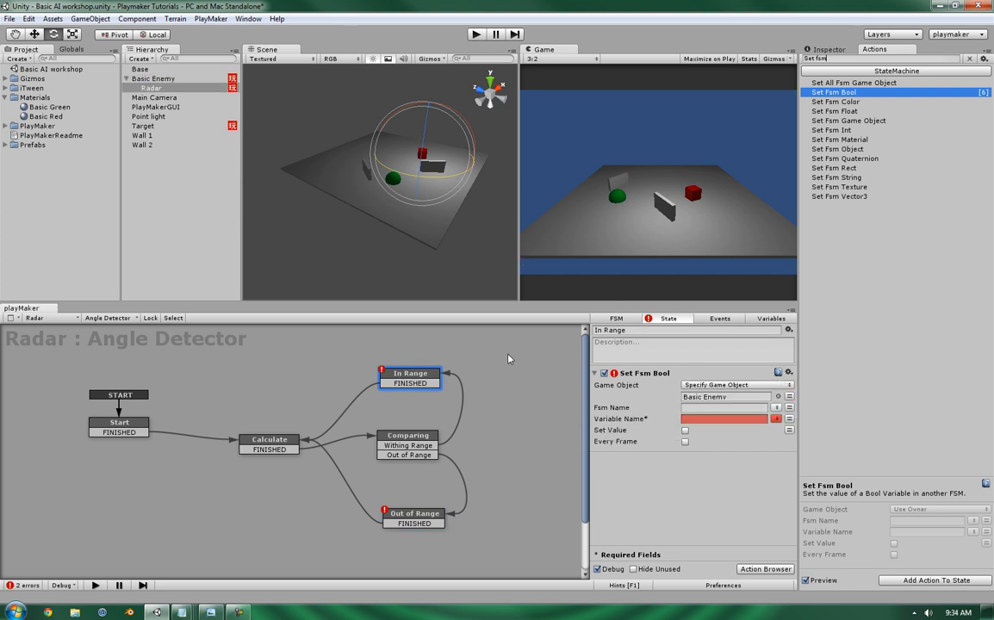
left_click(789, 418)
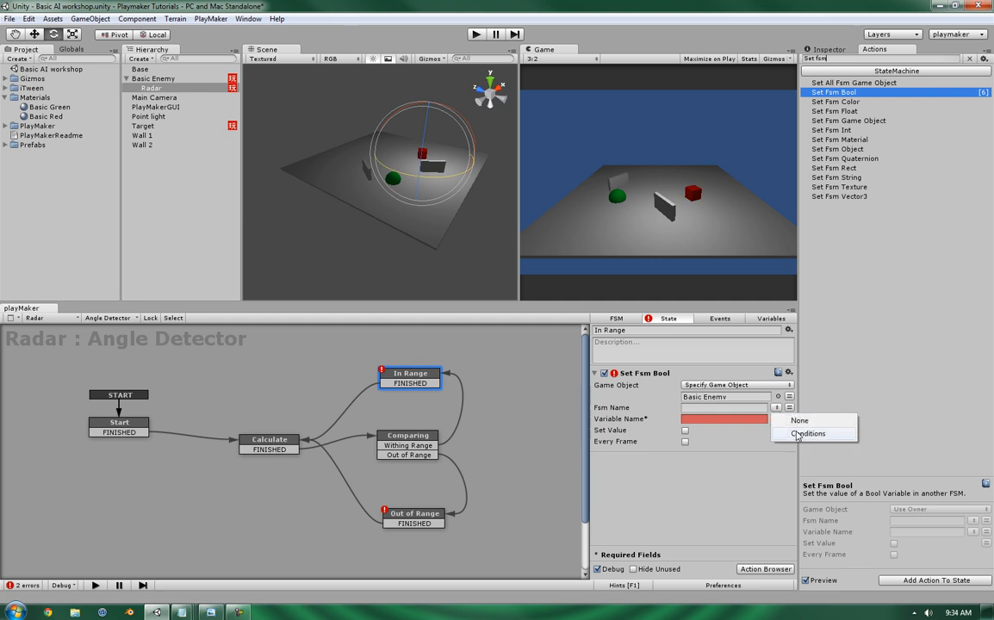
left_click(808, 433)
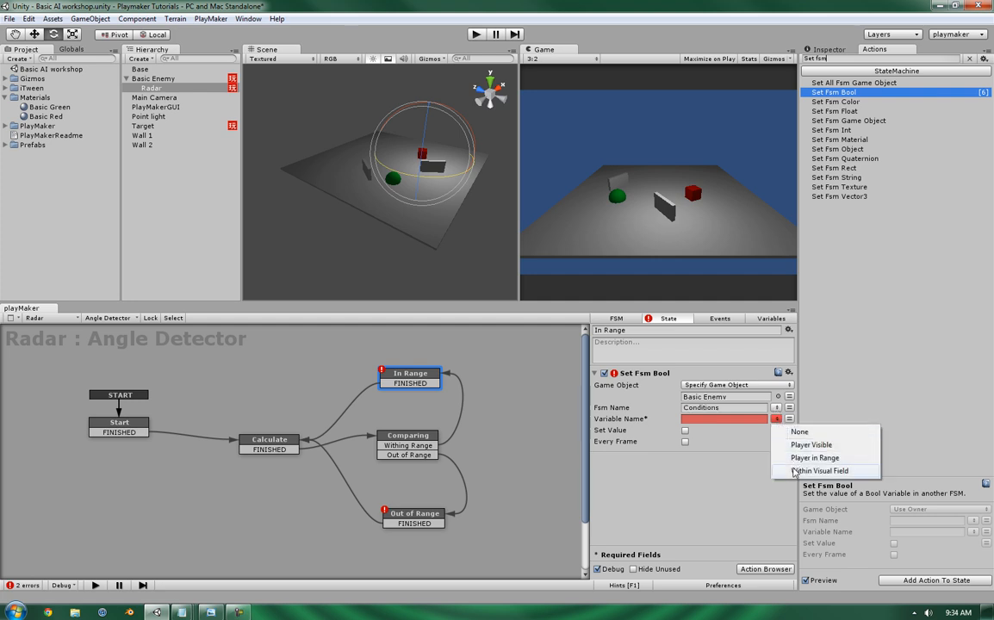
left_click(820, 471)
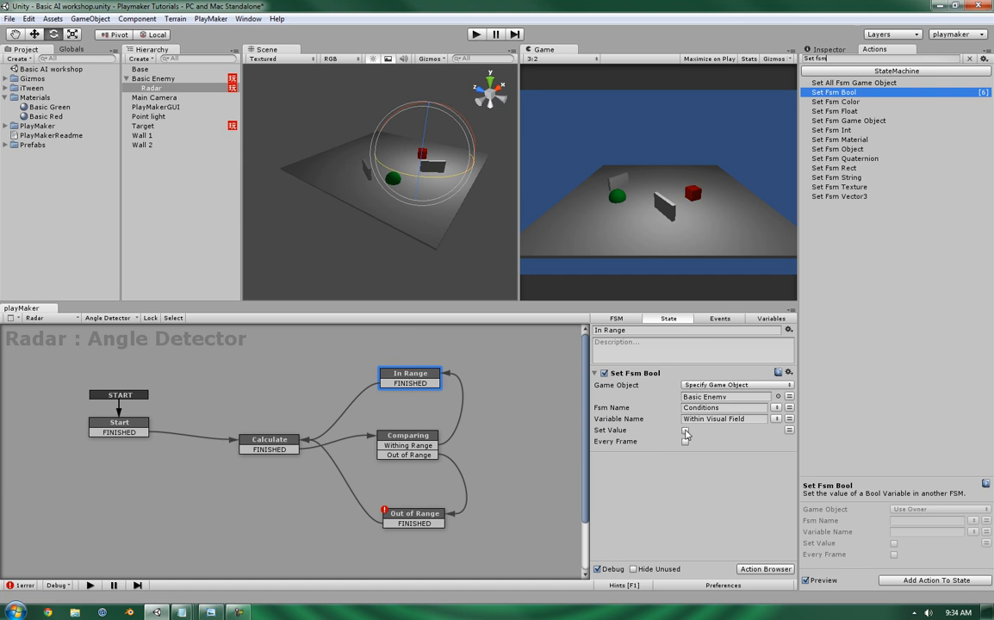
left_click(416, 513)
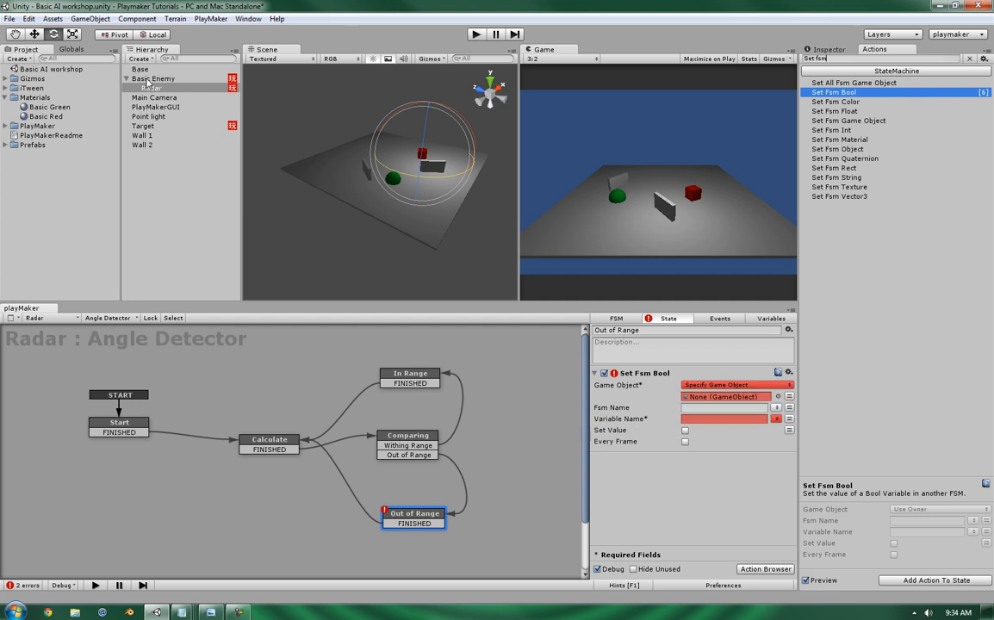
Set Out of Range's Set Fsm Bool variable to Within Visual Field, sending false.
left_click(776, 408)
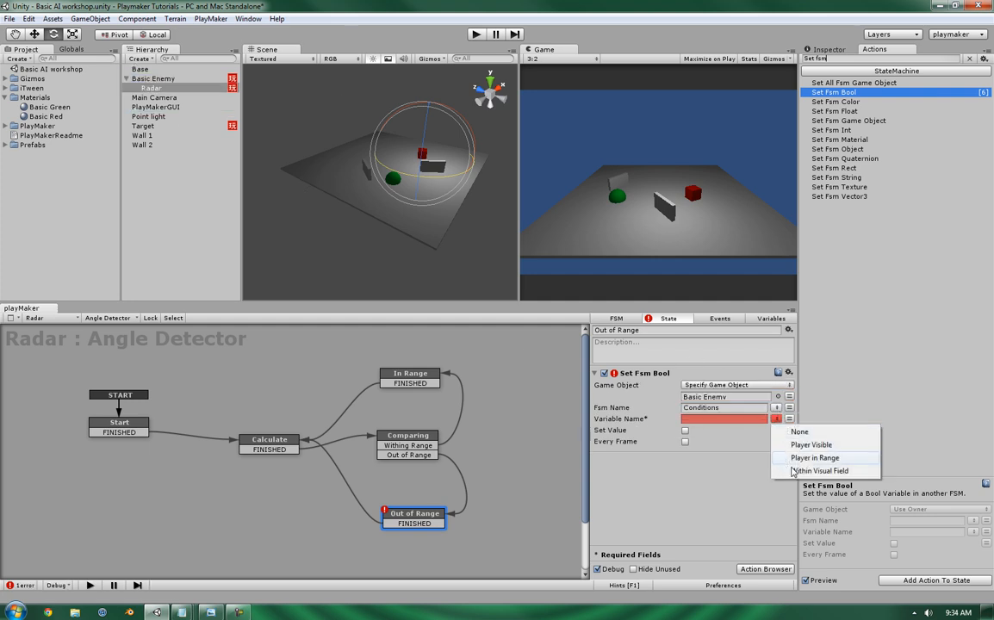
left_click(821, 471)
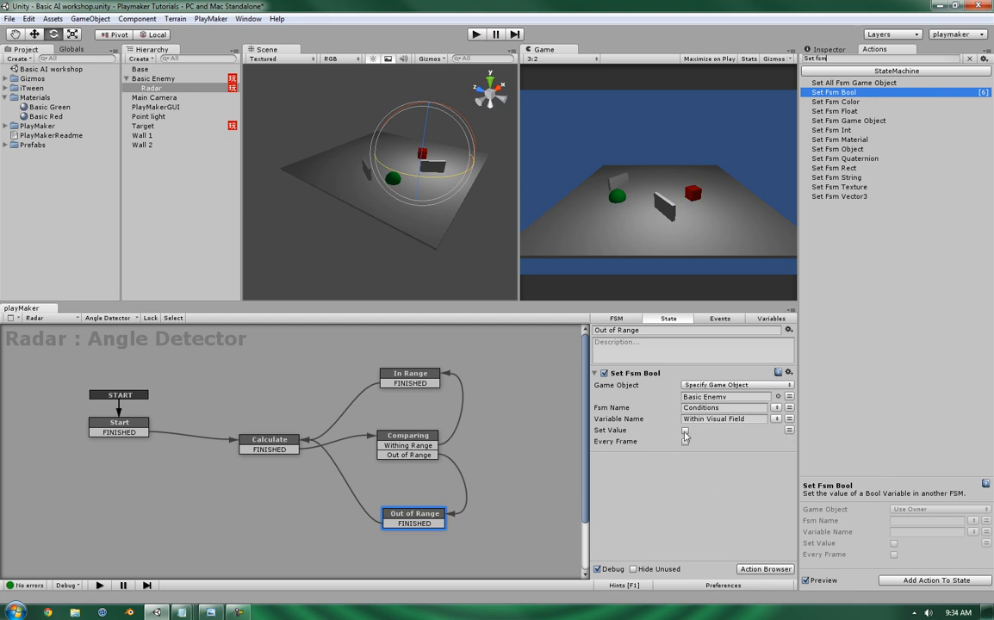
left_click(684, 429)
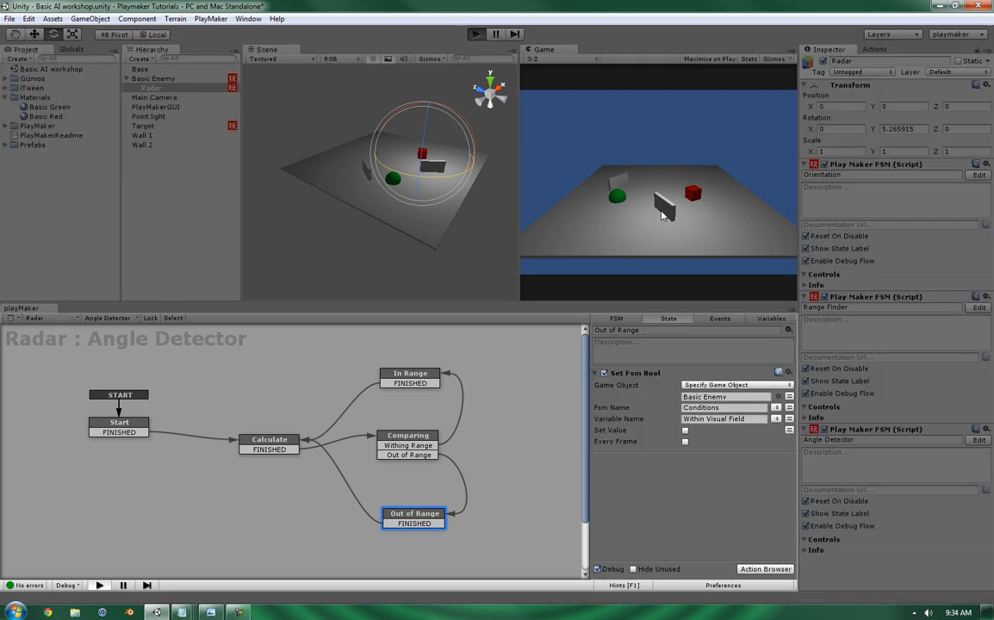
Play-test the radar, enter 45 for View Angle, and stop play mode again.
left_click(475, 34)
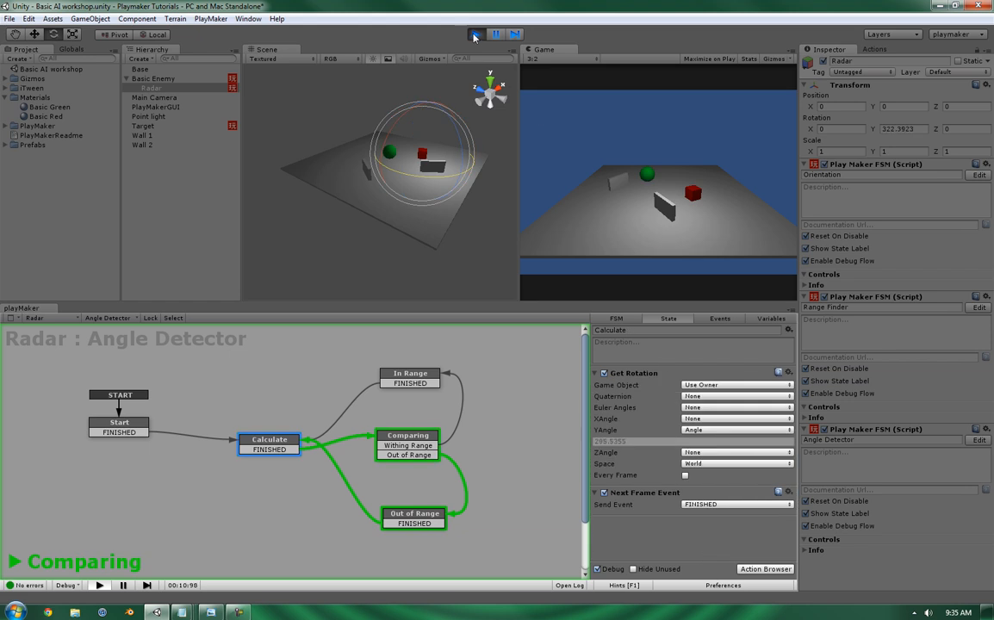
left_click(476, 33)
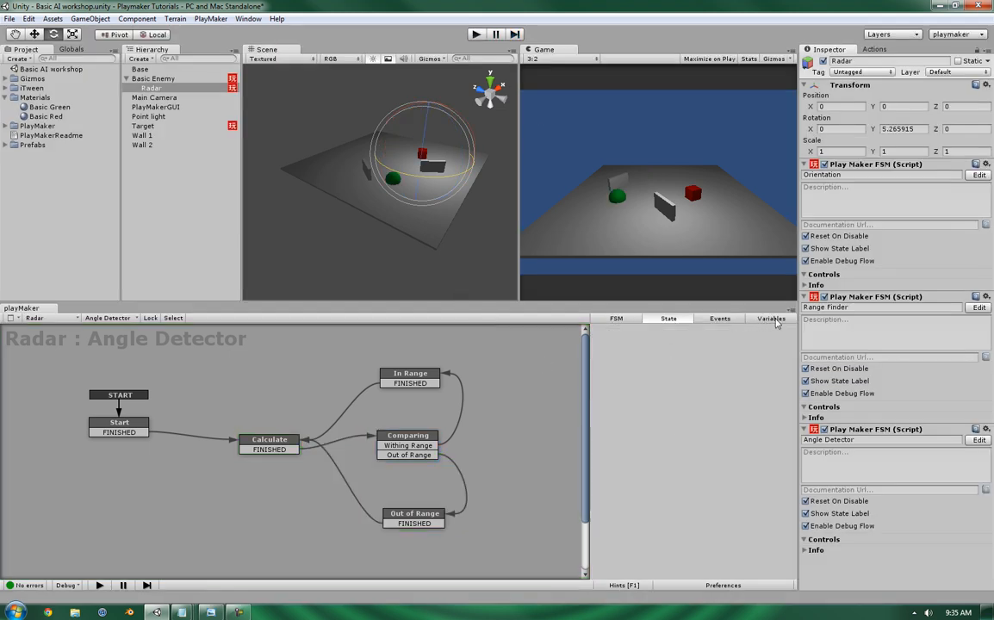
left_click(770, 318)
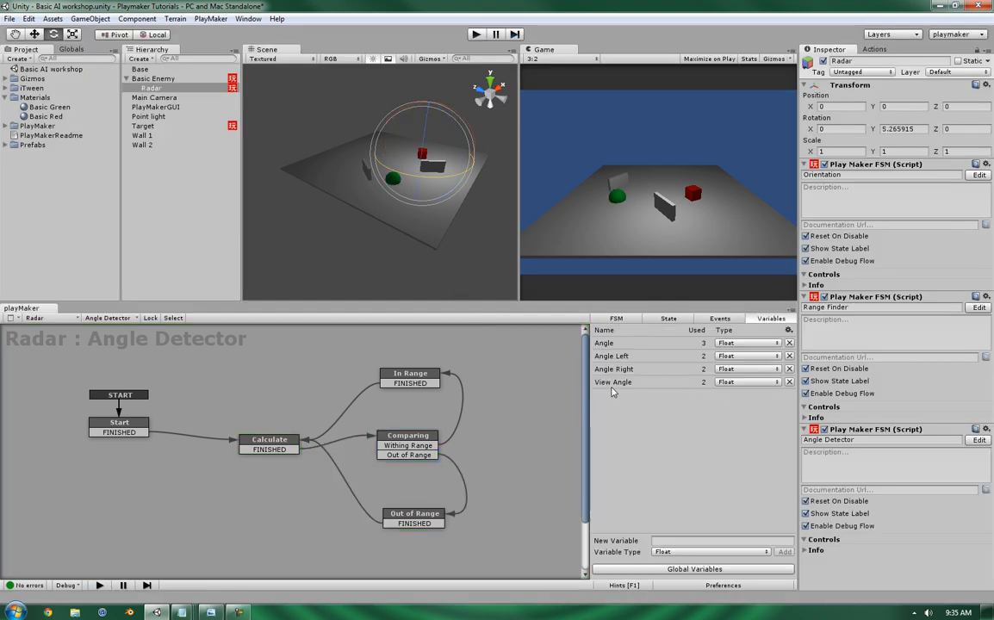
left_click(612, 381)
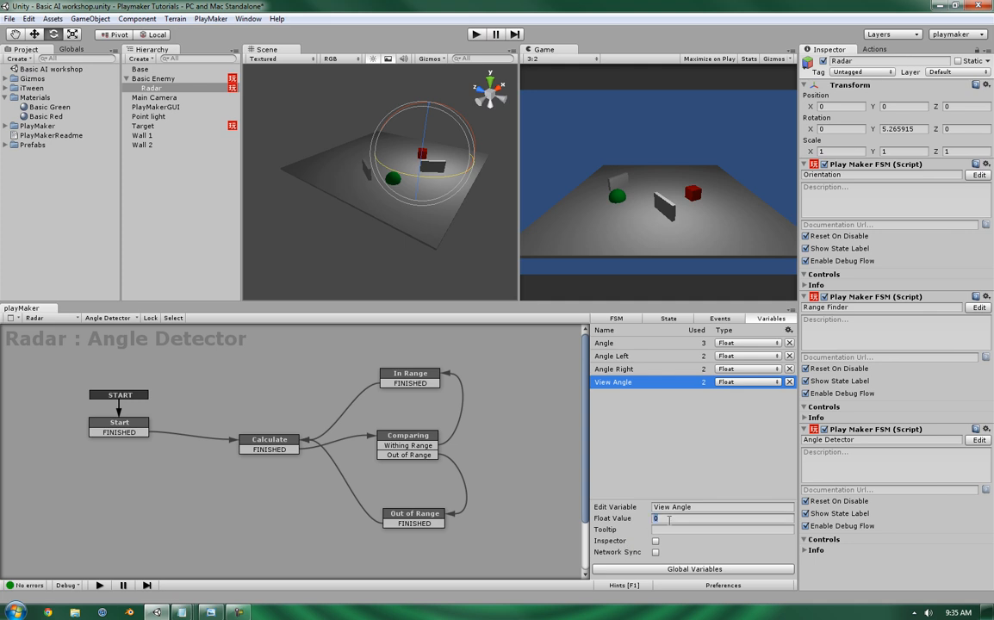
type("45")
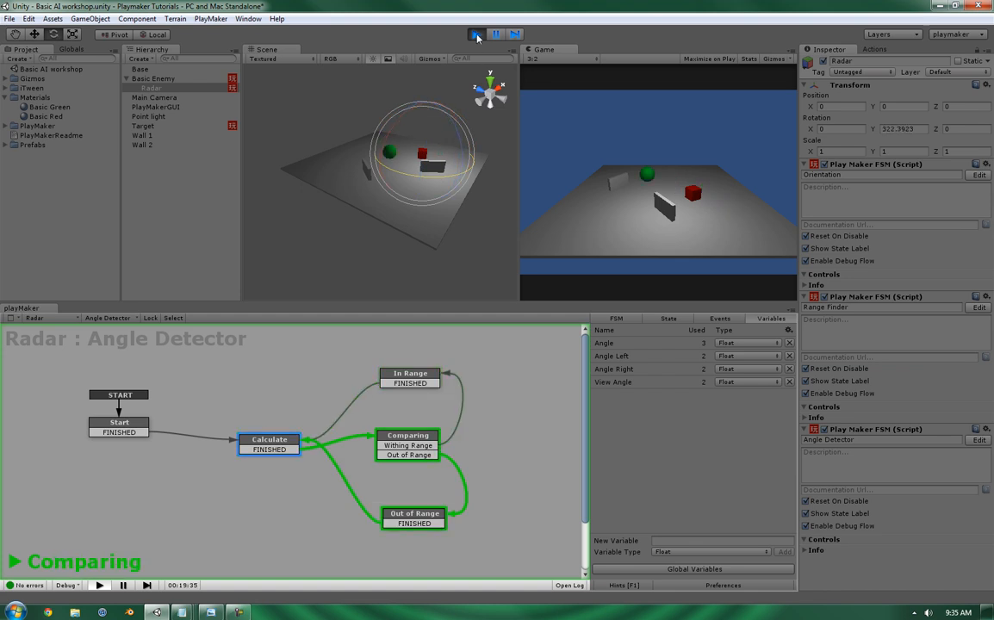
left_click(475, 33)
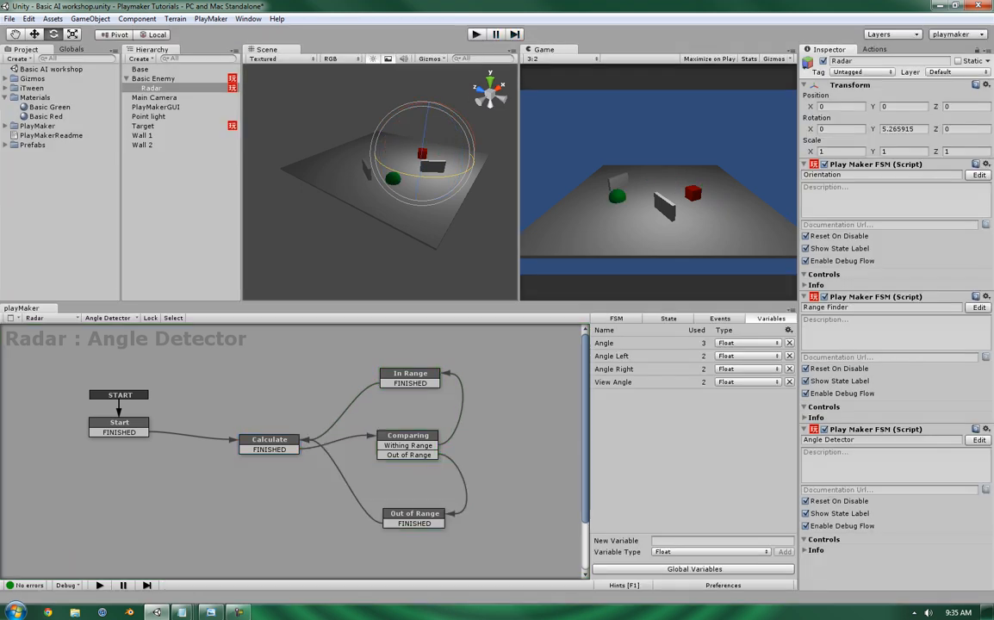
In the Start state, switch the Angle Left Float Operator to Subtract (360 minus View Angle).
left_click(119, 427)
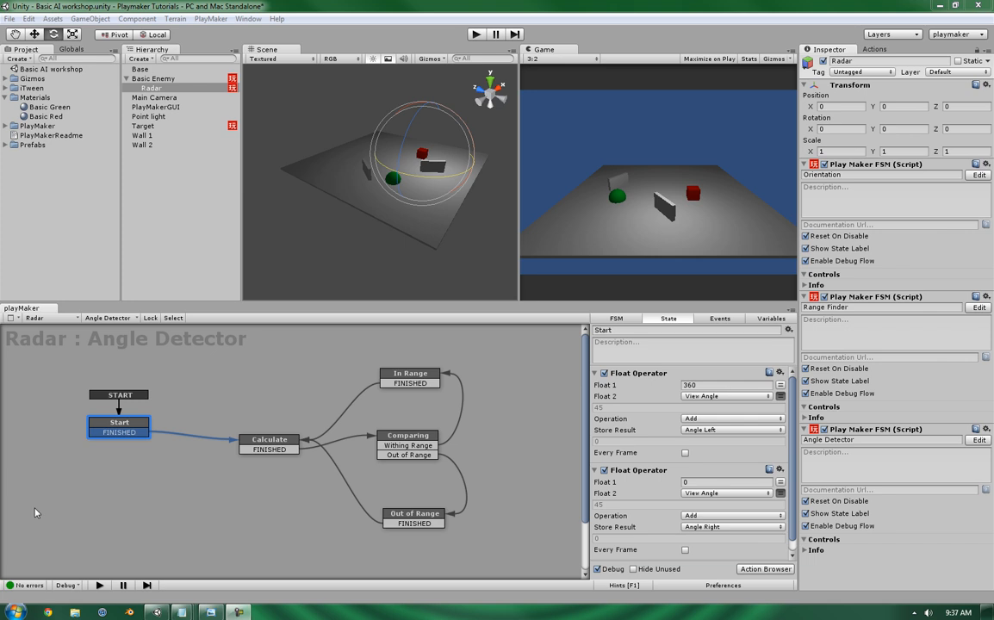
mouse_move(633, 398)
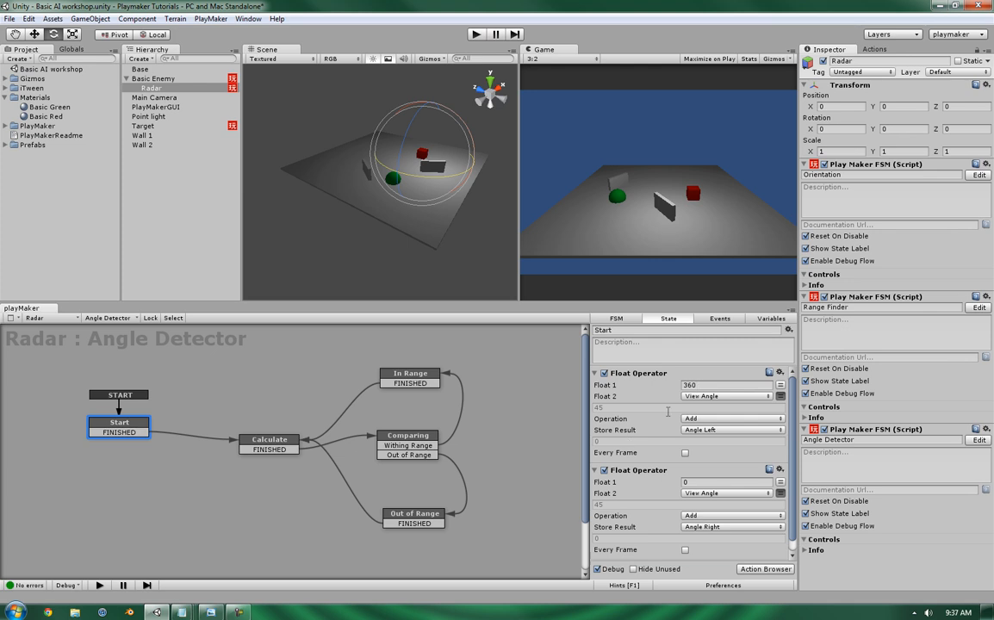
left_click(731, 418)
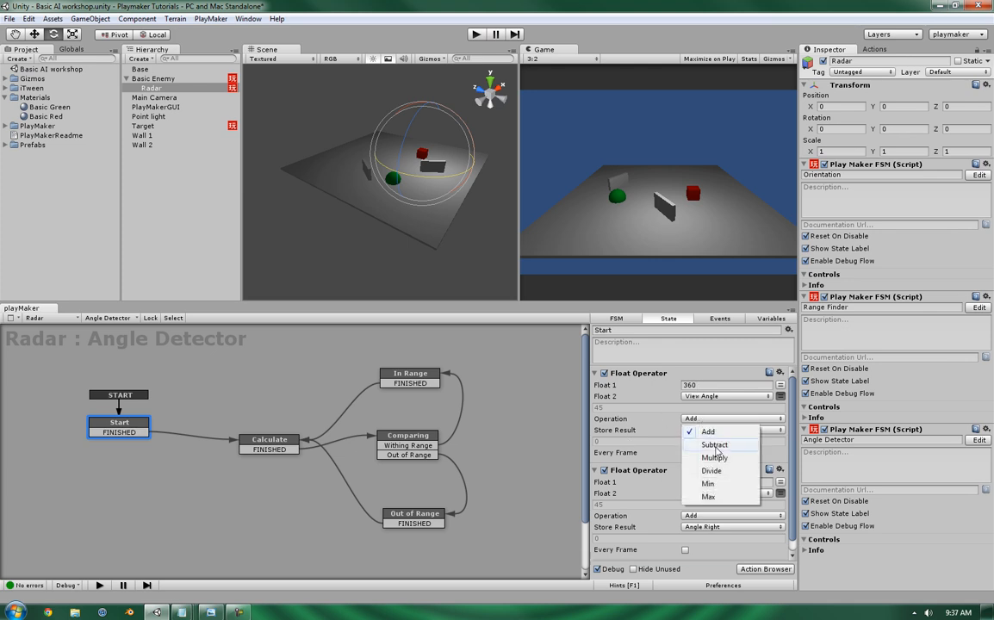
left_click(715, 445)
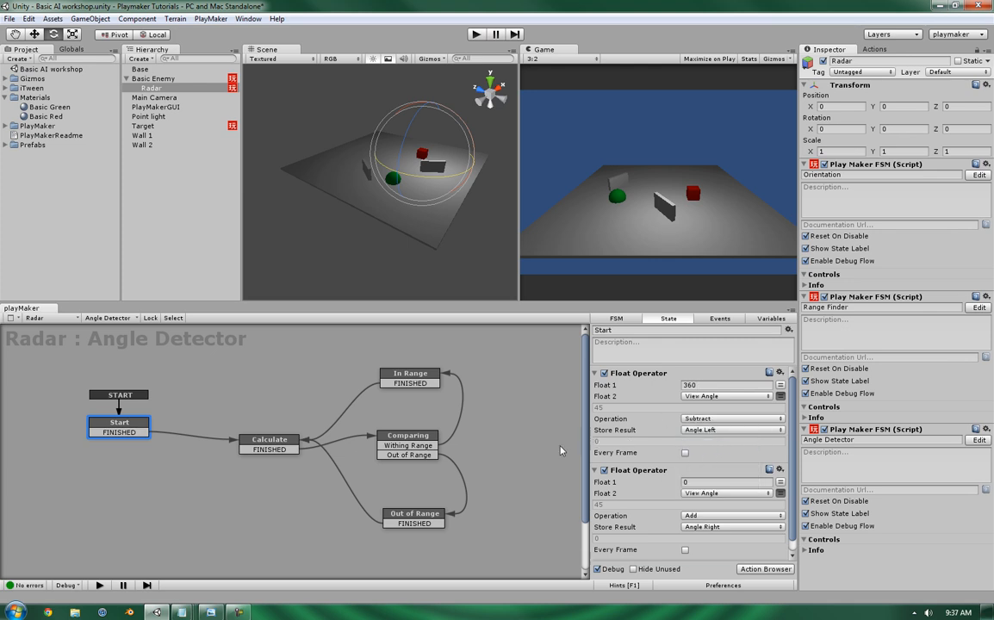
Set Get Rotation in the Calculate state to Self space and enter play mode.
left_click(270, 439)
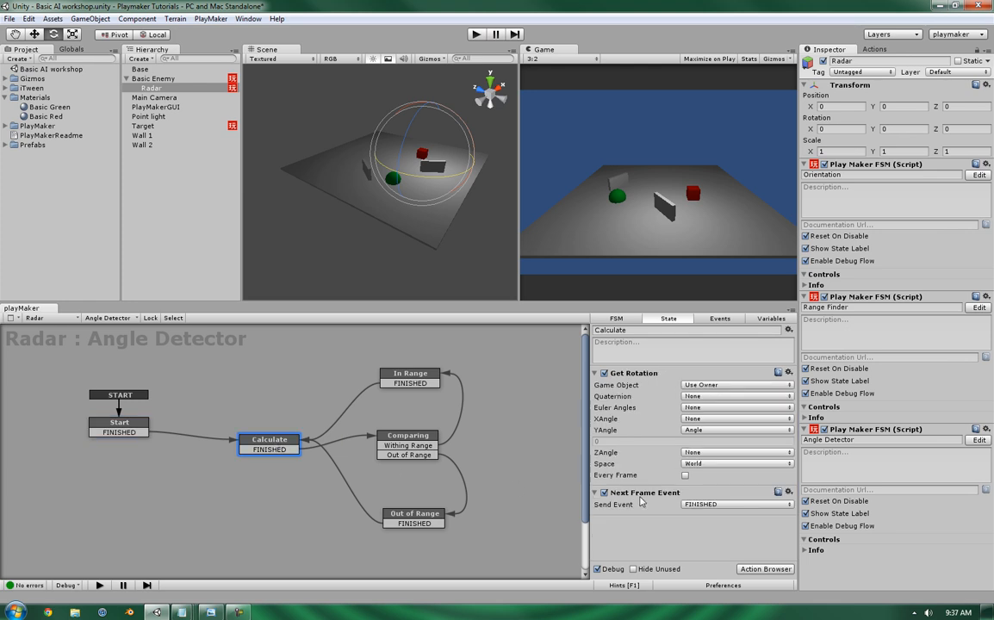
mouse_move(693, 469)
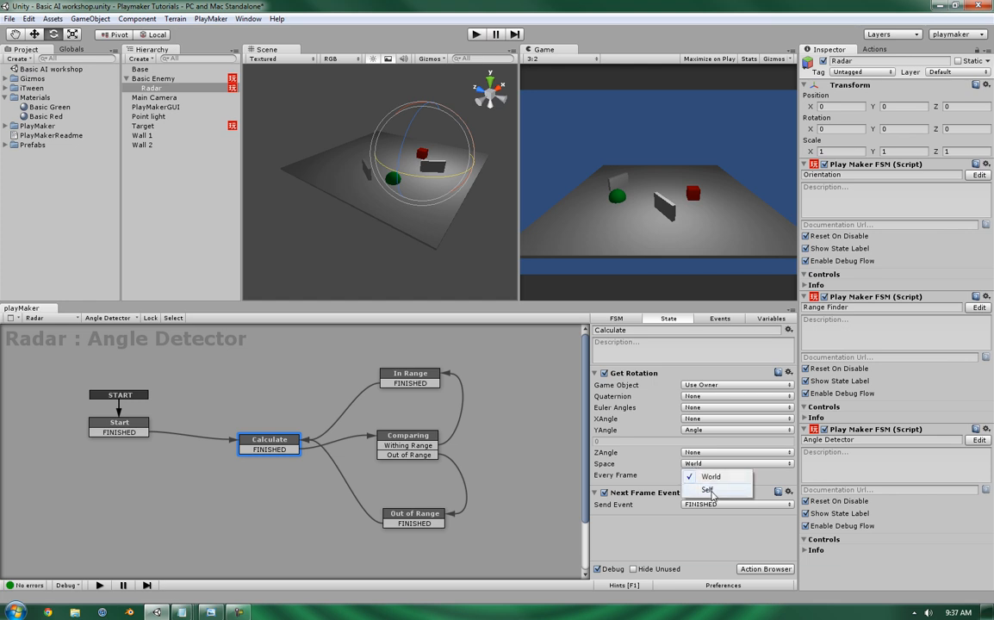
left_click(708, 490)
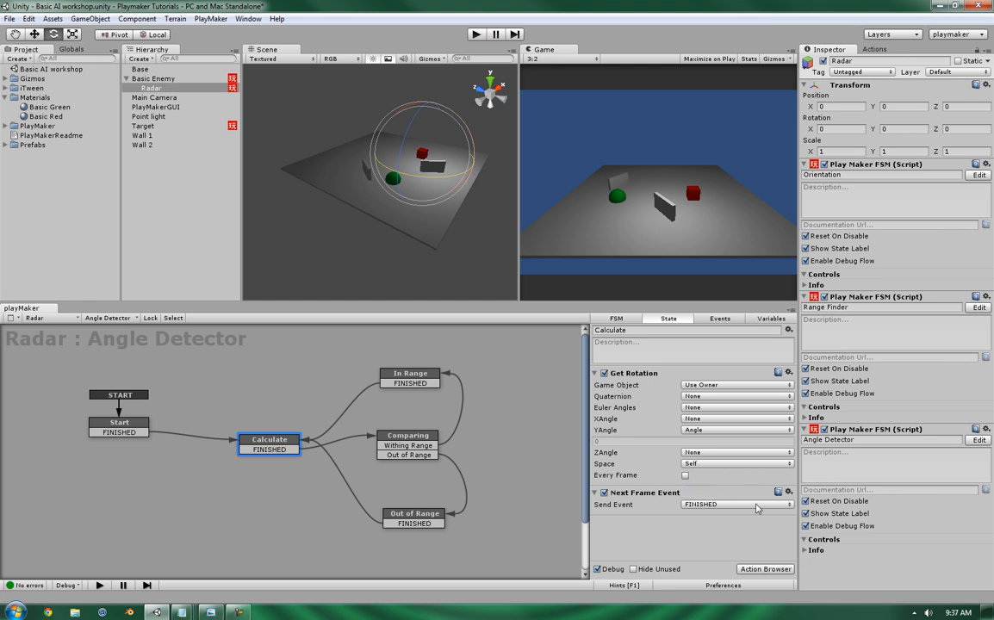
left_click(475, 34)
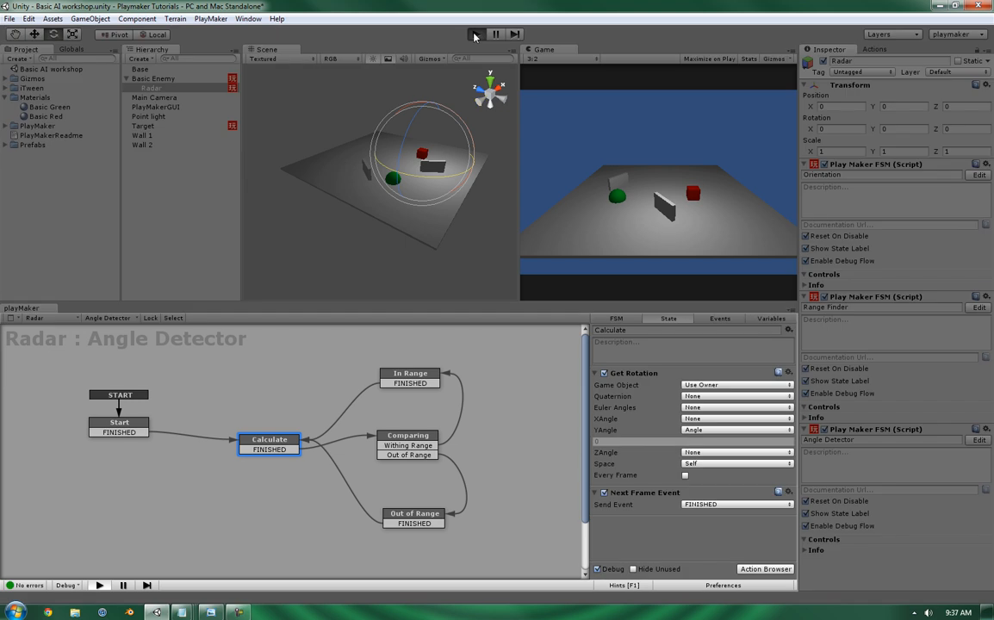
left_click(476, 34)
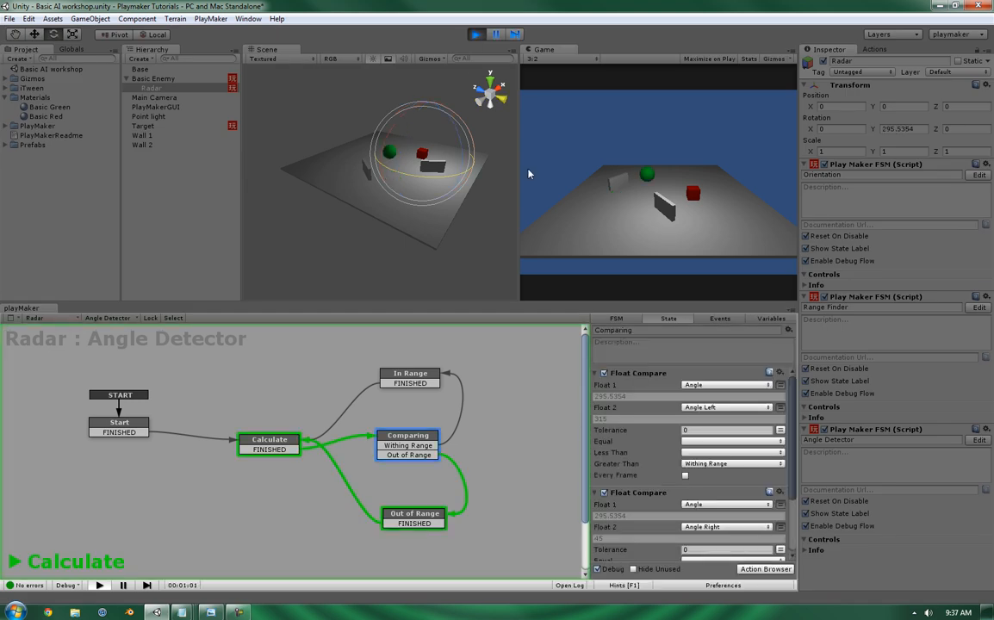